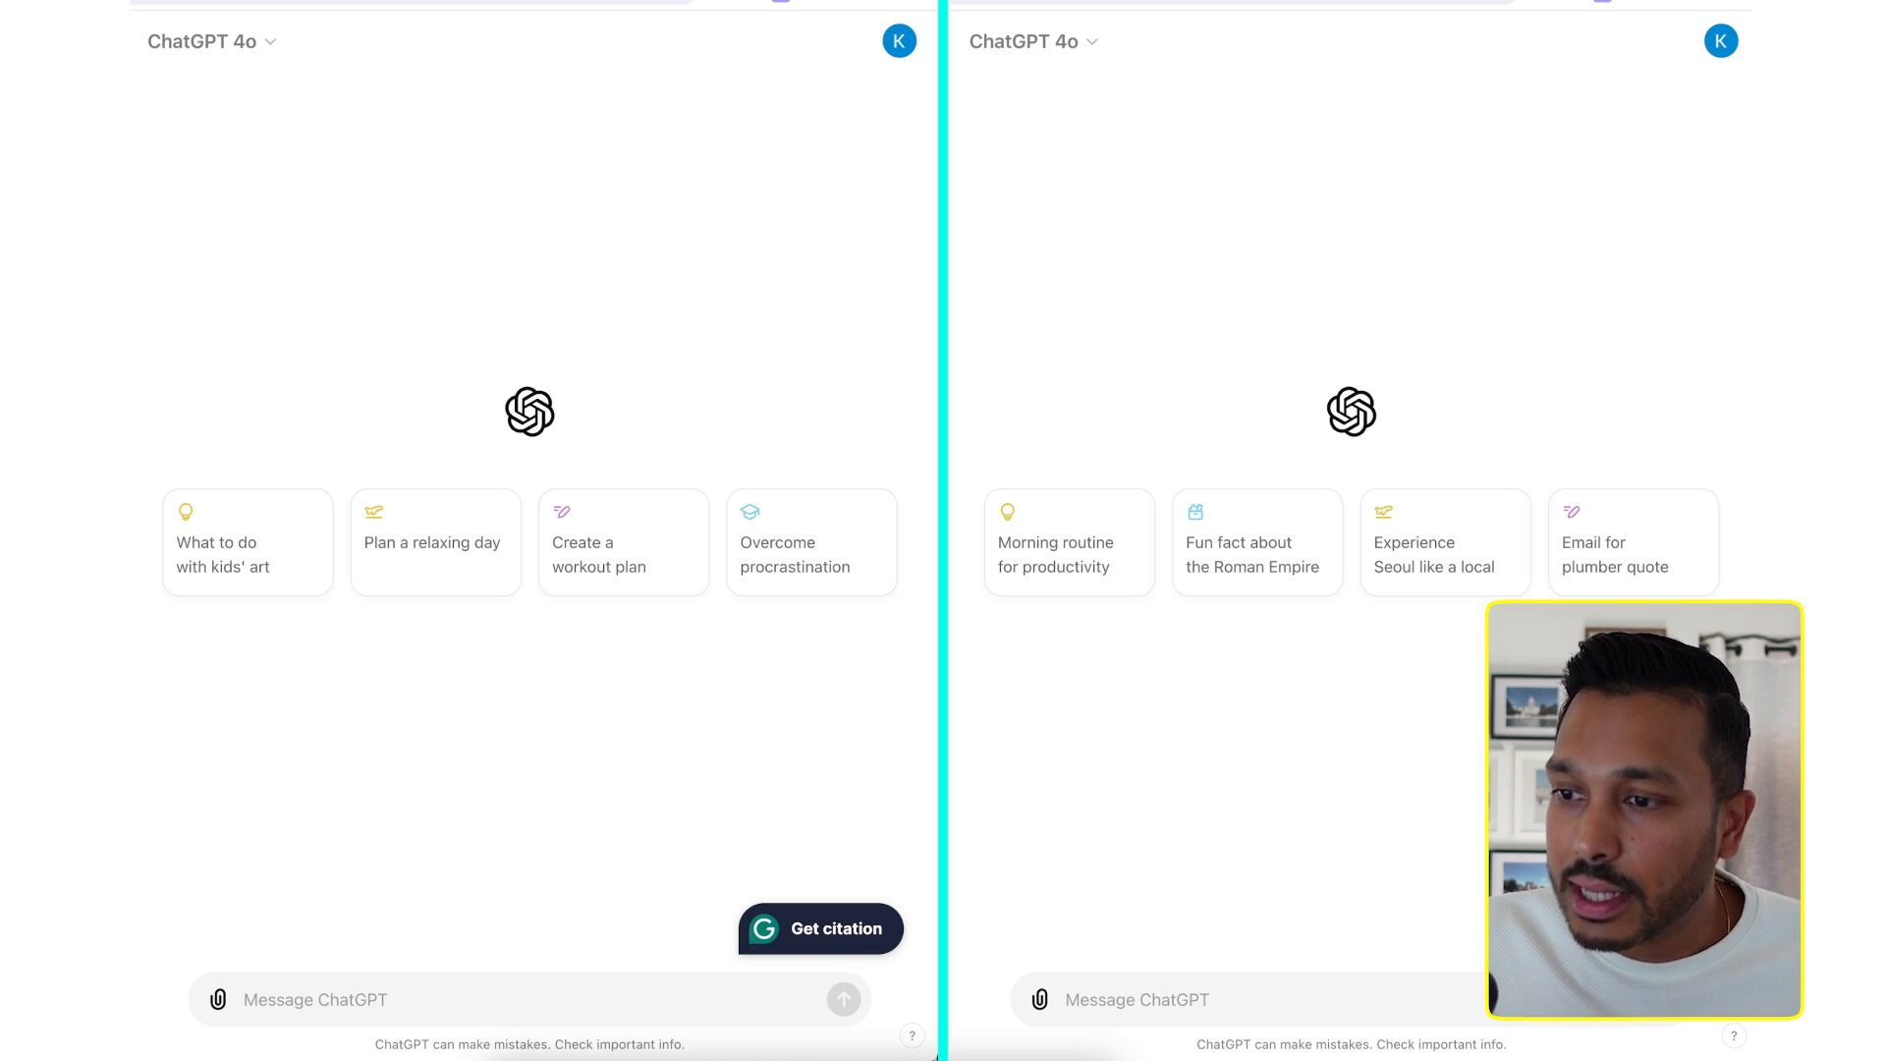
Step: Enter 'write me a blog post about the keto diet' in the left chat, copy it, and send it
type("write me a blog post")
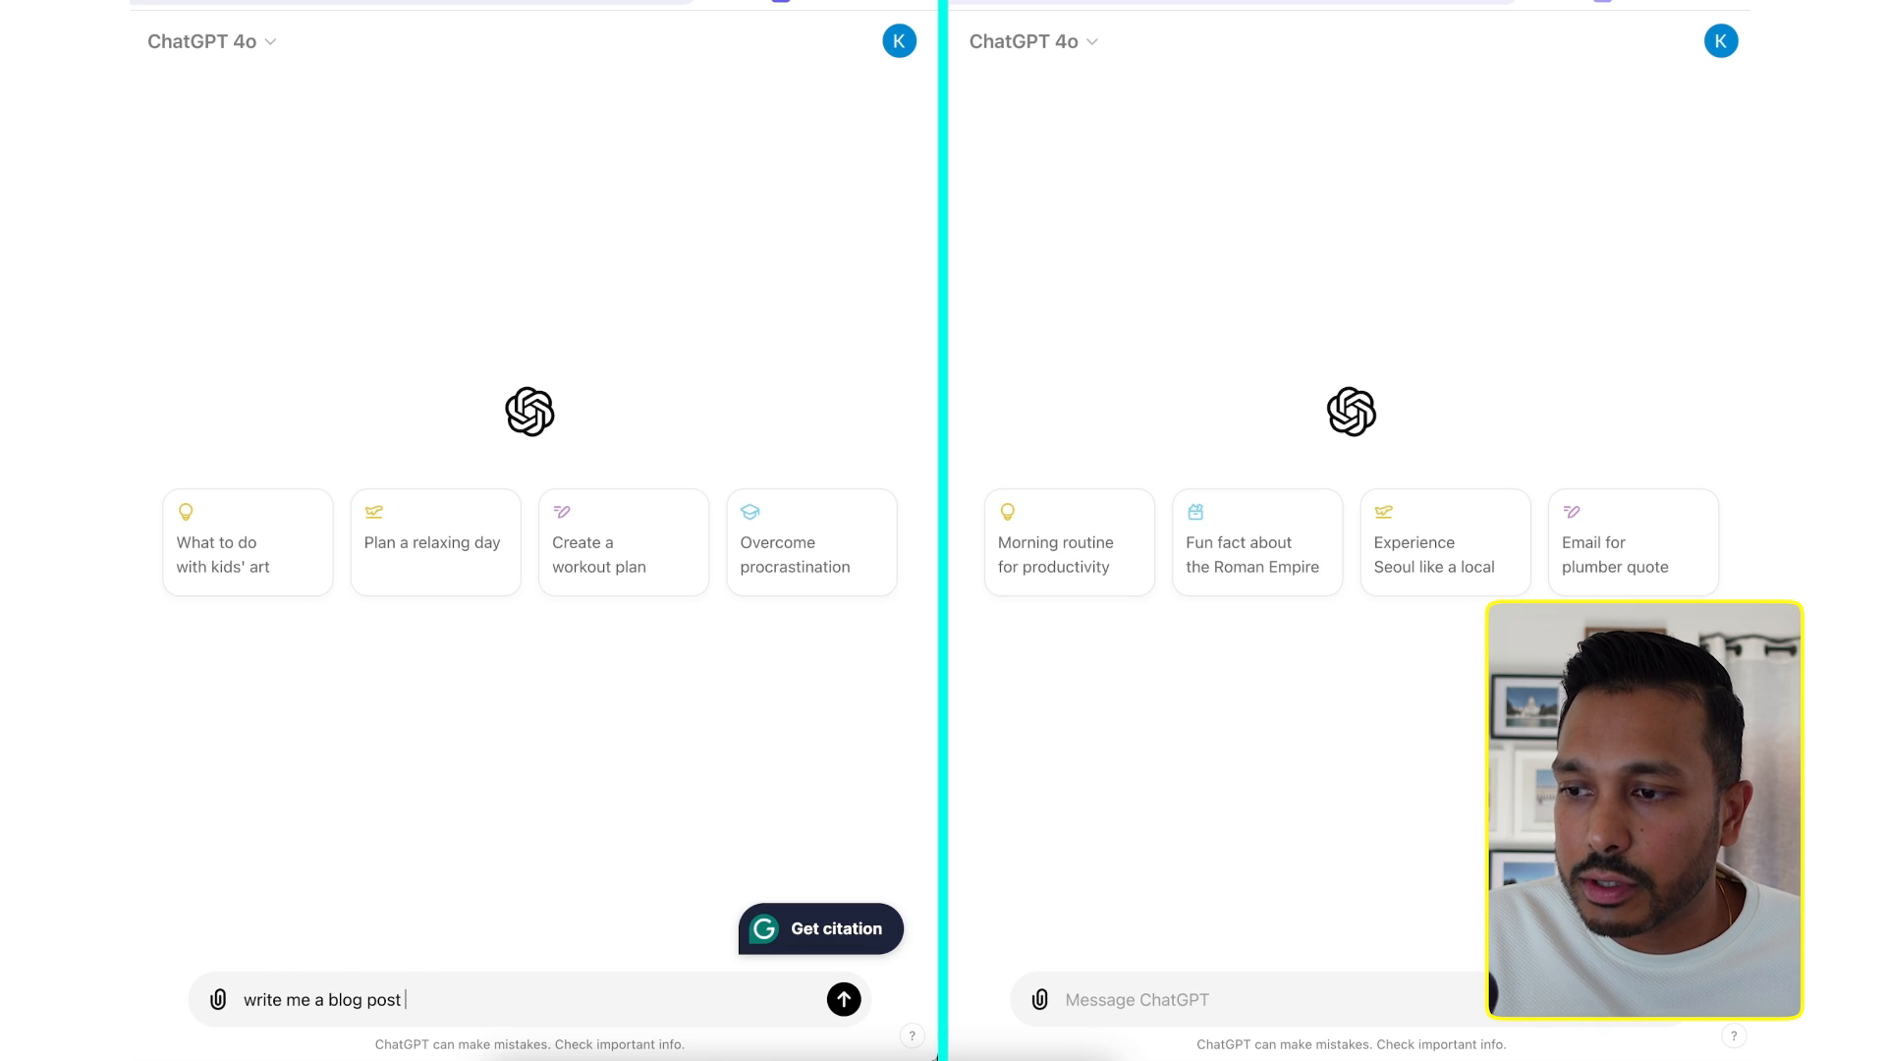
type("about the keto diet")
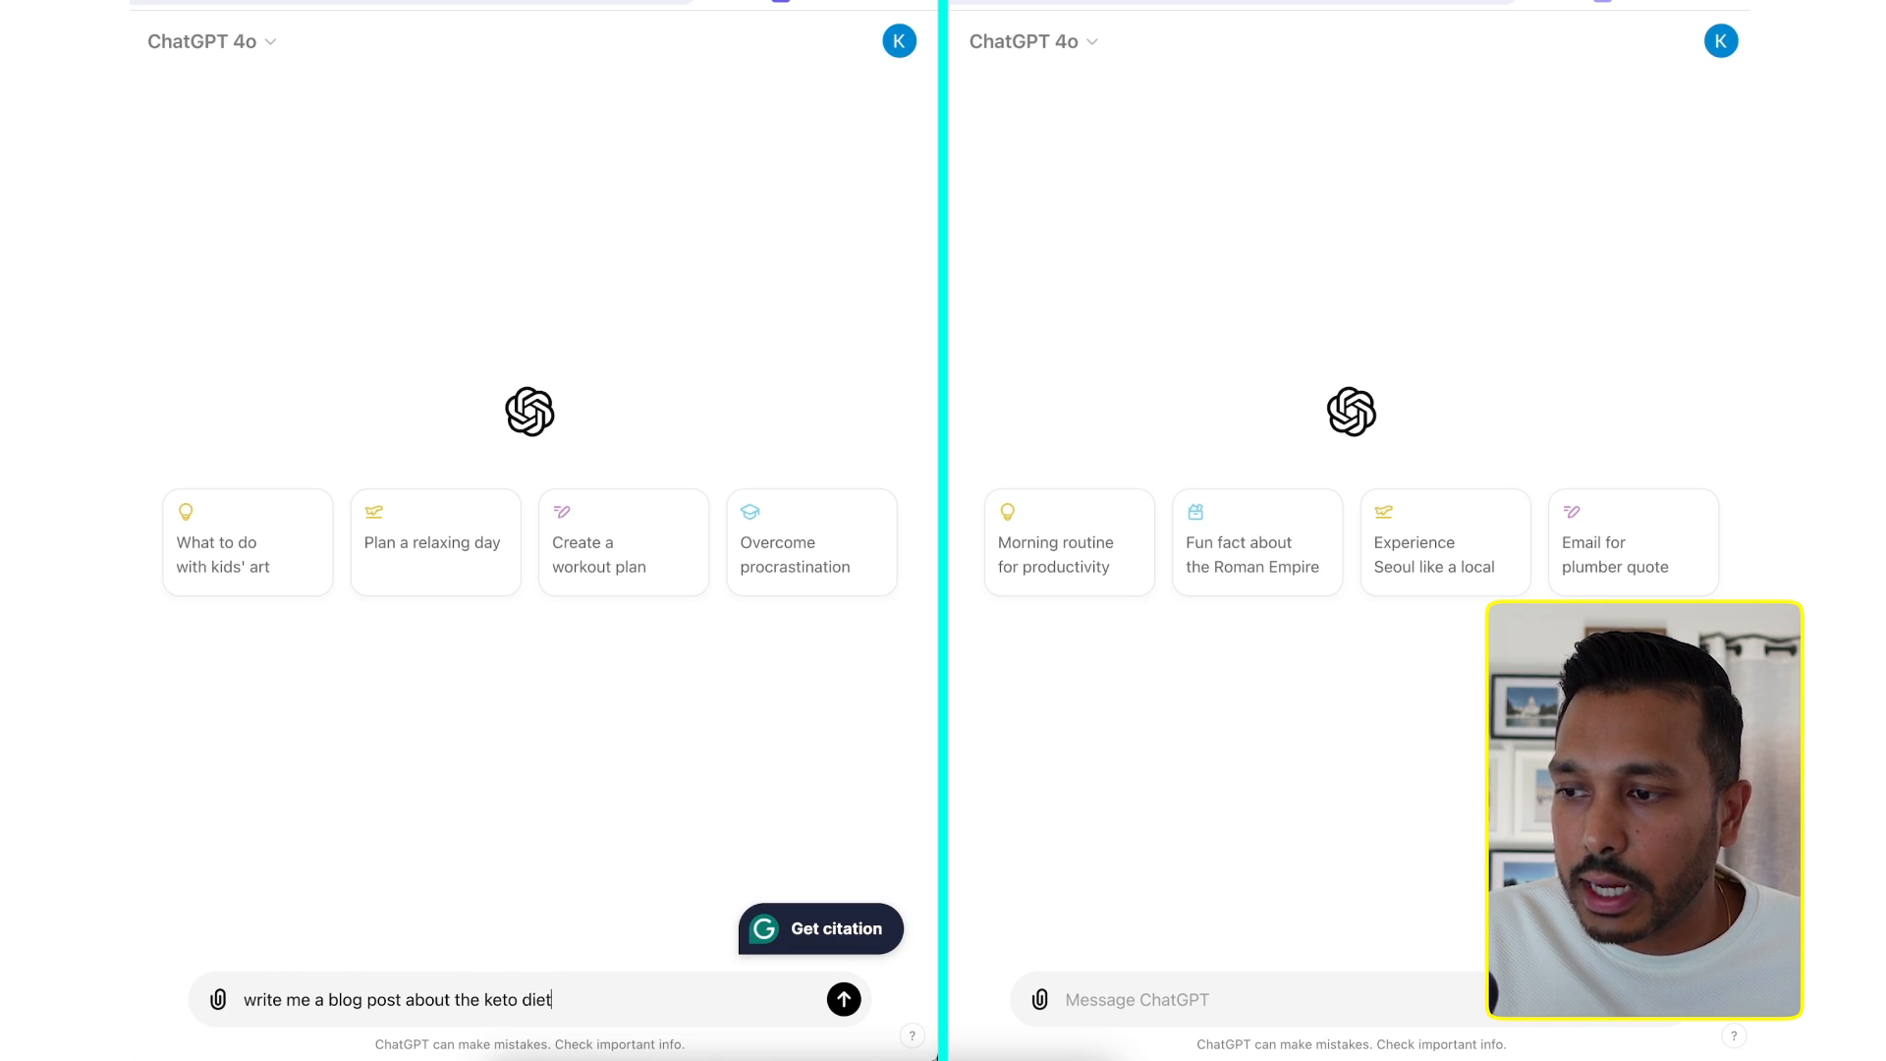
triple_click(397, 1000)
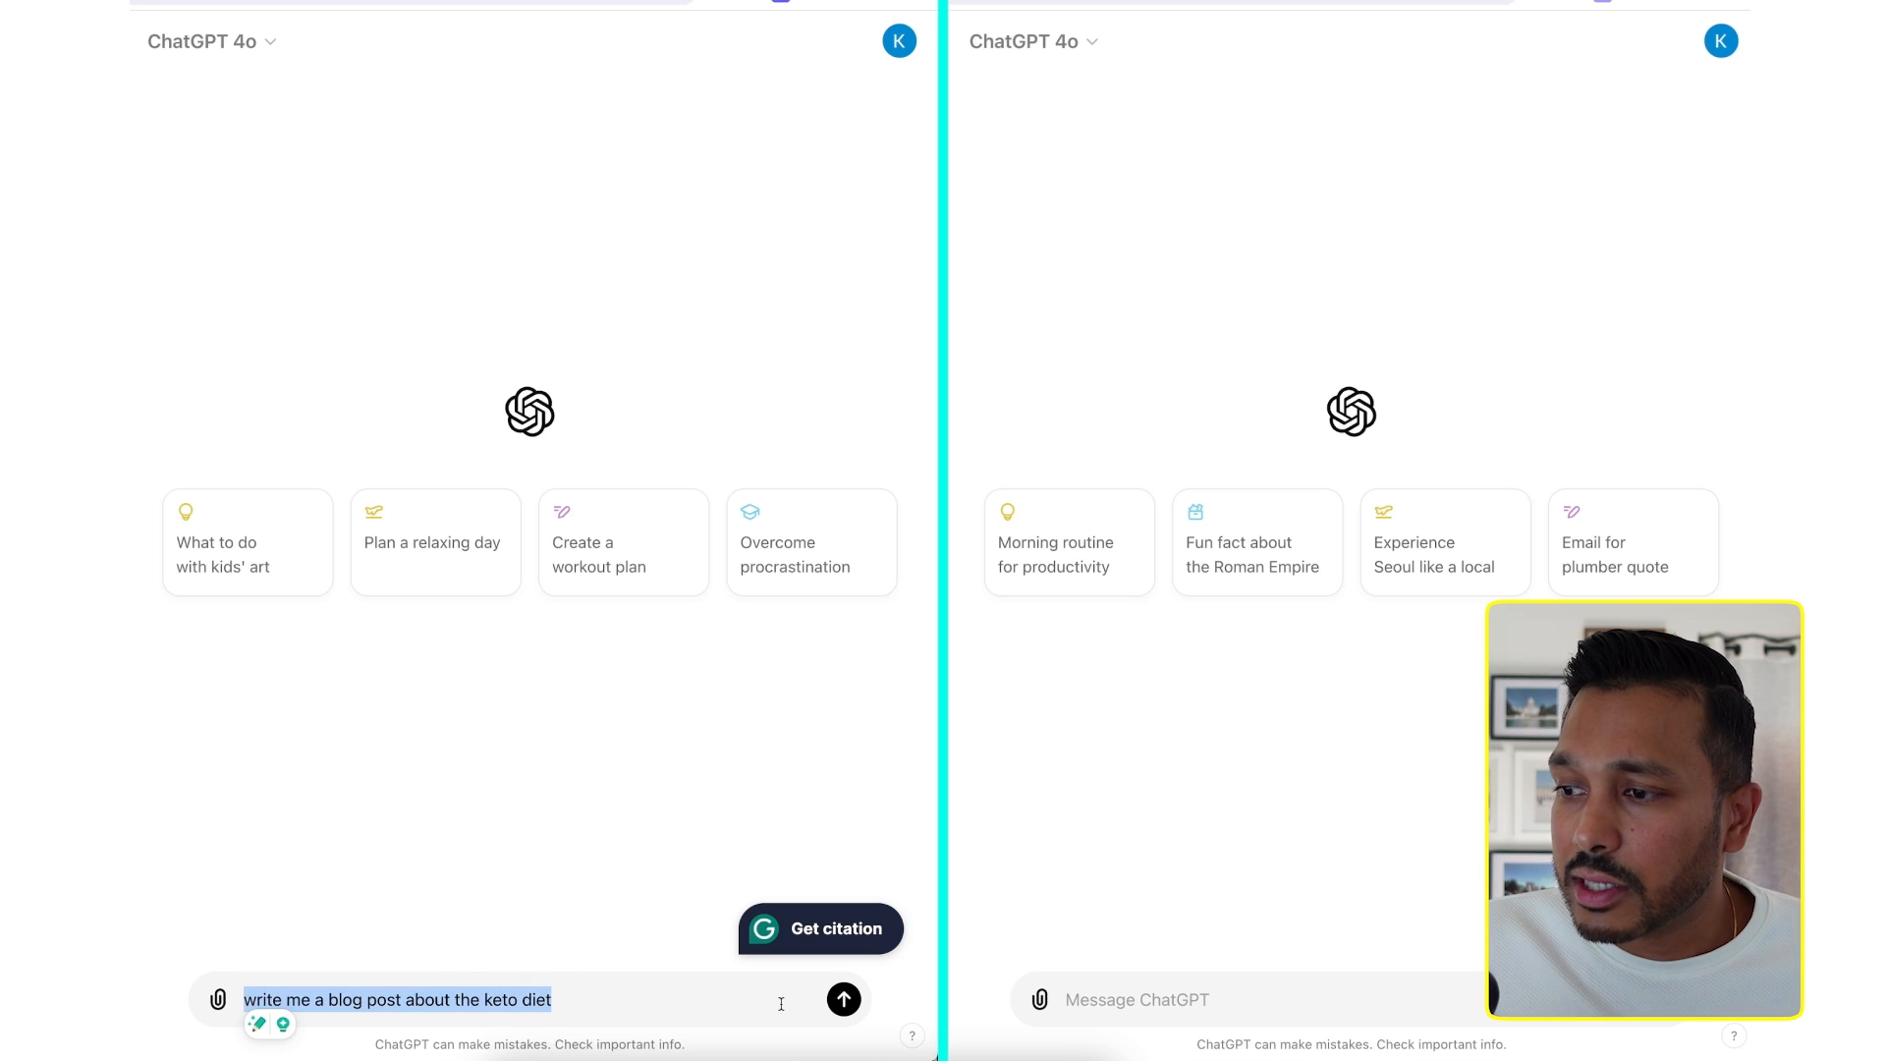
left_click(843, 1000)
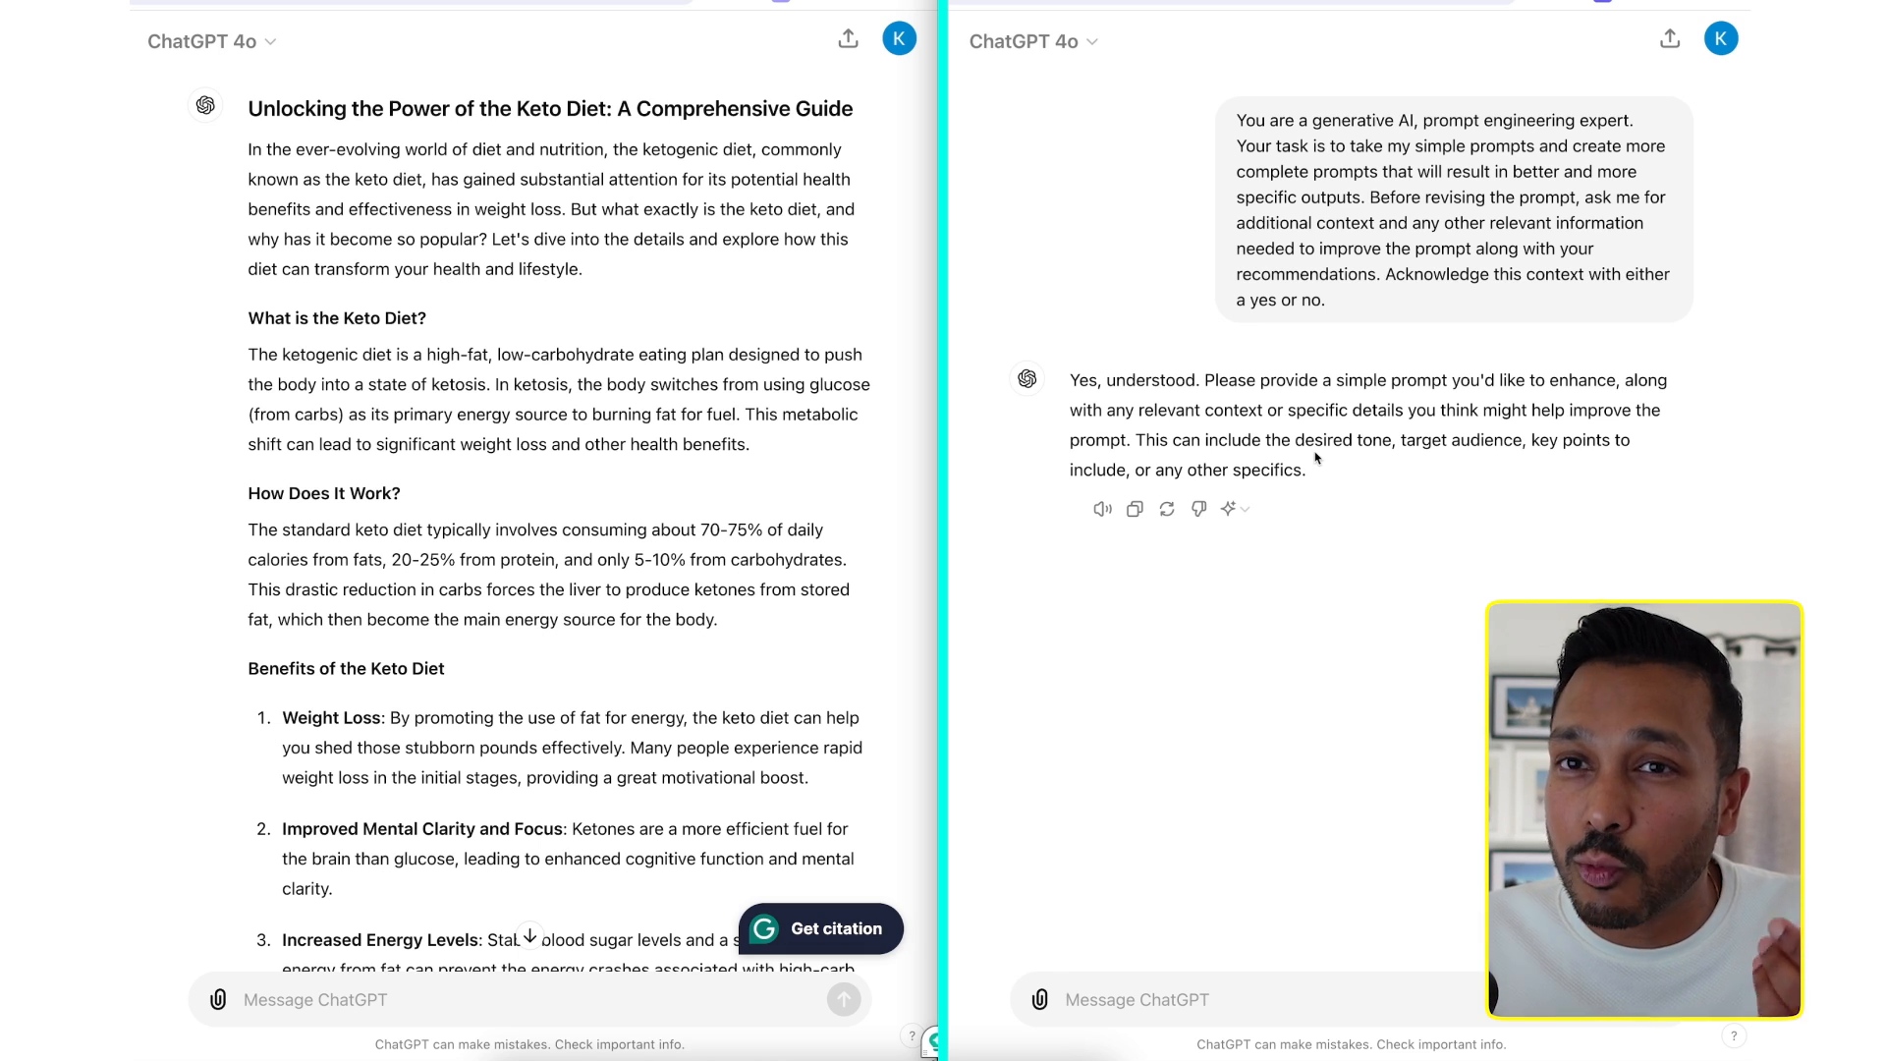
Step: Scroll through the keto diet blog post generated in the left chat
scroll("down", 3)
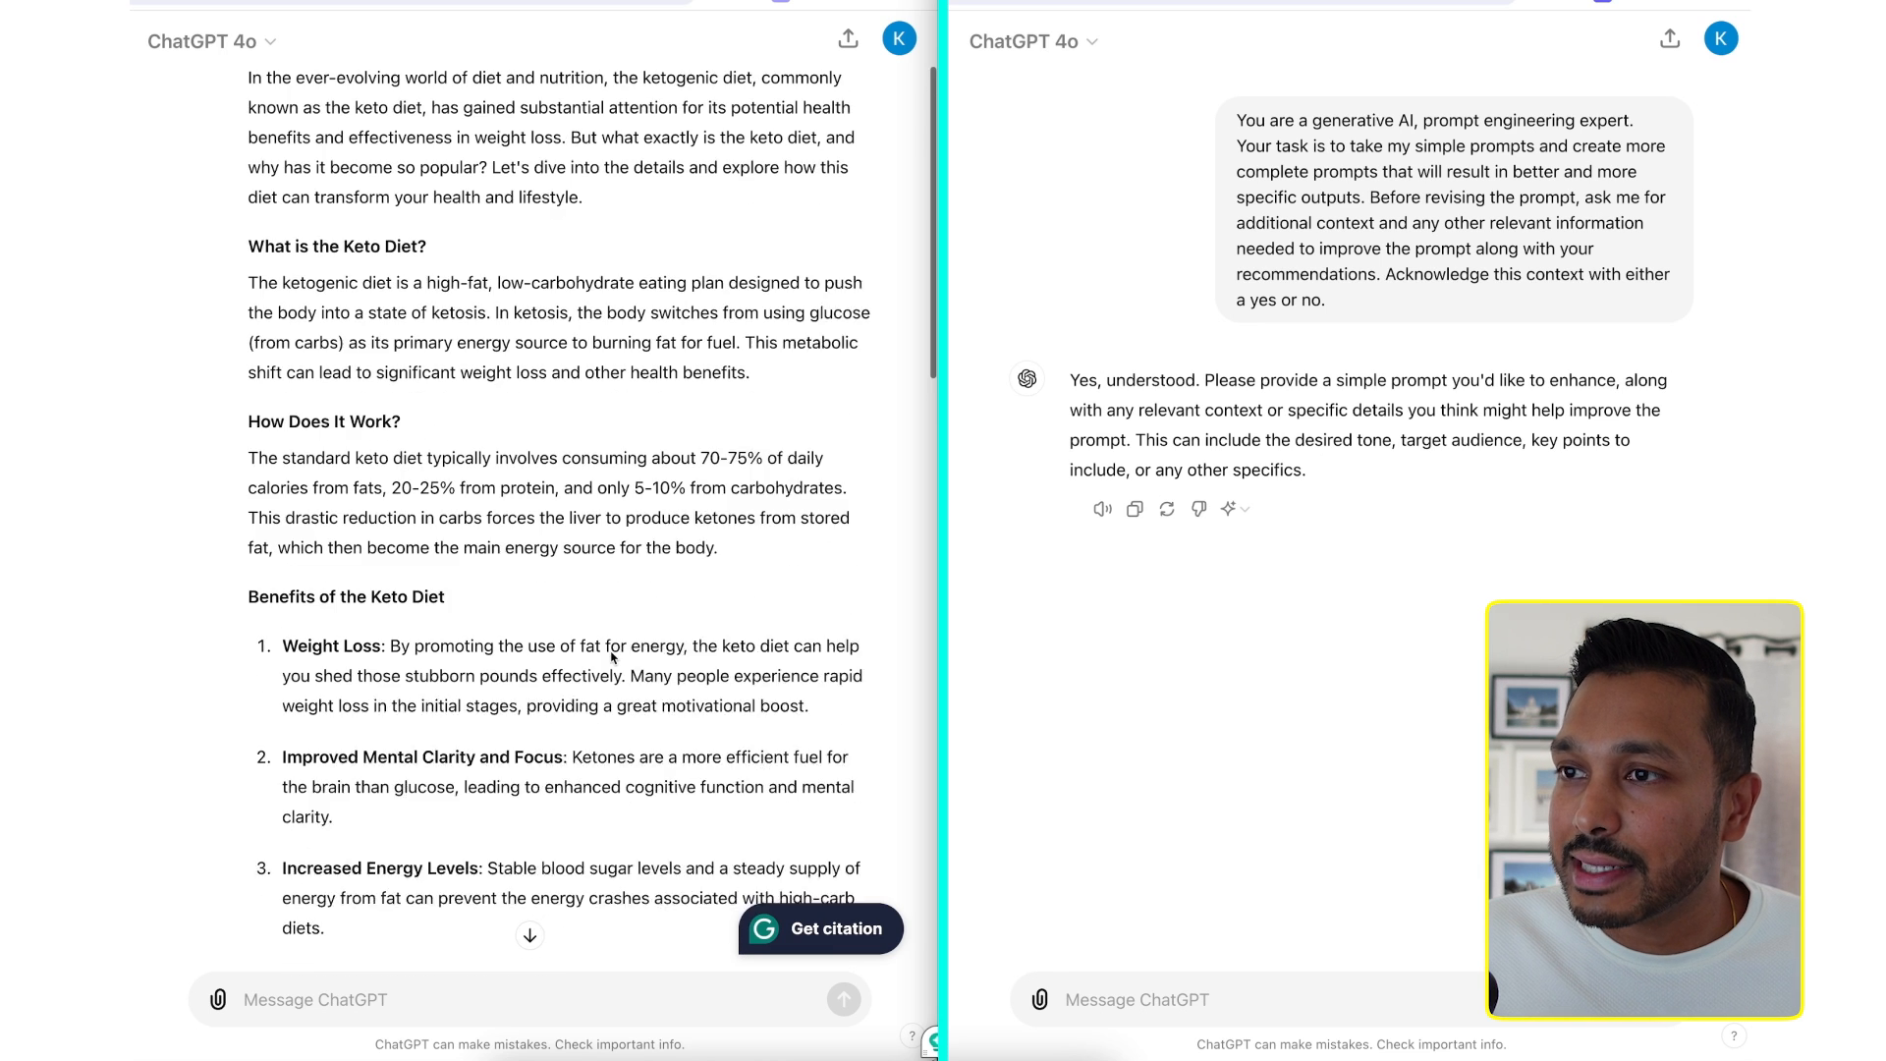
scroll("up", 3)
type("write me a blog post about the keto diet")
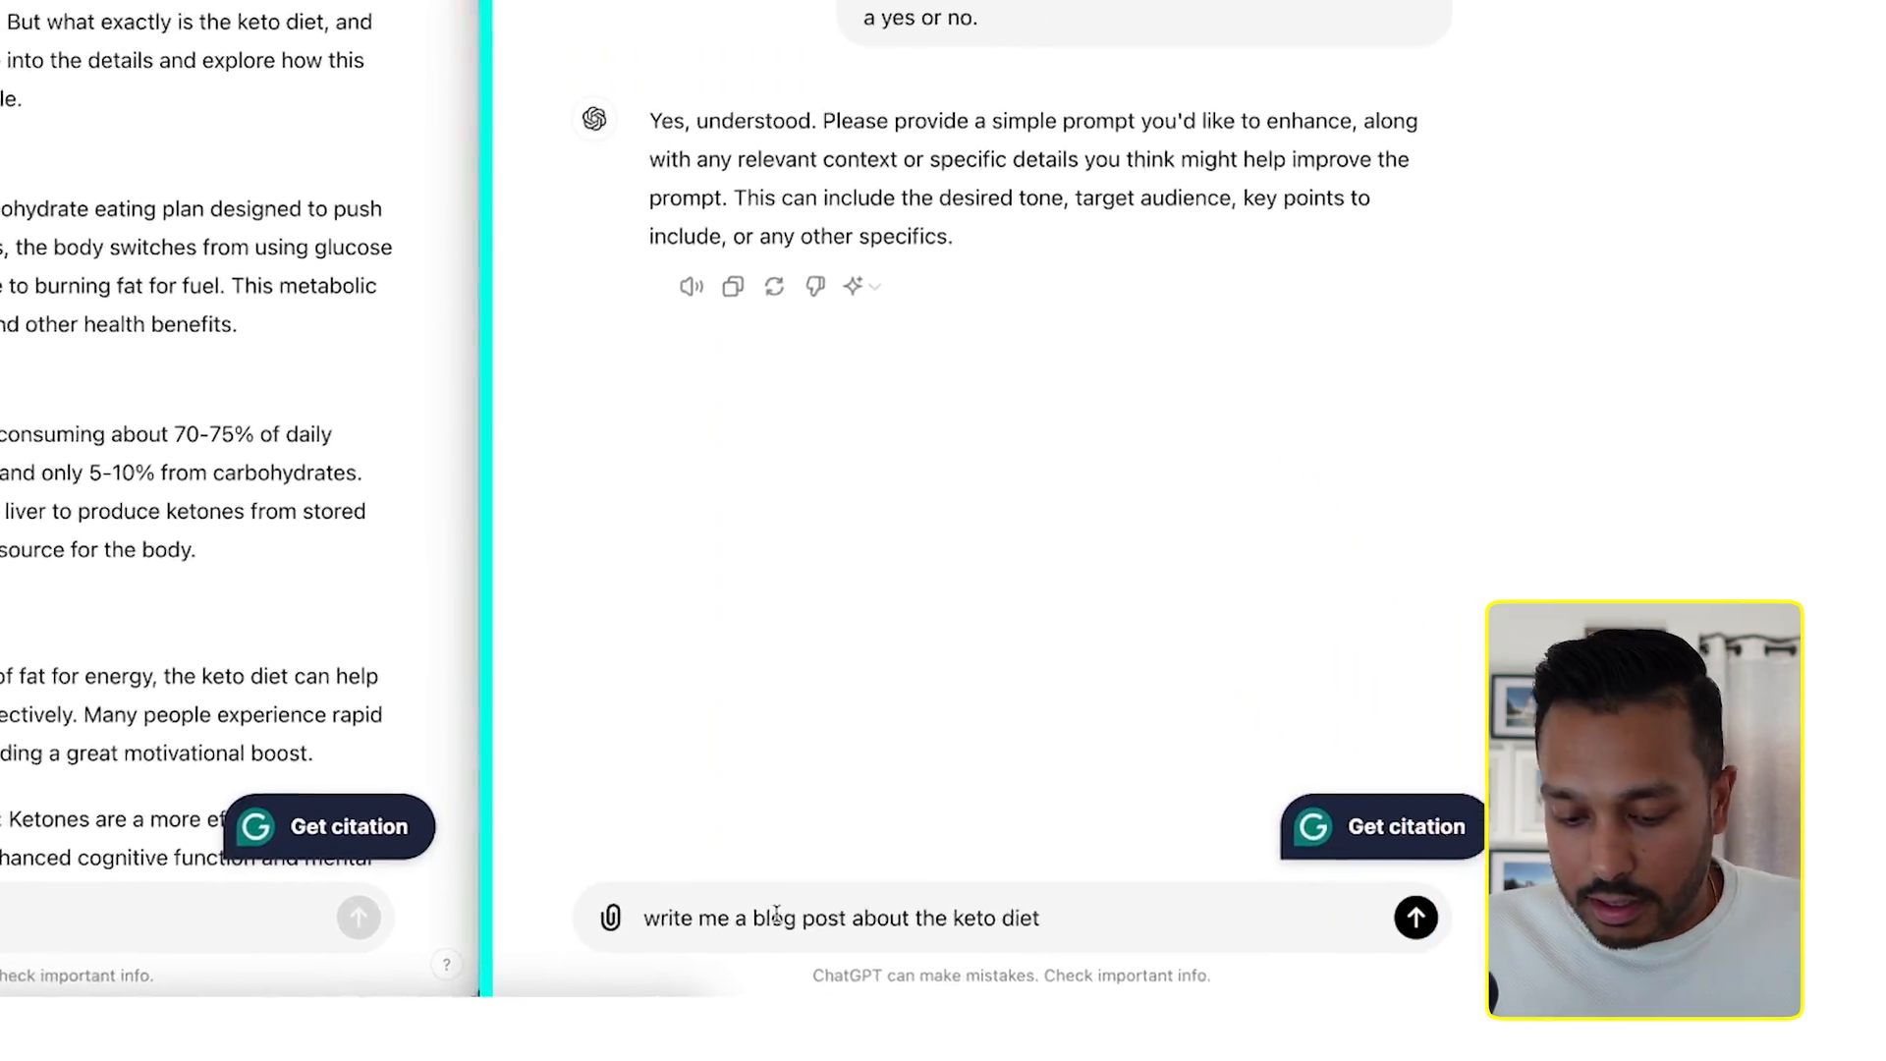
Step: Send the keto prompt to the expert chat and review its audience, tone, length and sources questions
left_click(1416, 918)
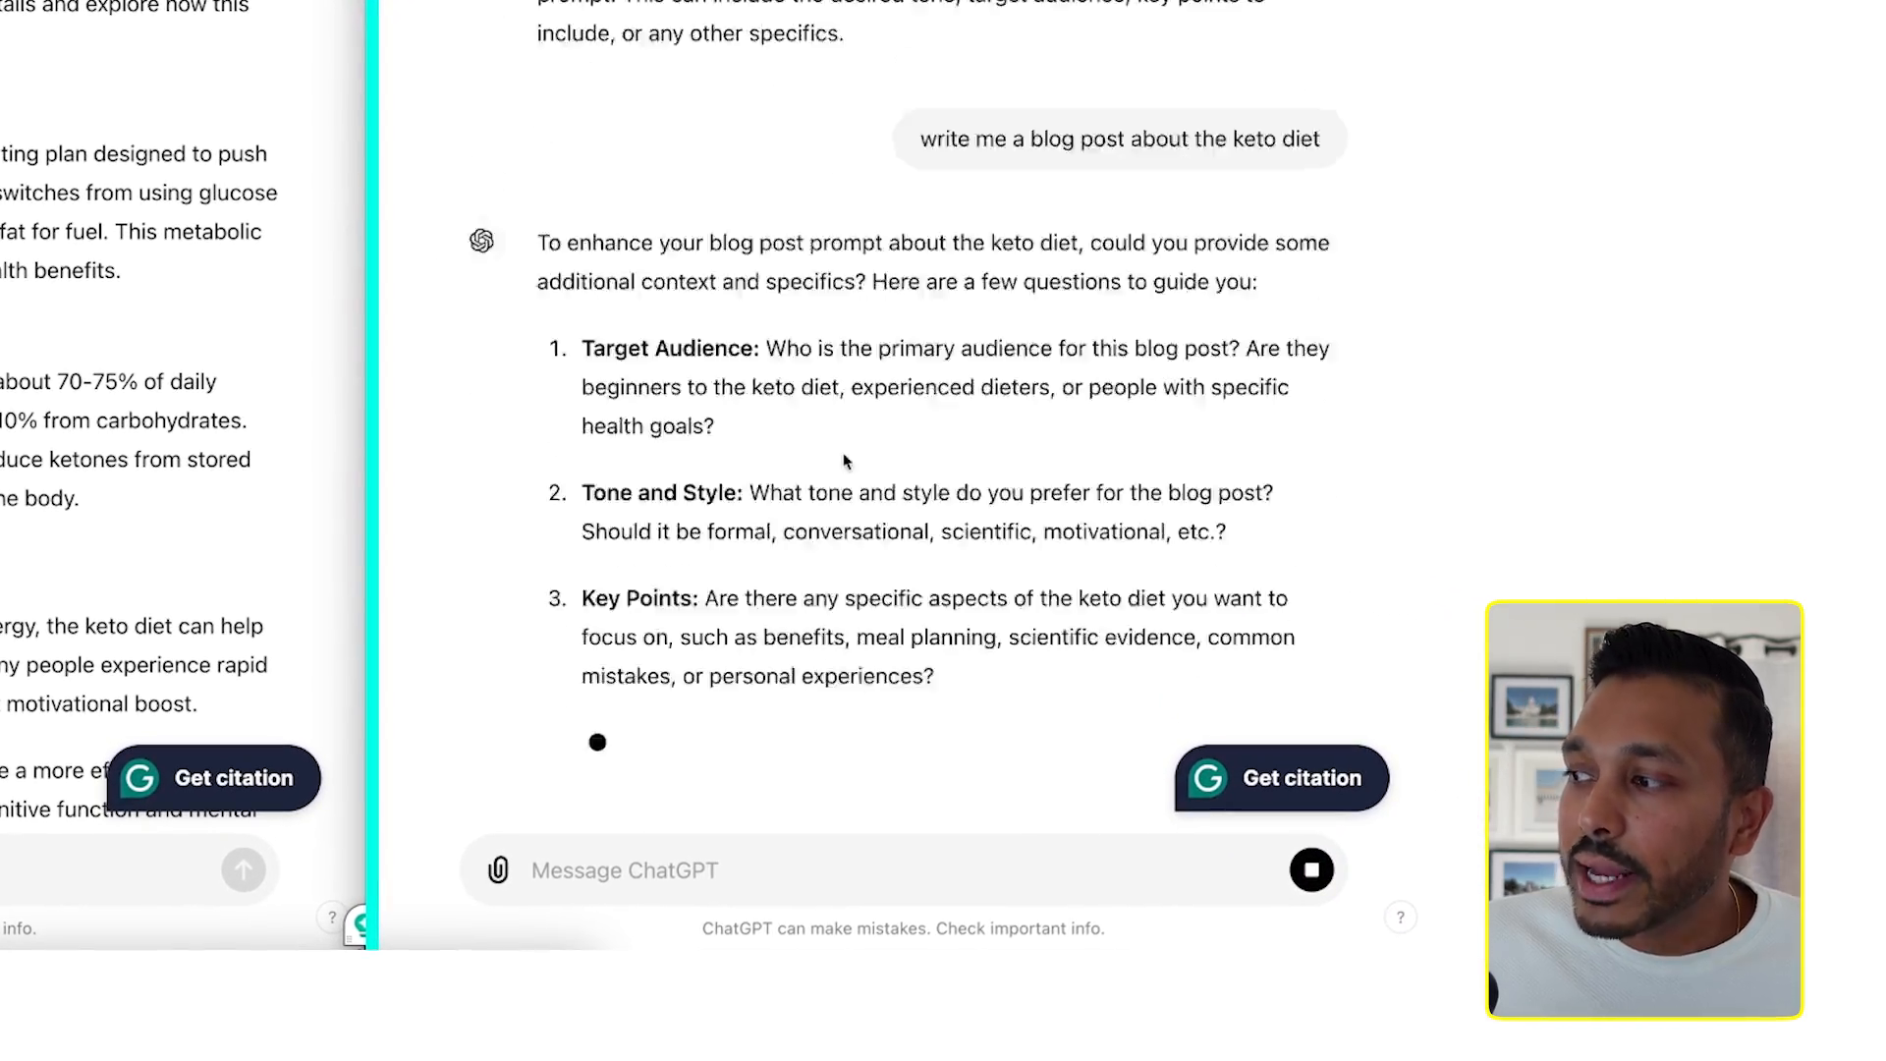
scroll("down", 3)
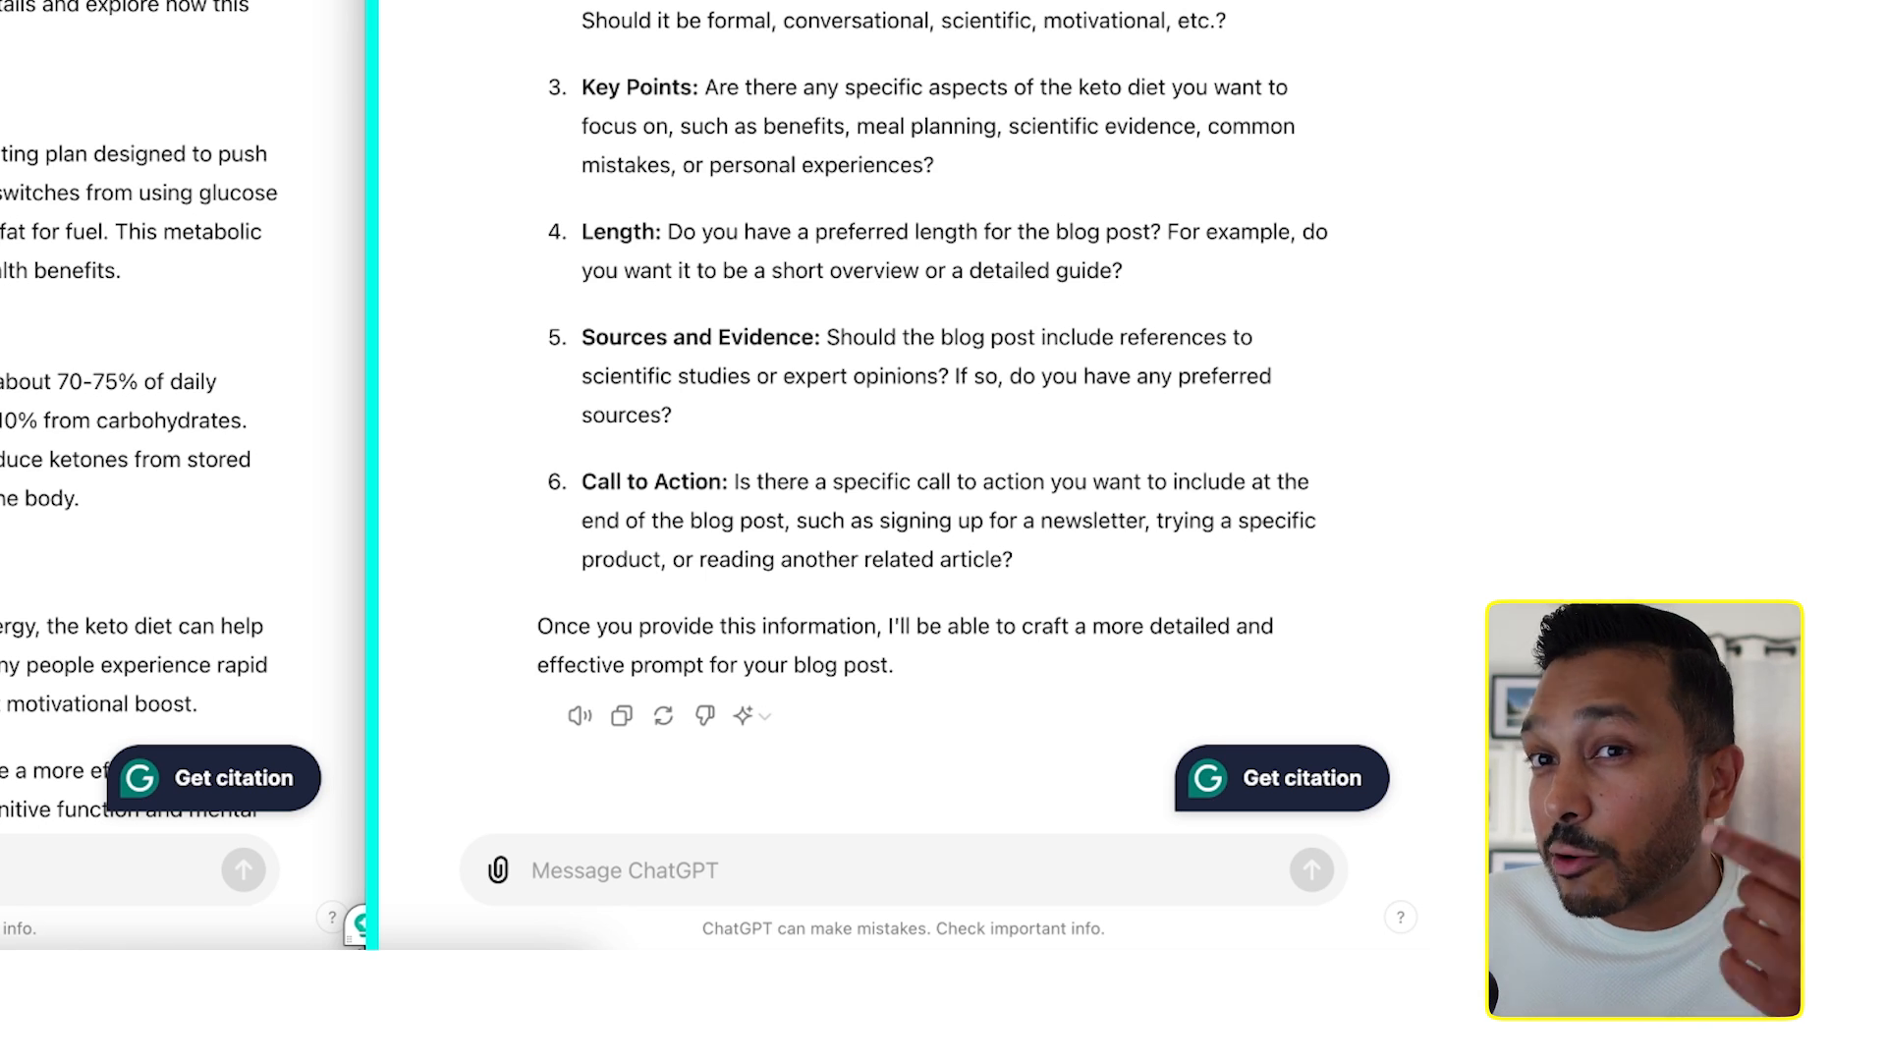
scroll("up", 3)
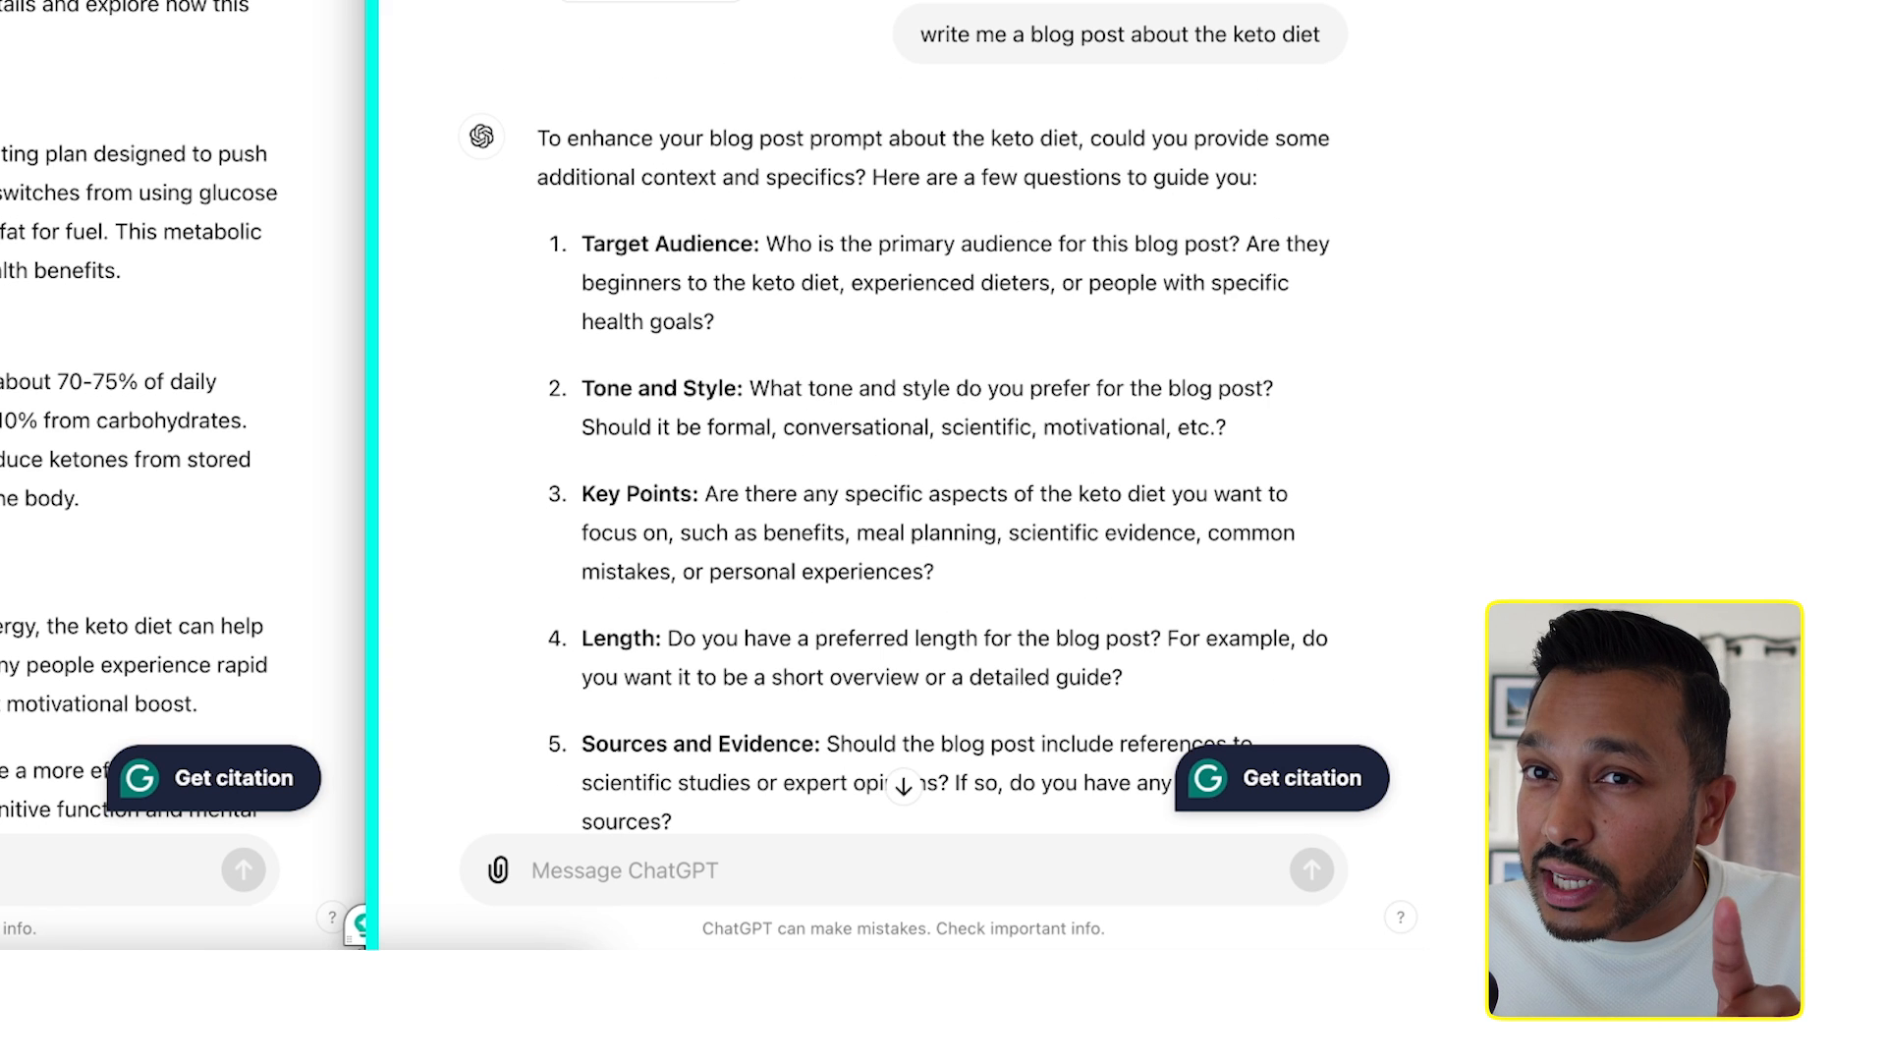
mouse_move(884, 341)
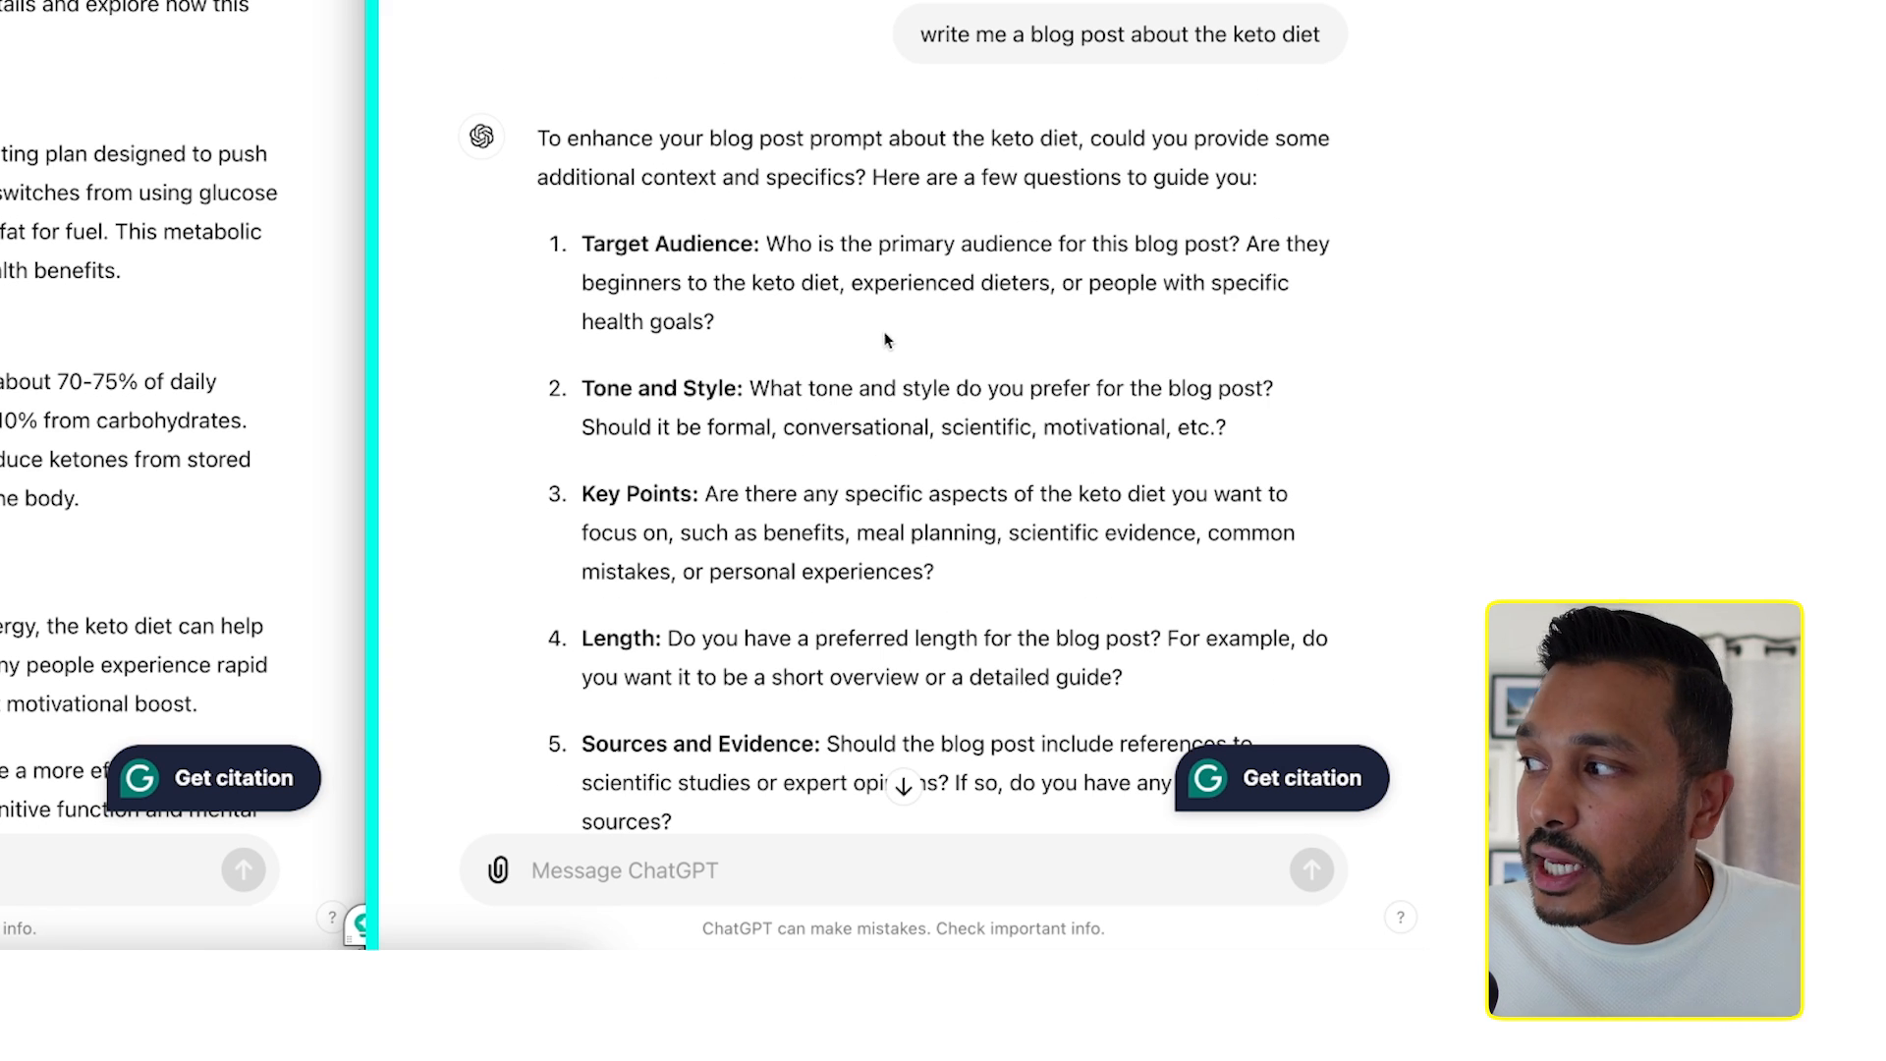
mouse_move(788, 429)
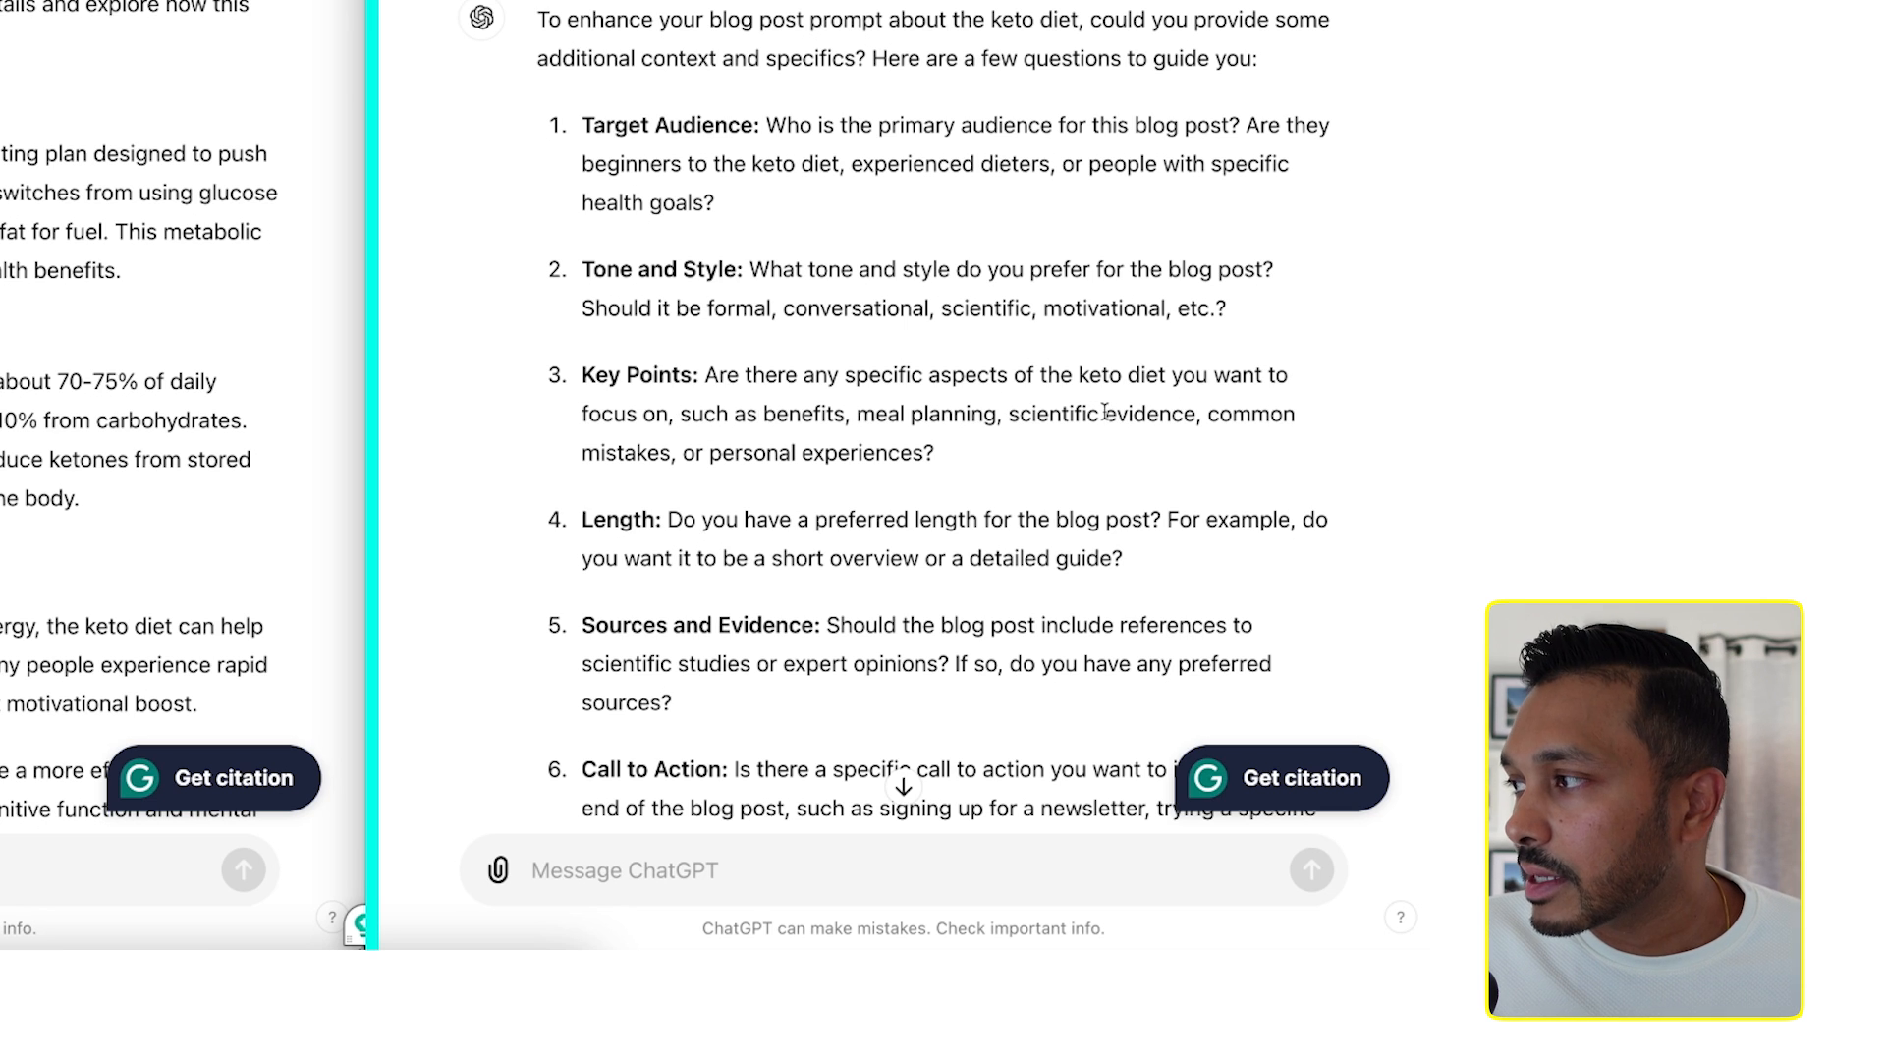
scroll("down", 3)
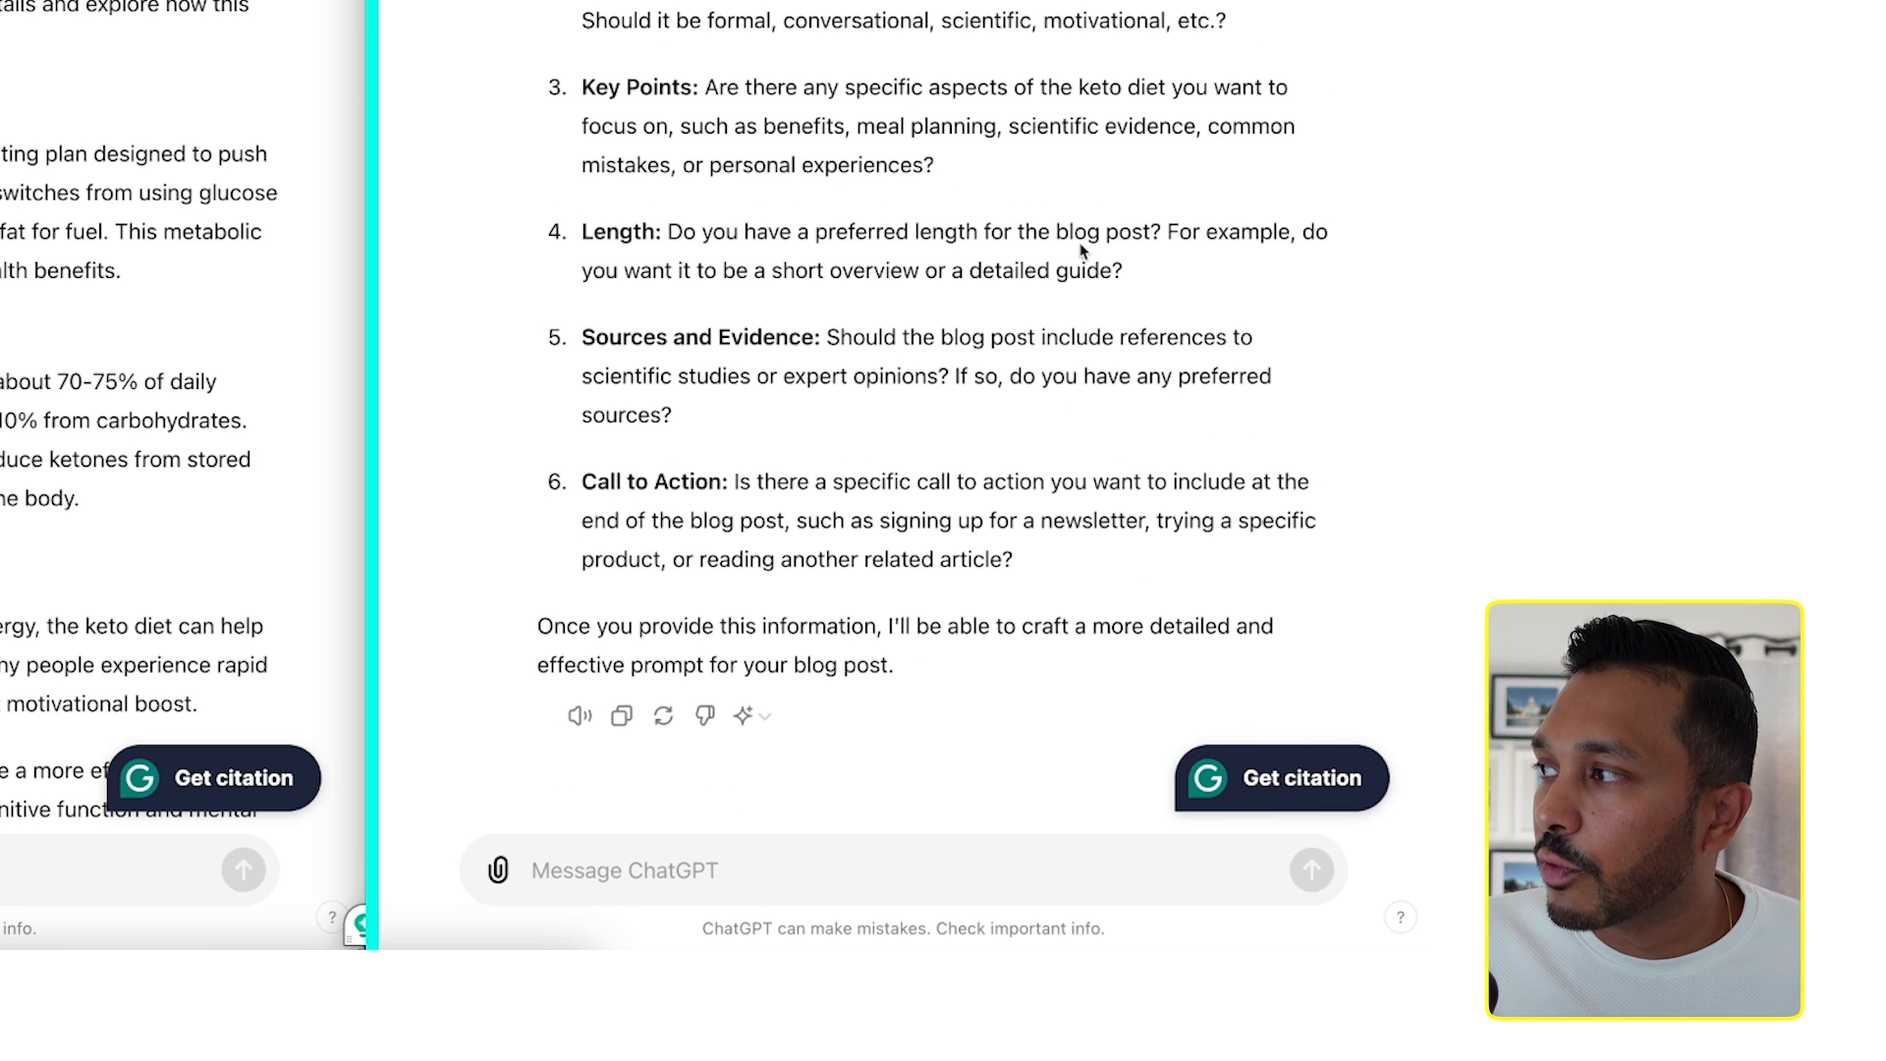
mouse_move(1155, 367)
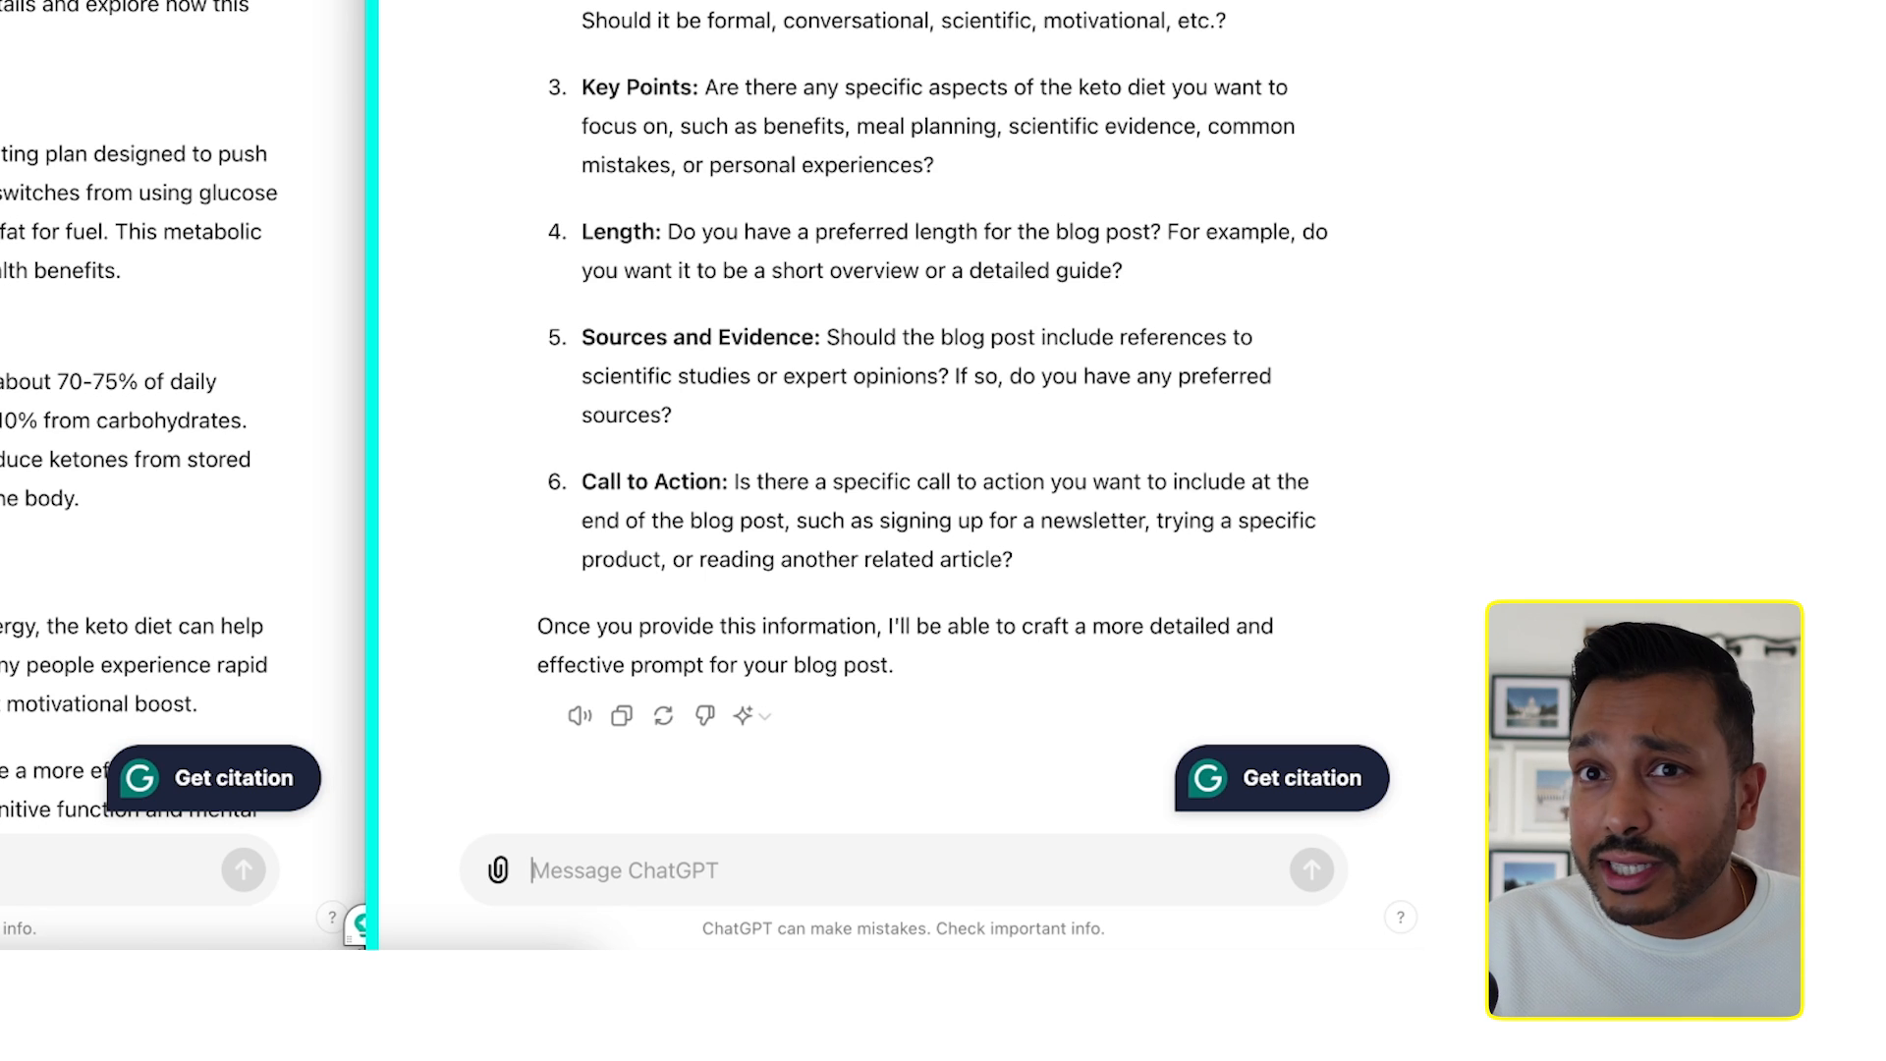
Step: Answer that the audience is new moms getting back in shape, with a friendly but informational tone
type("M")
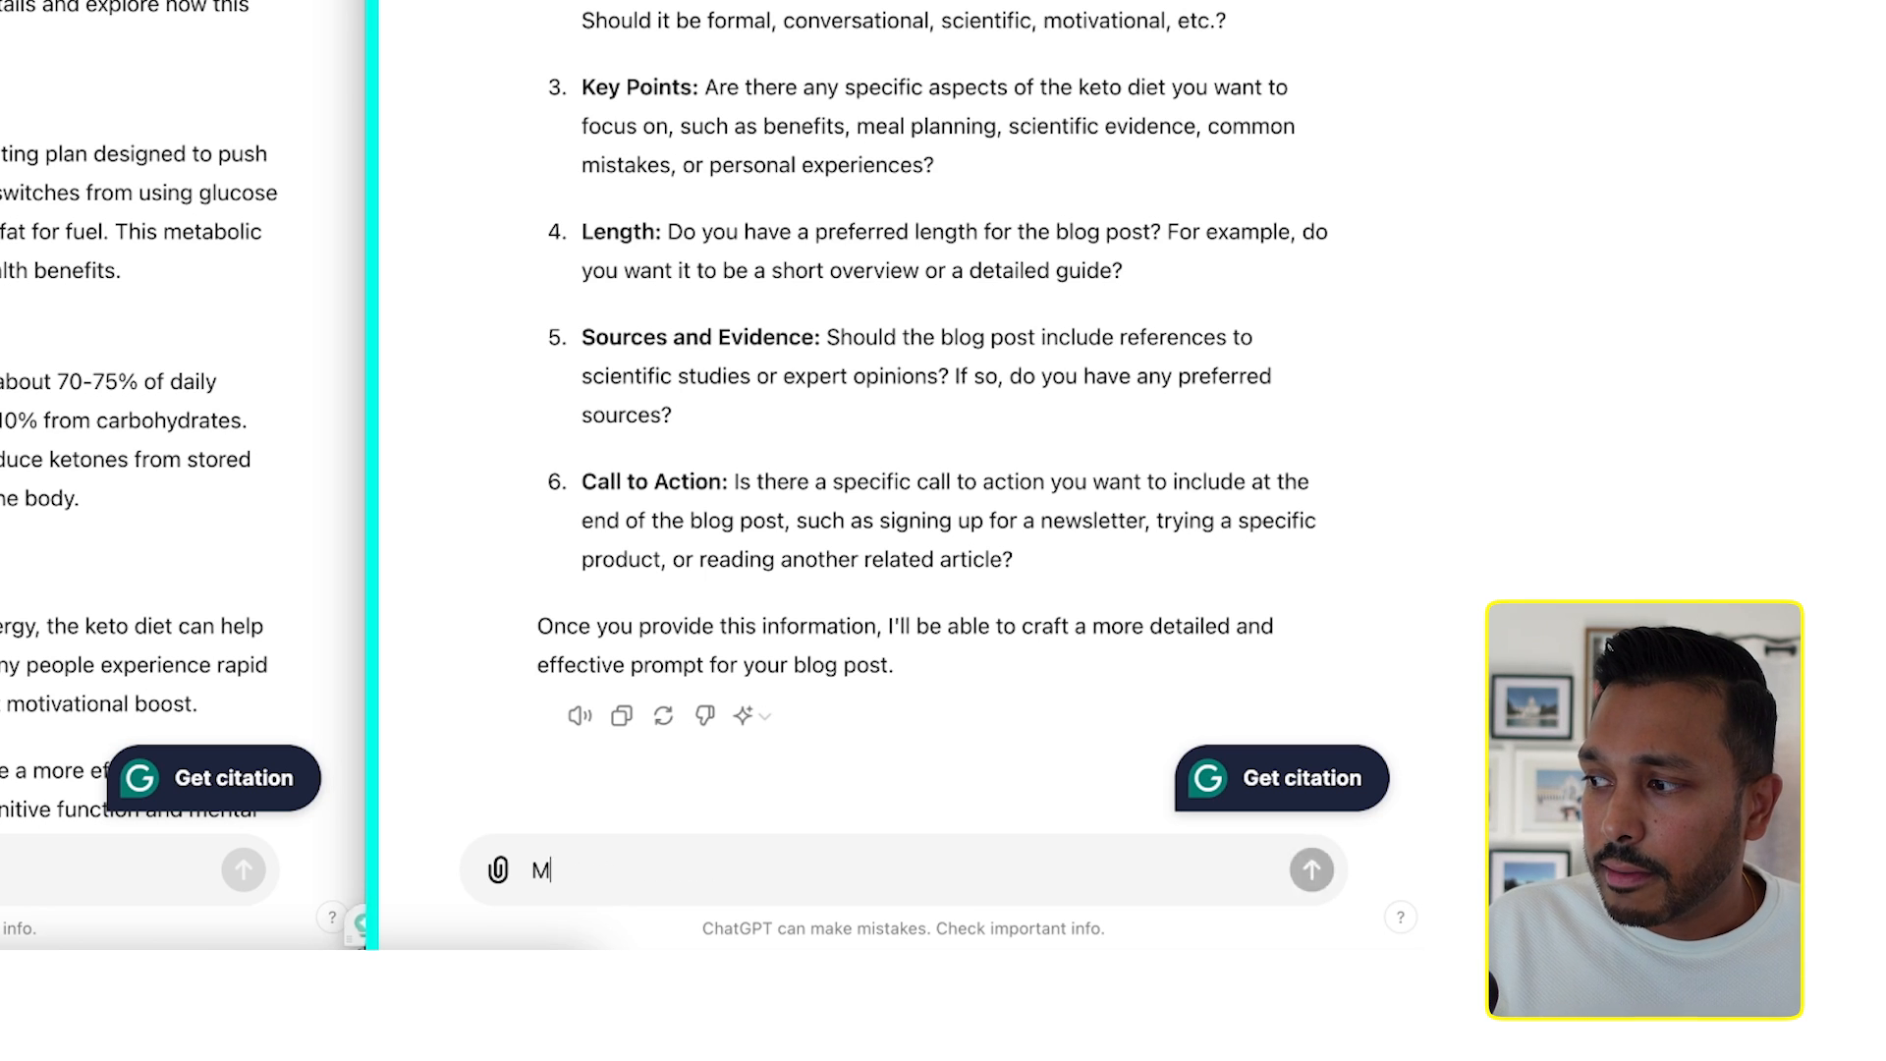
type("y target audience is")
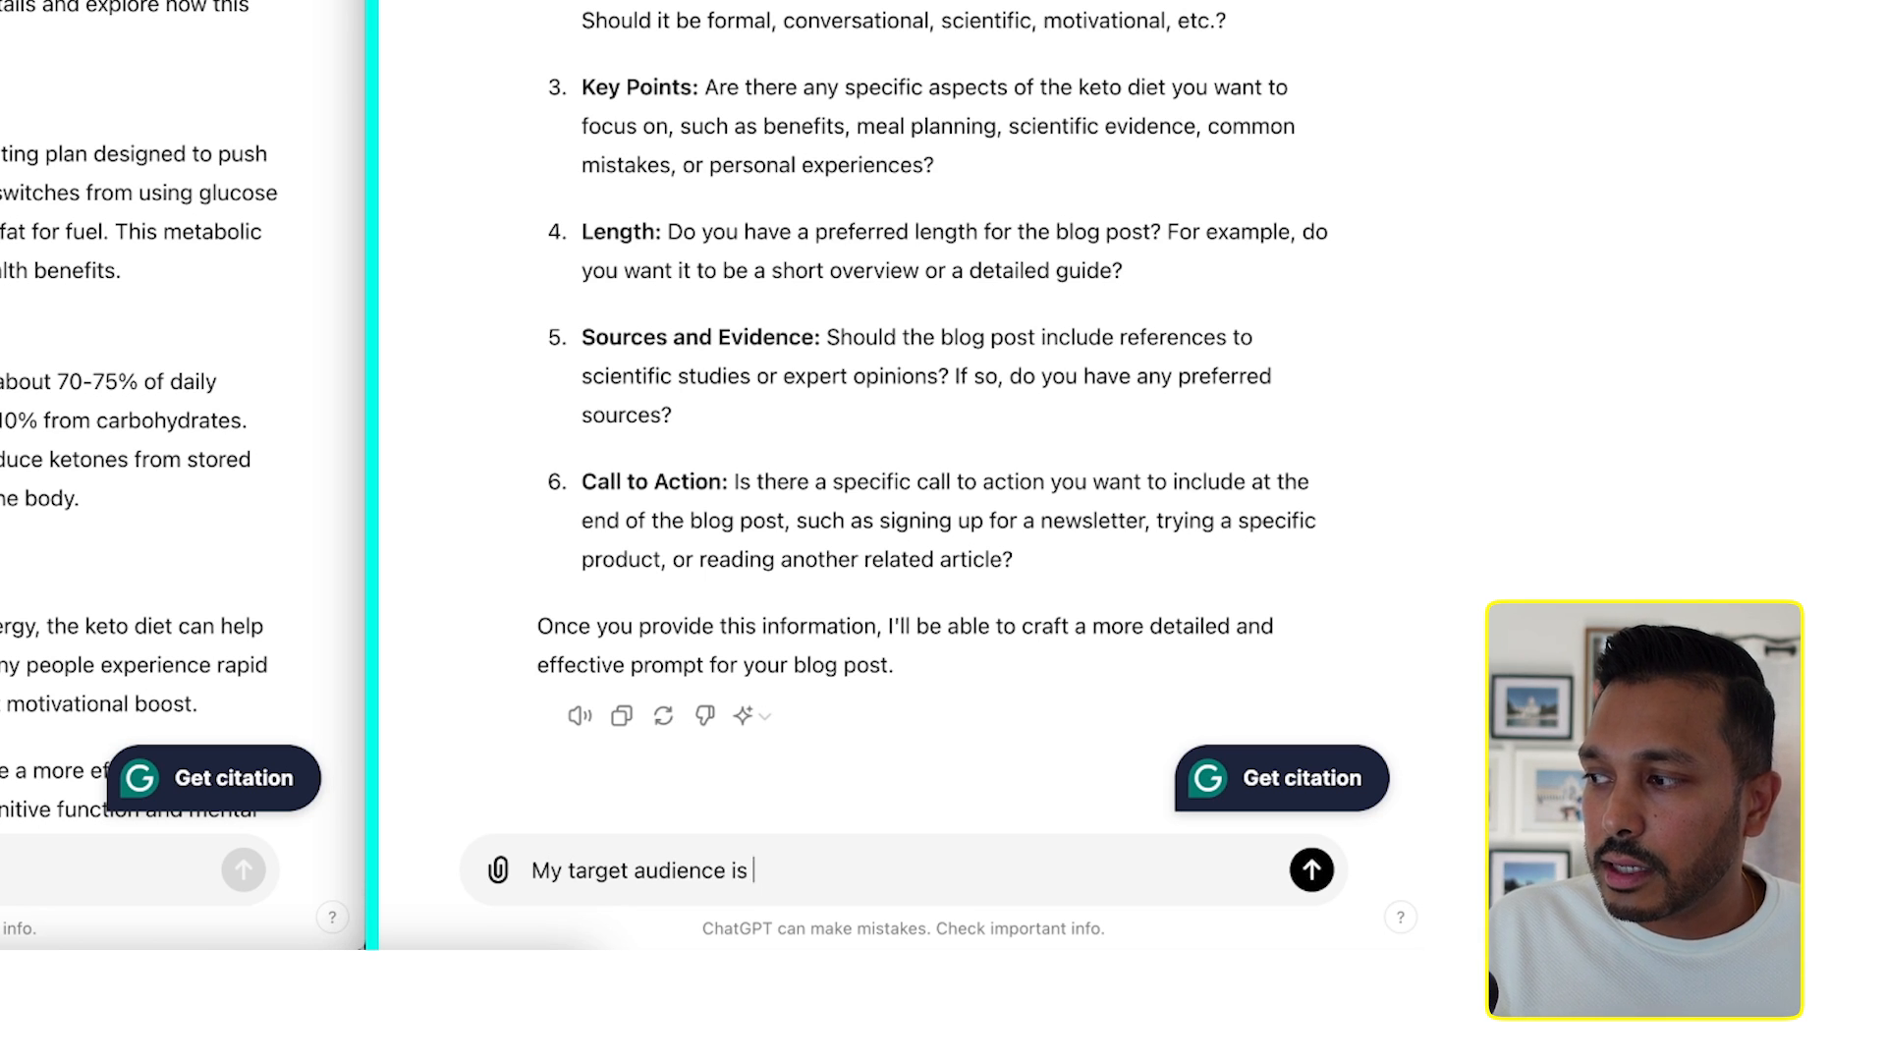
type("new moms looking ot")
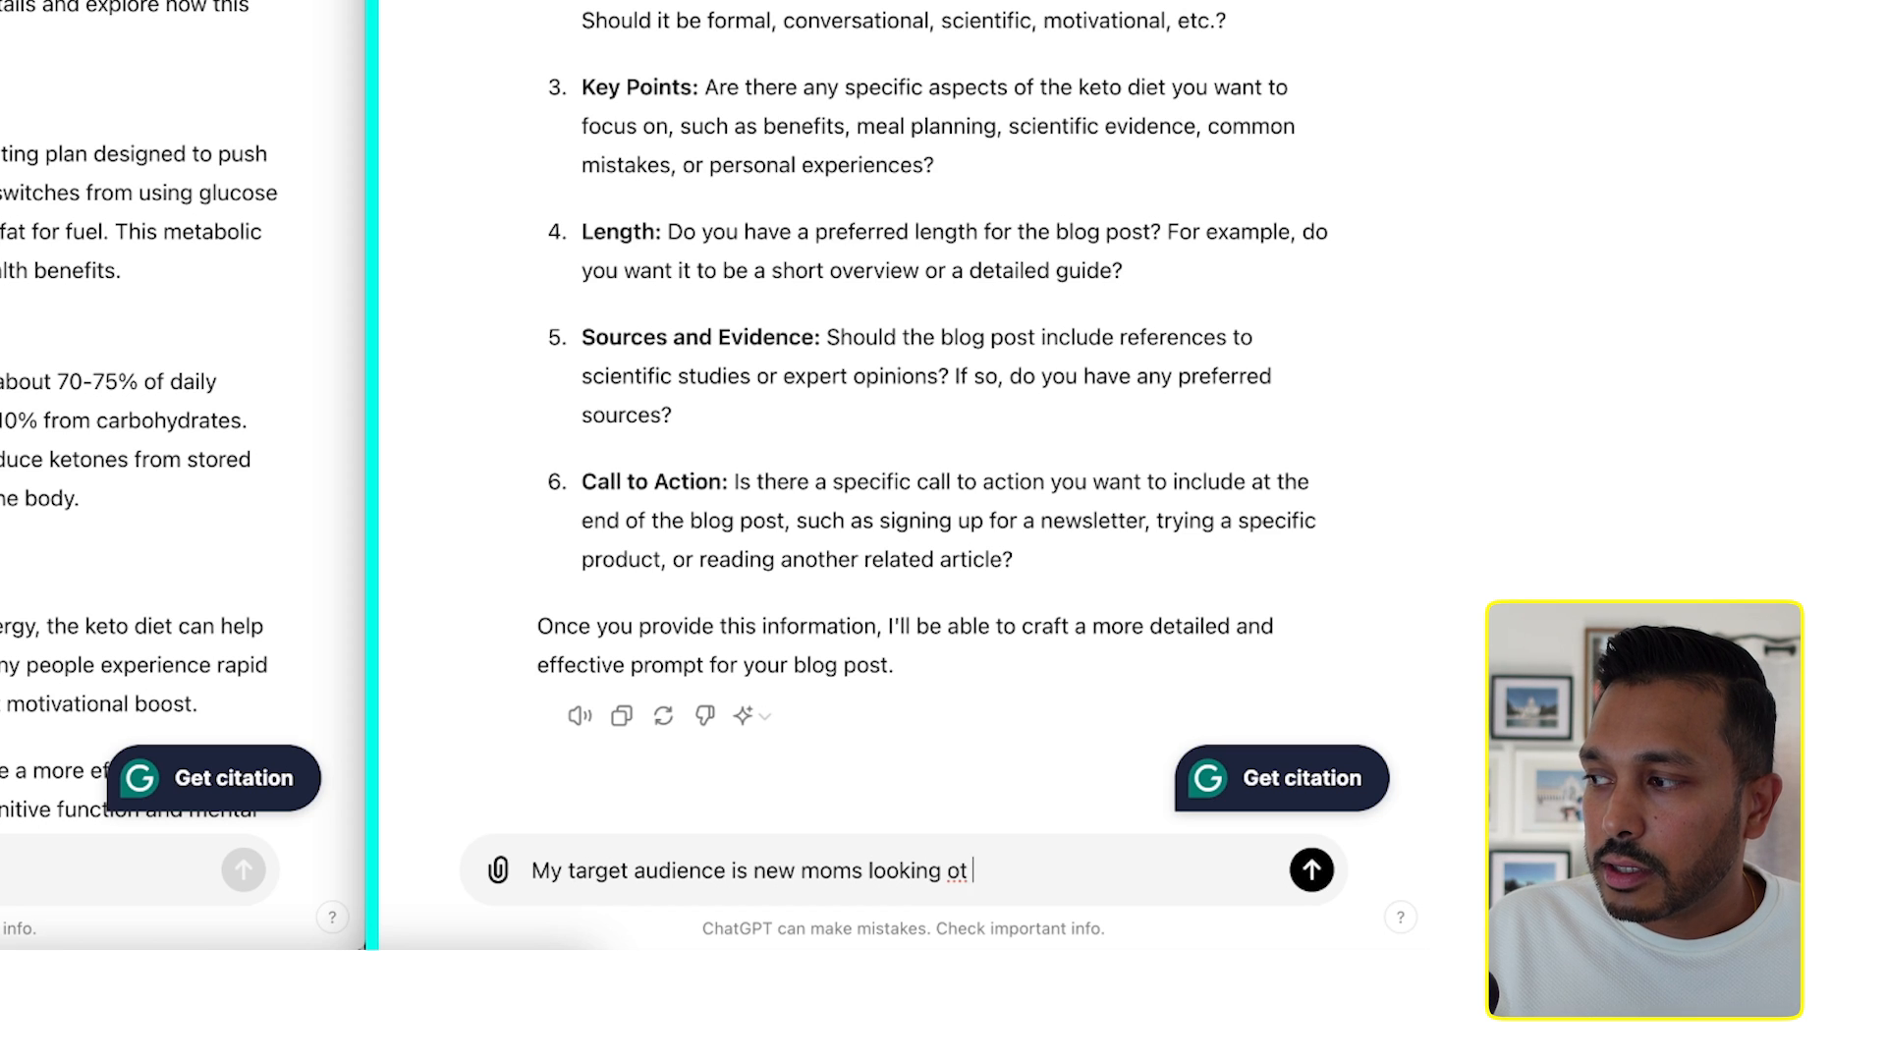
type("to g")
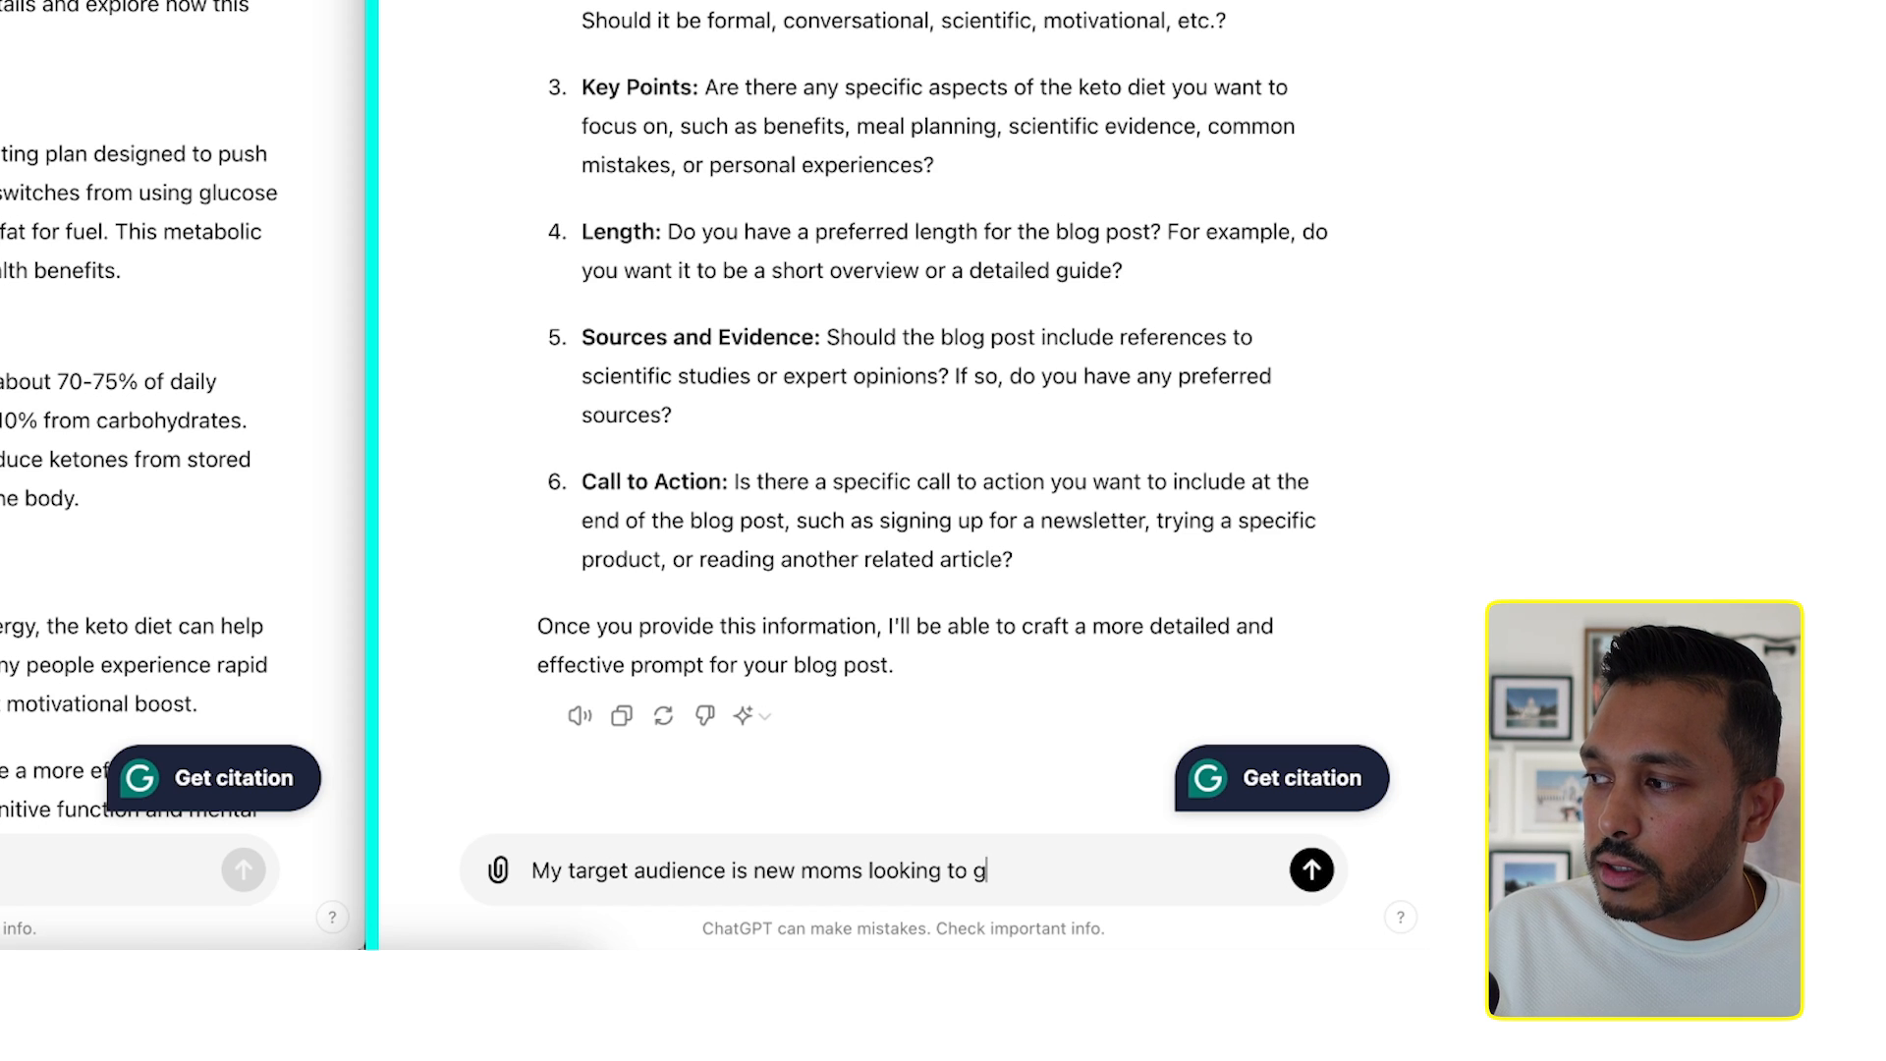
type("et back in shape.")
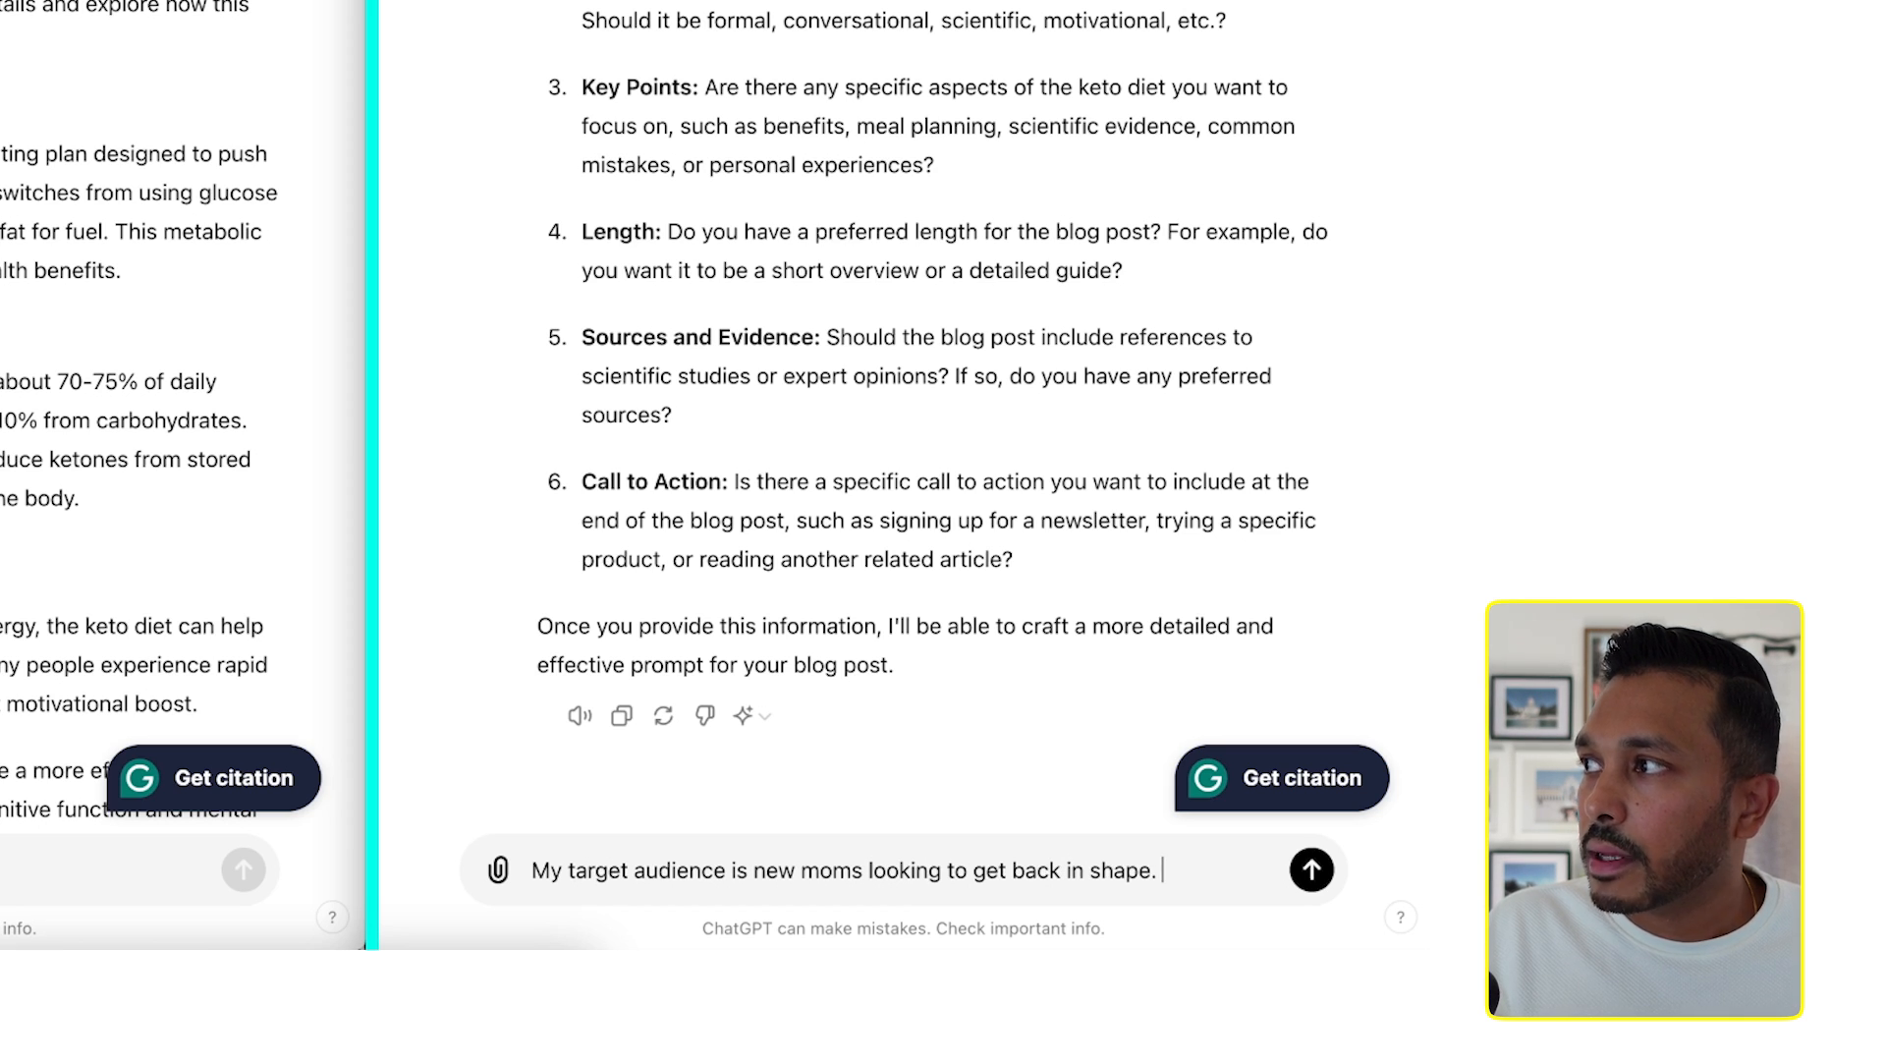
type("The tone should be")
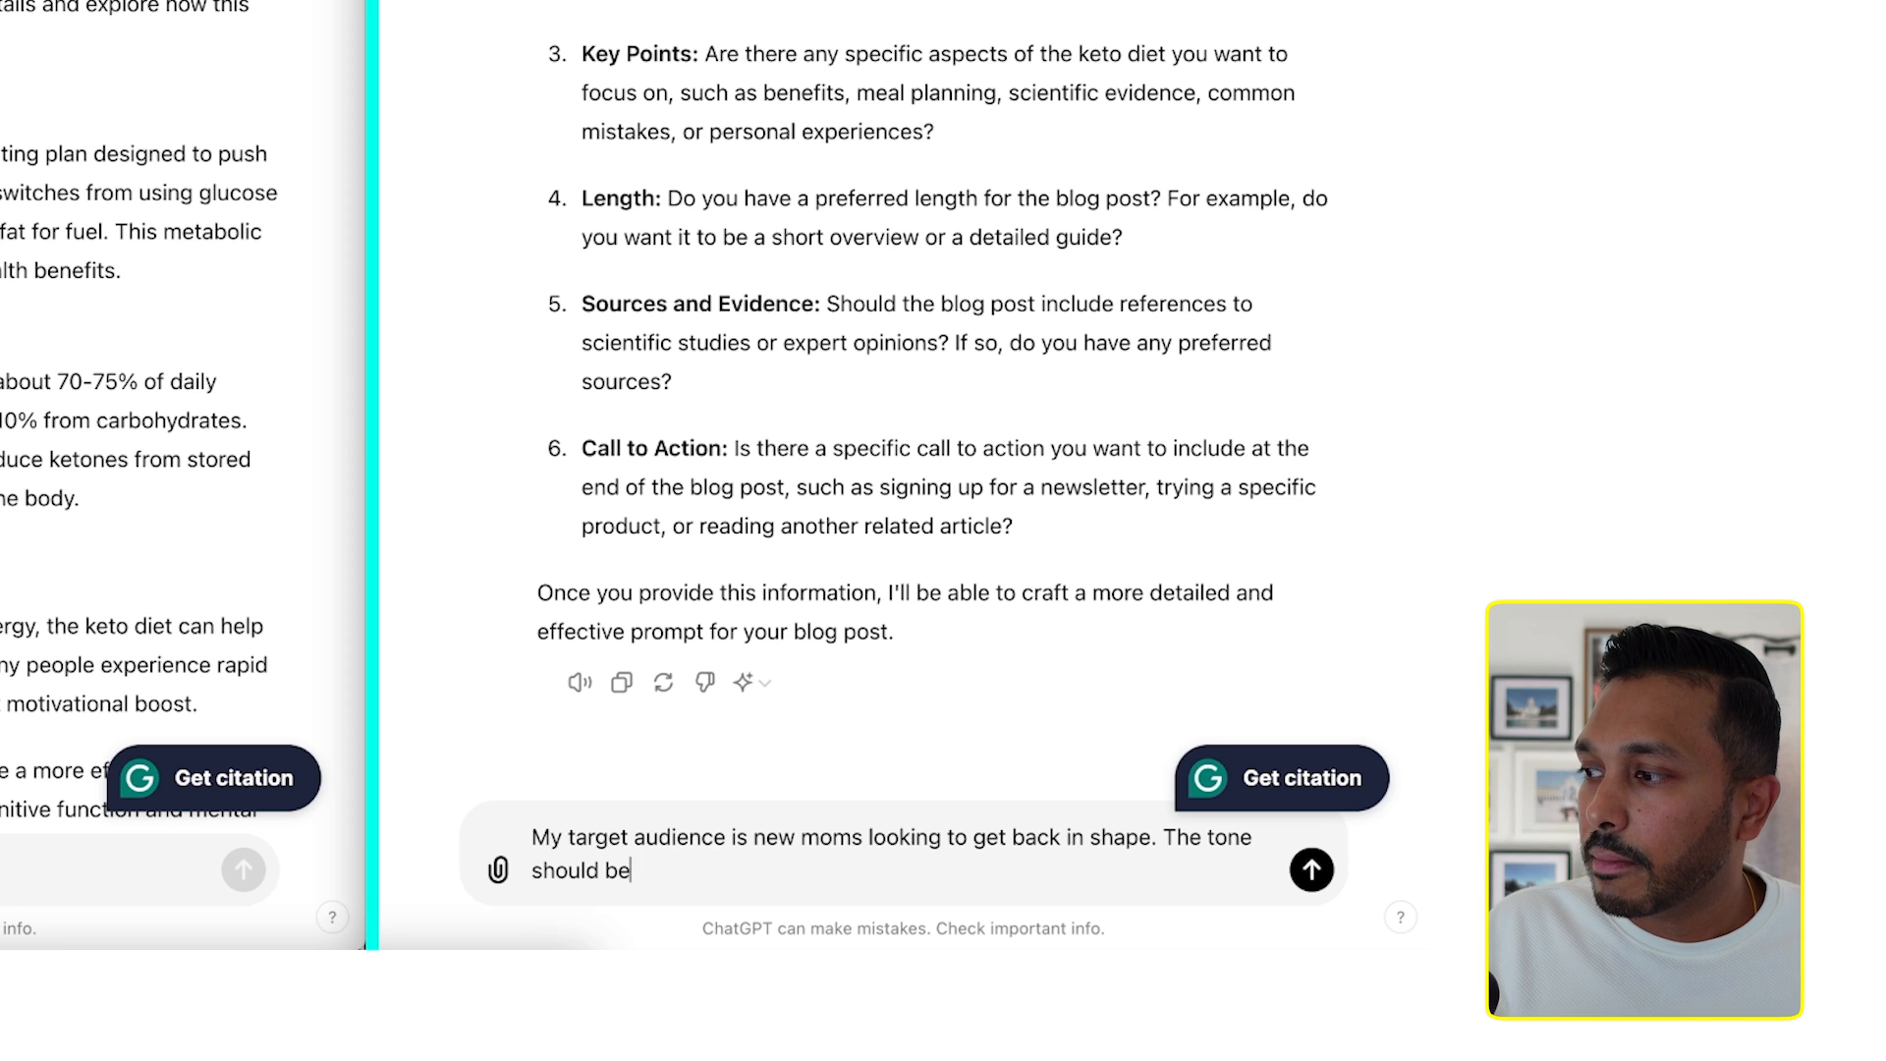
type("friendly b")
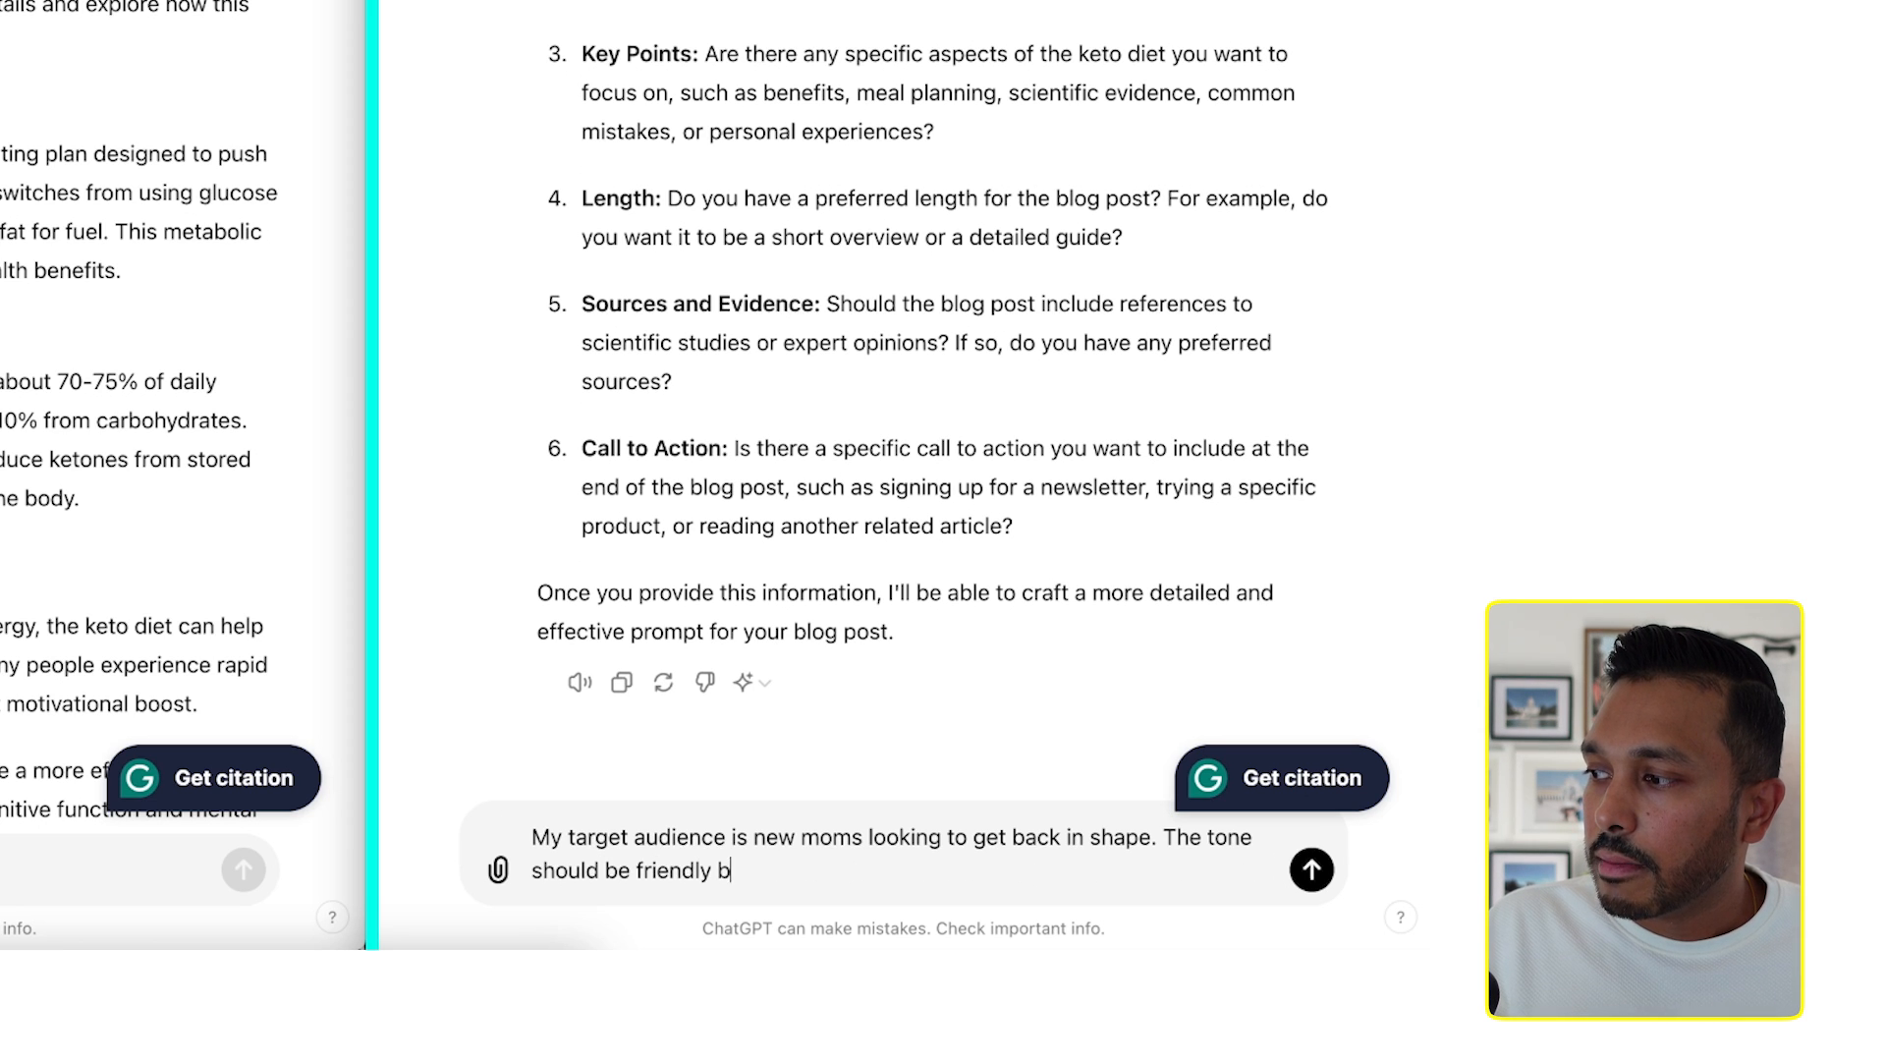
type("ut informational.")
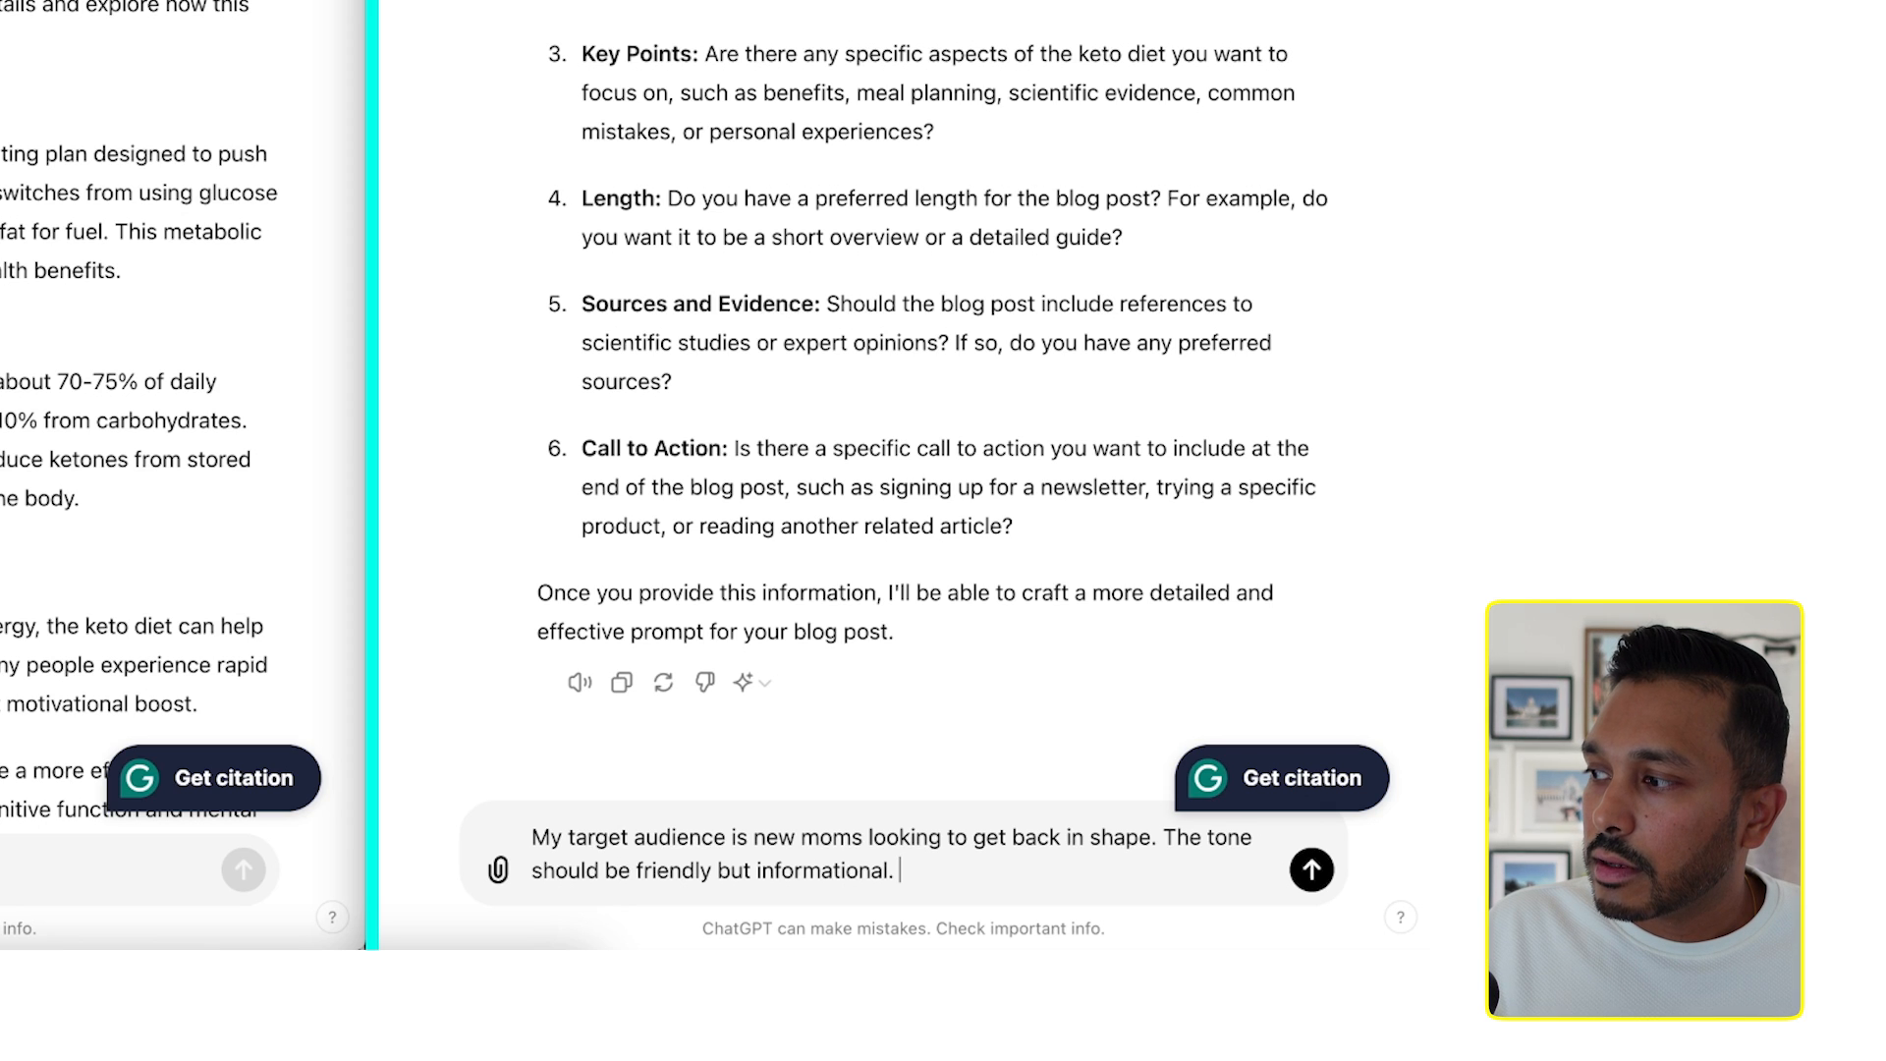
Step: Add a benefits focus, 1000 words and a coaching-program sign-up CTA, then send
type("Focus on")
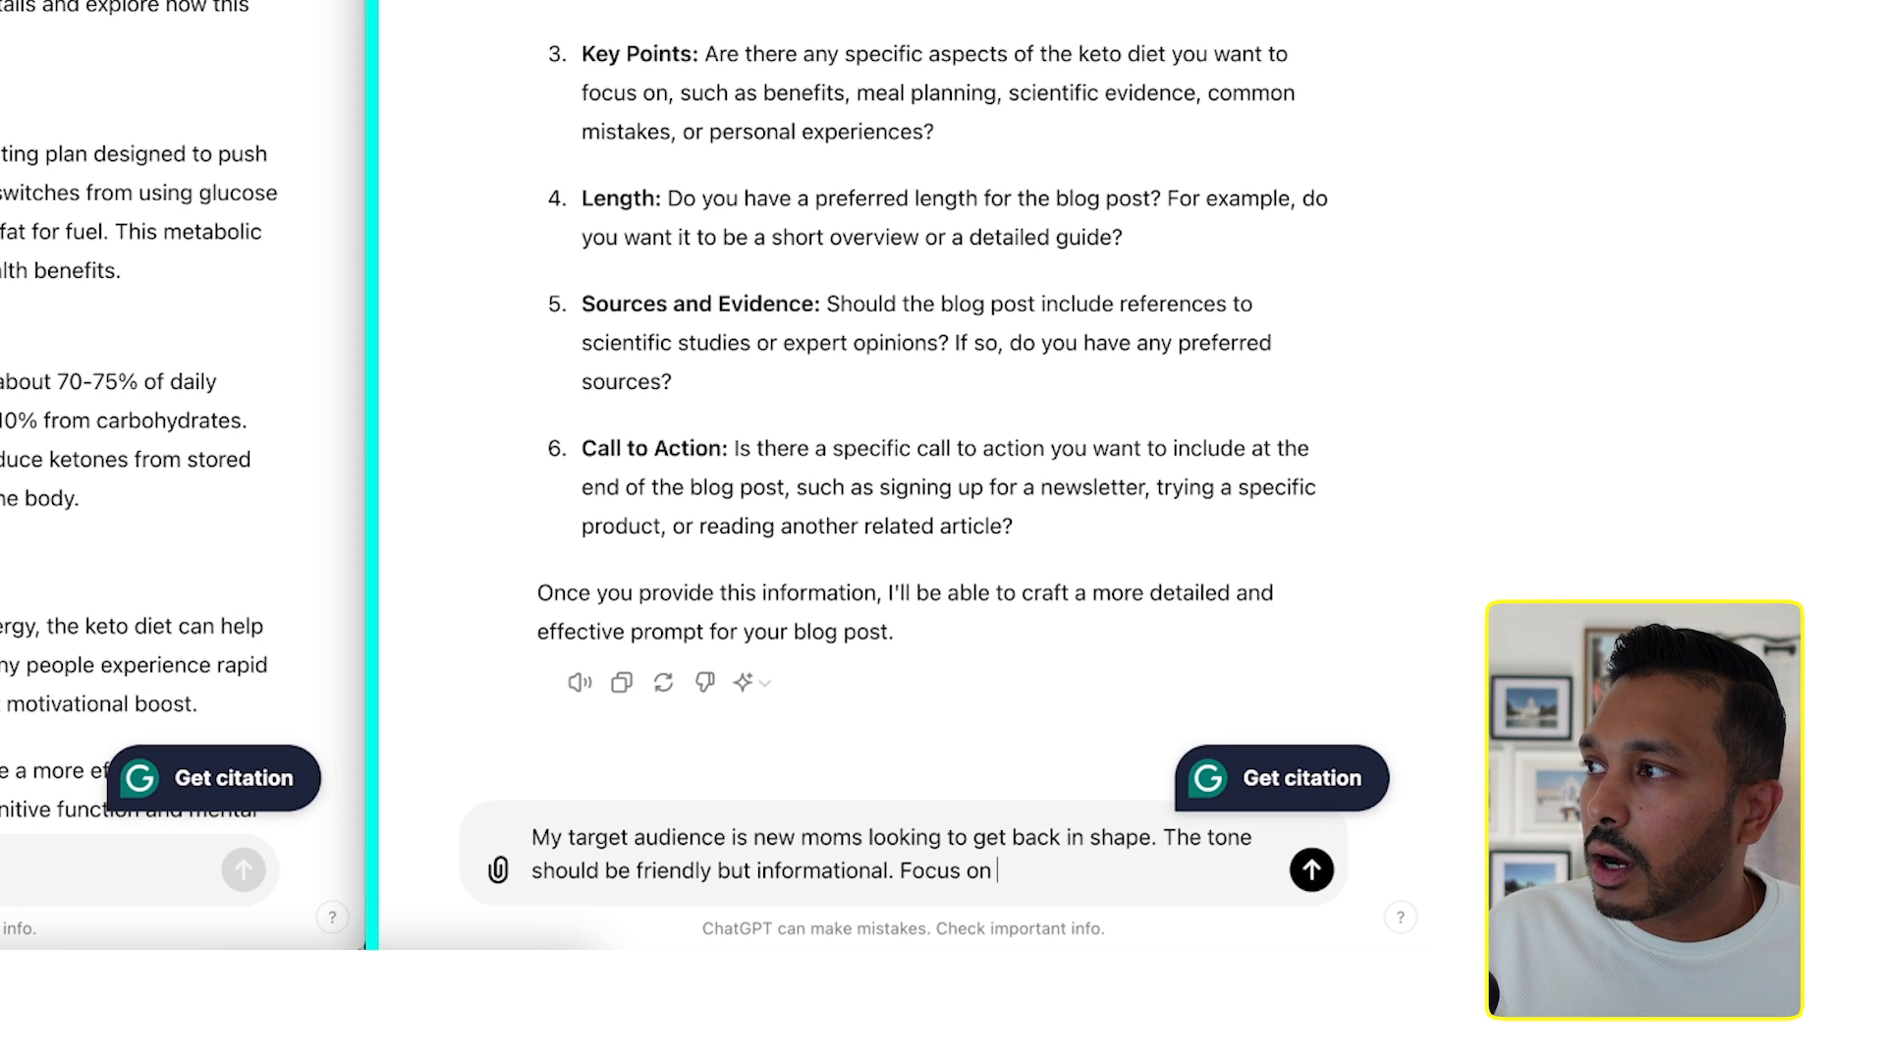
type("the benefits. Make it")
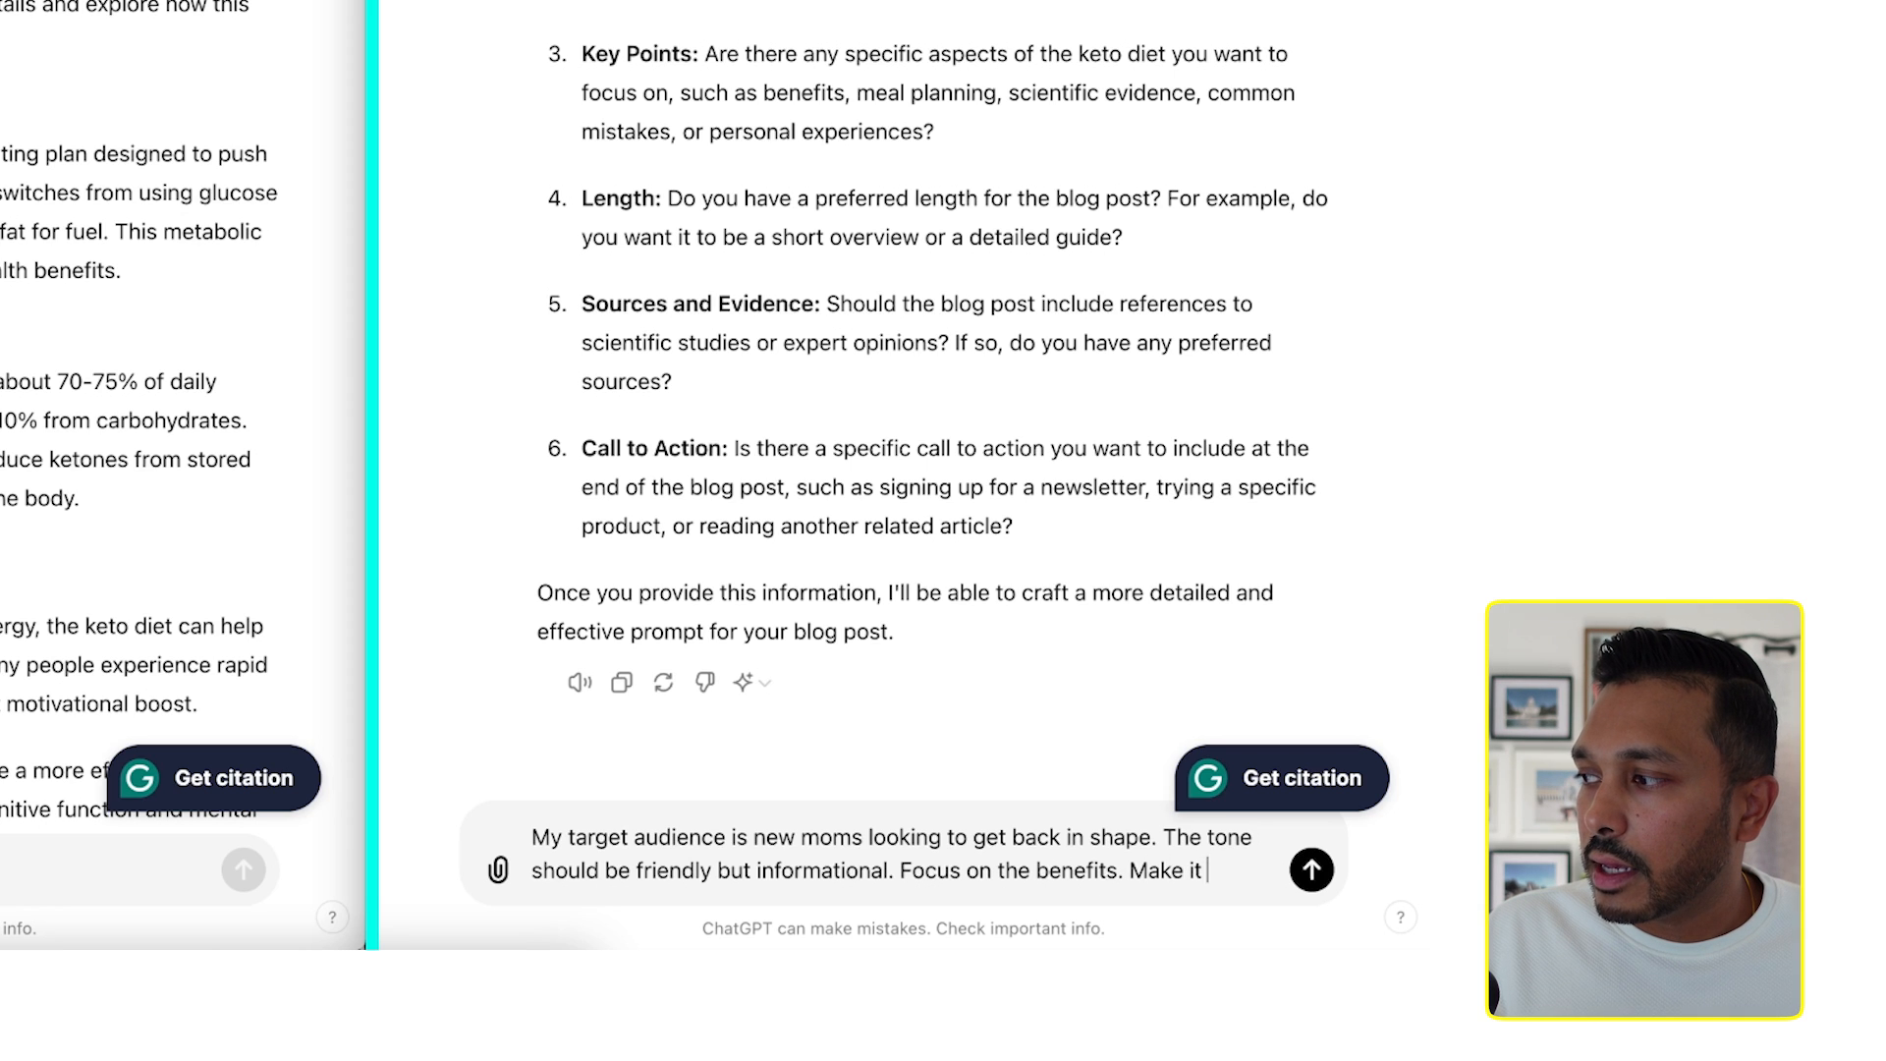
type("1000 words.")
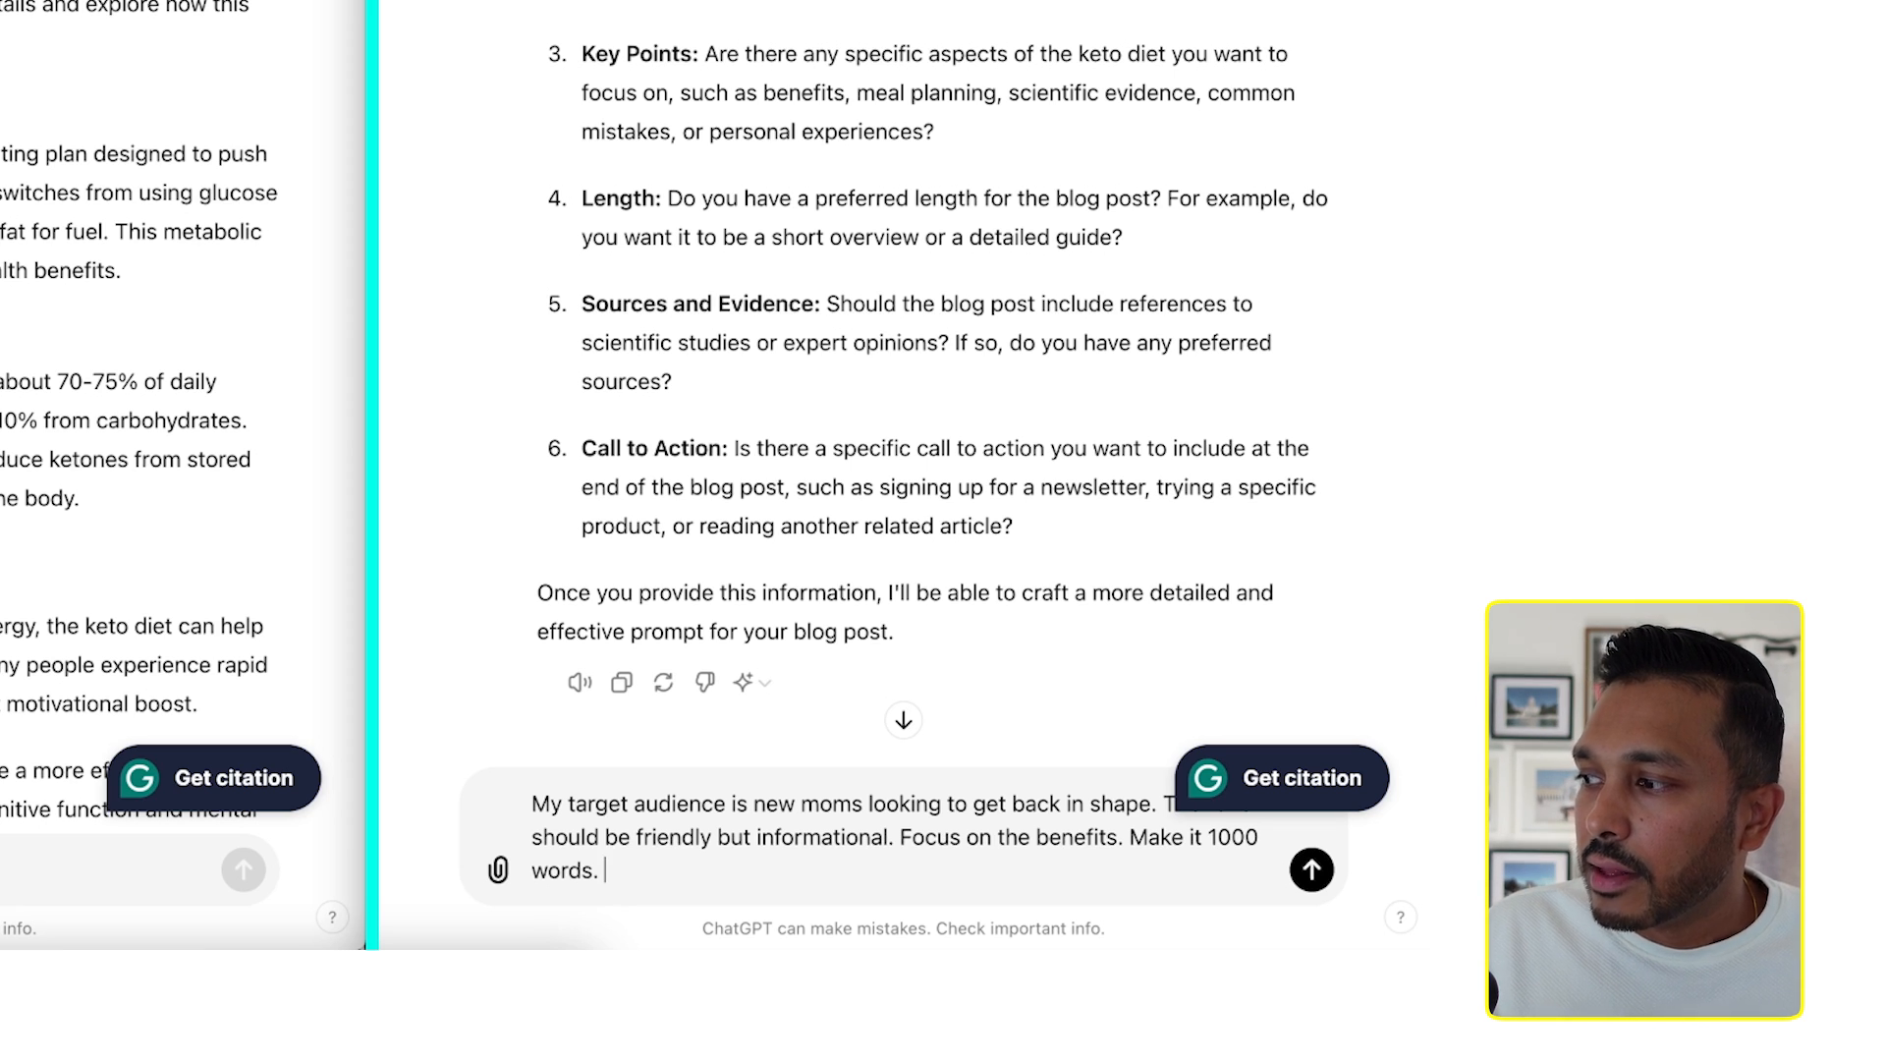
type("The Cta")
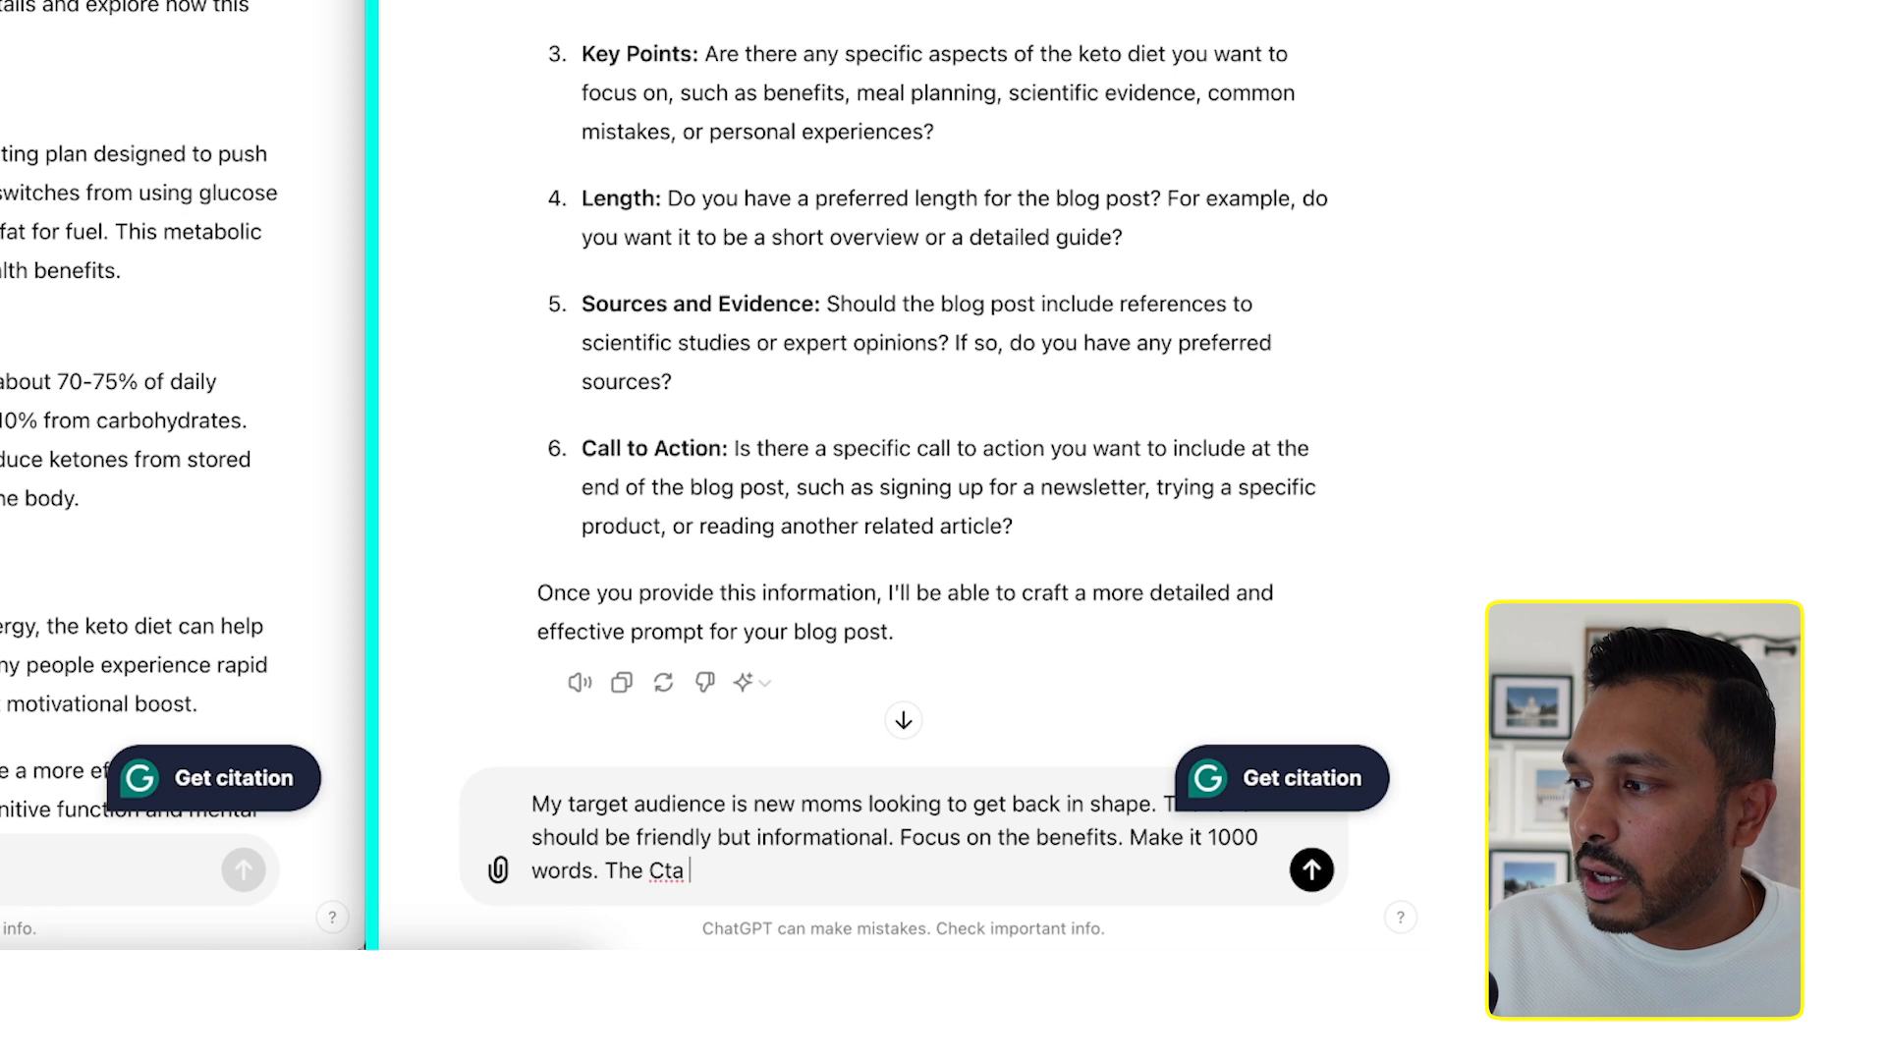
type("should be to si")
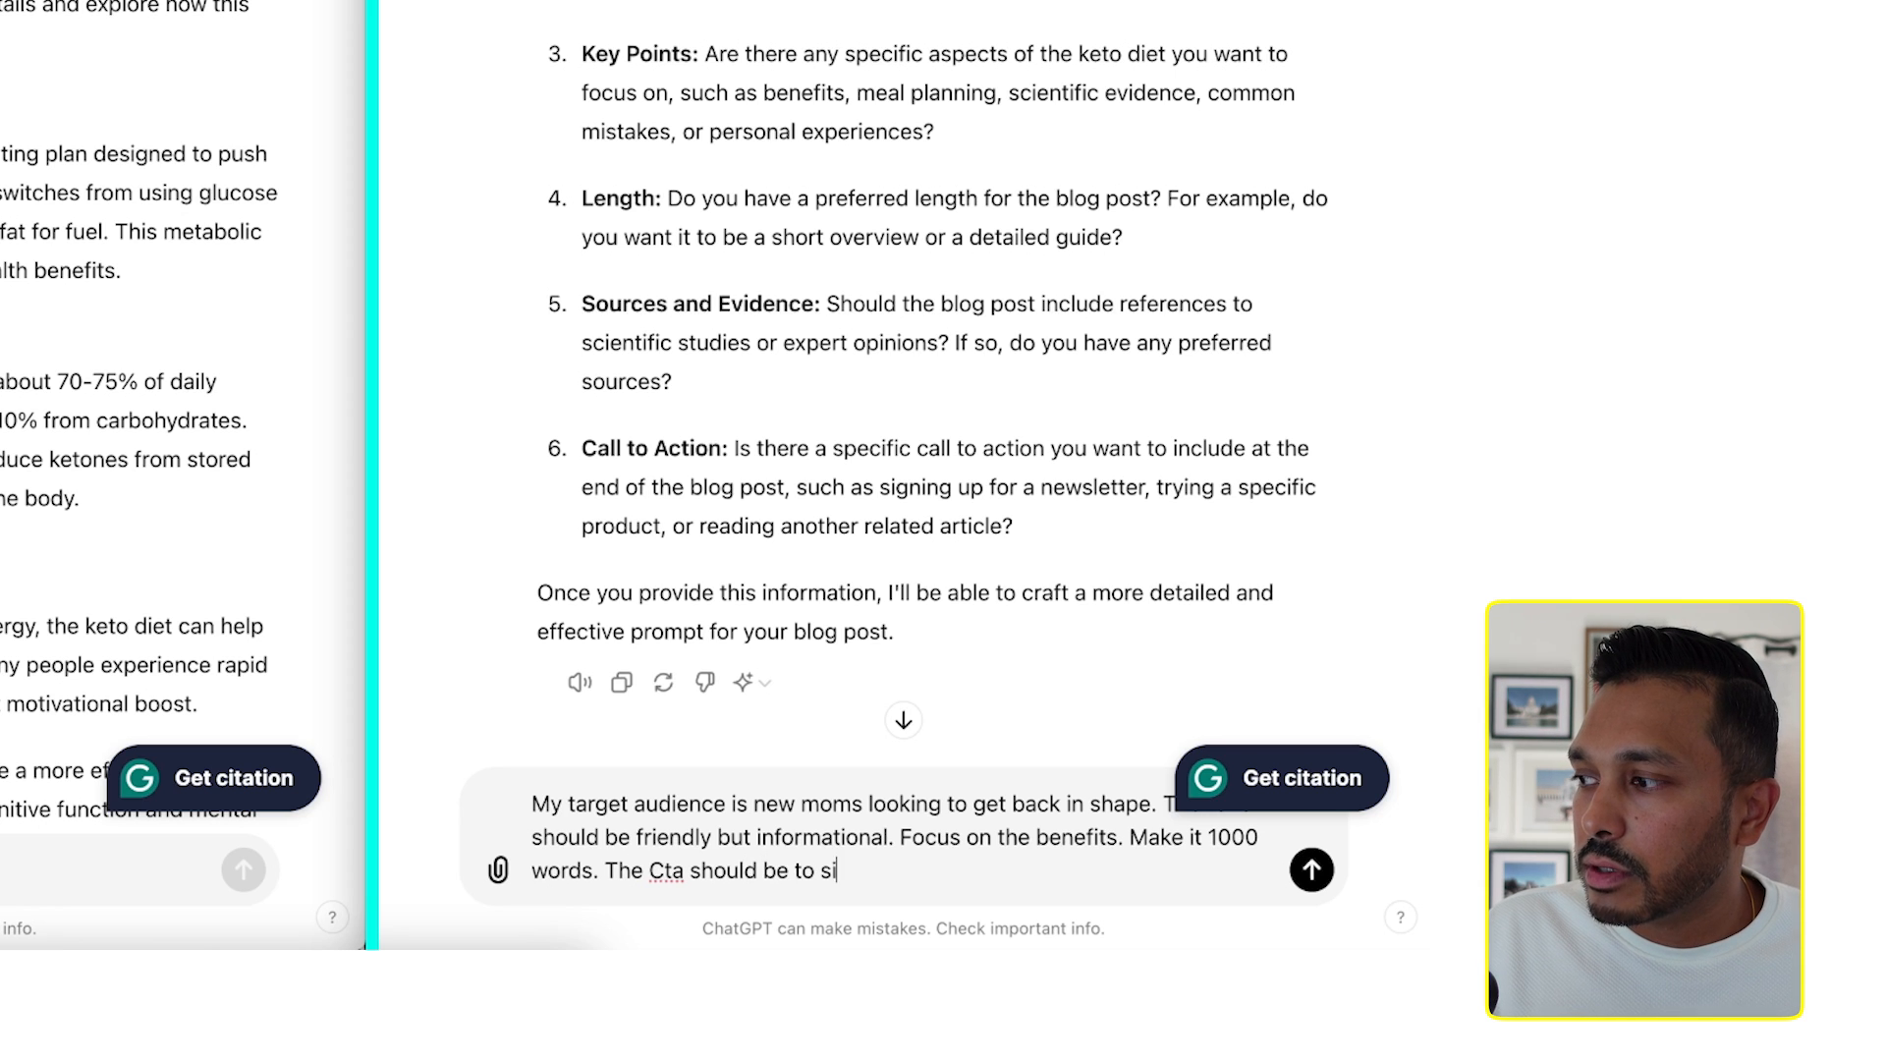
type("gn up fo")
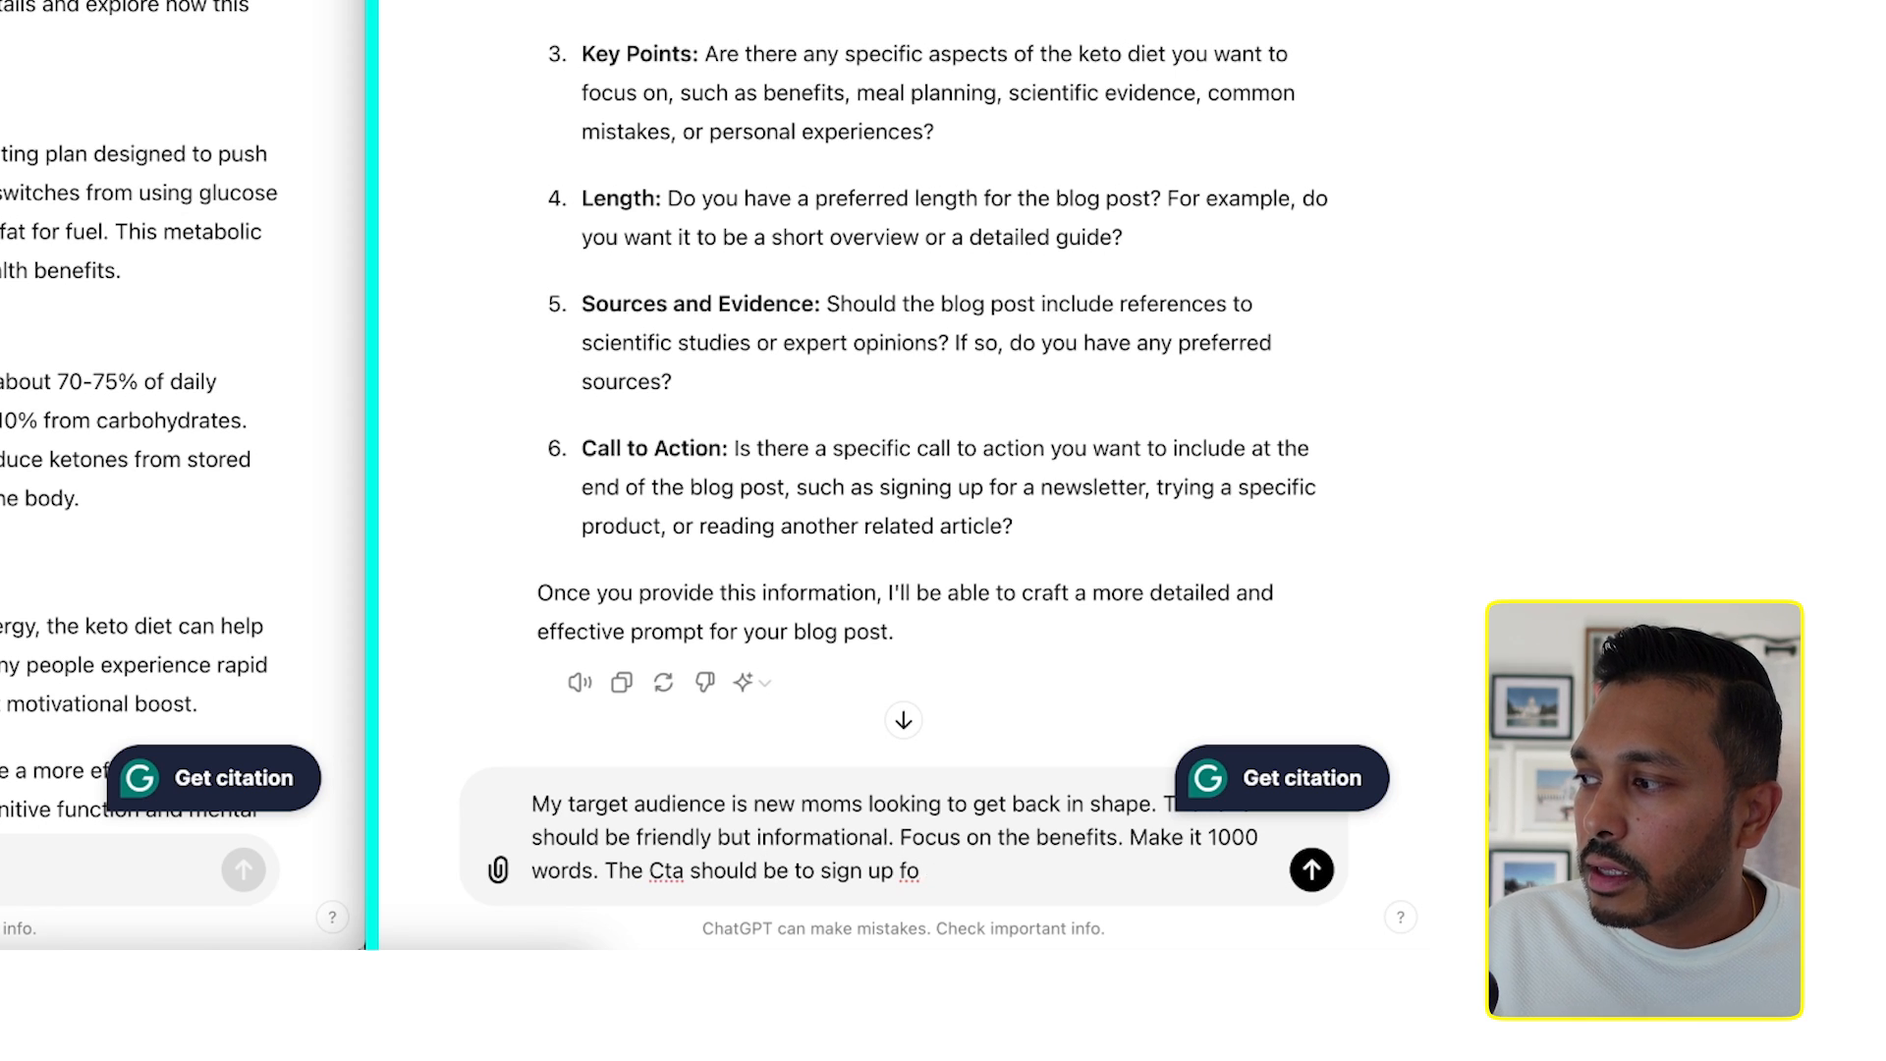
type("r my coaching prog")
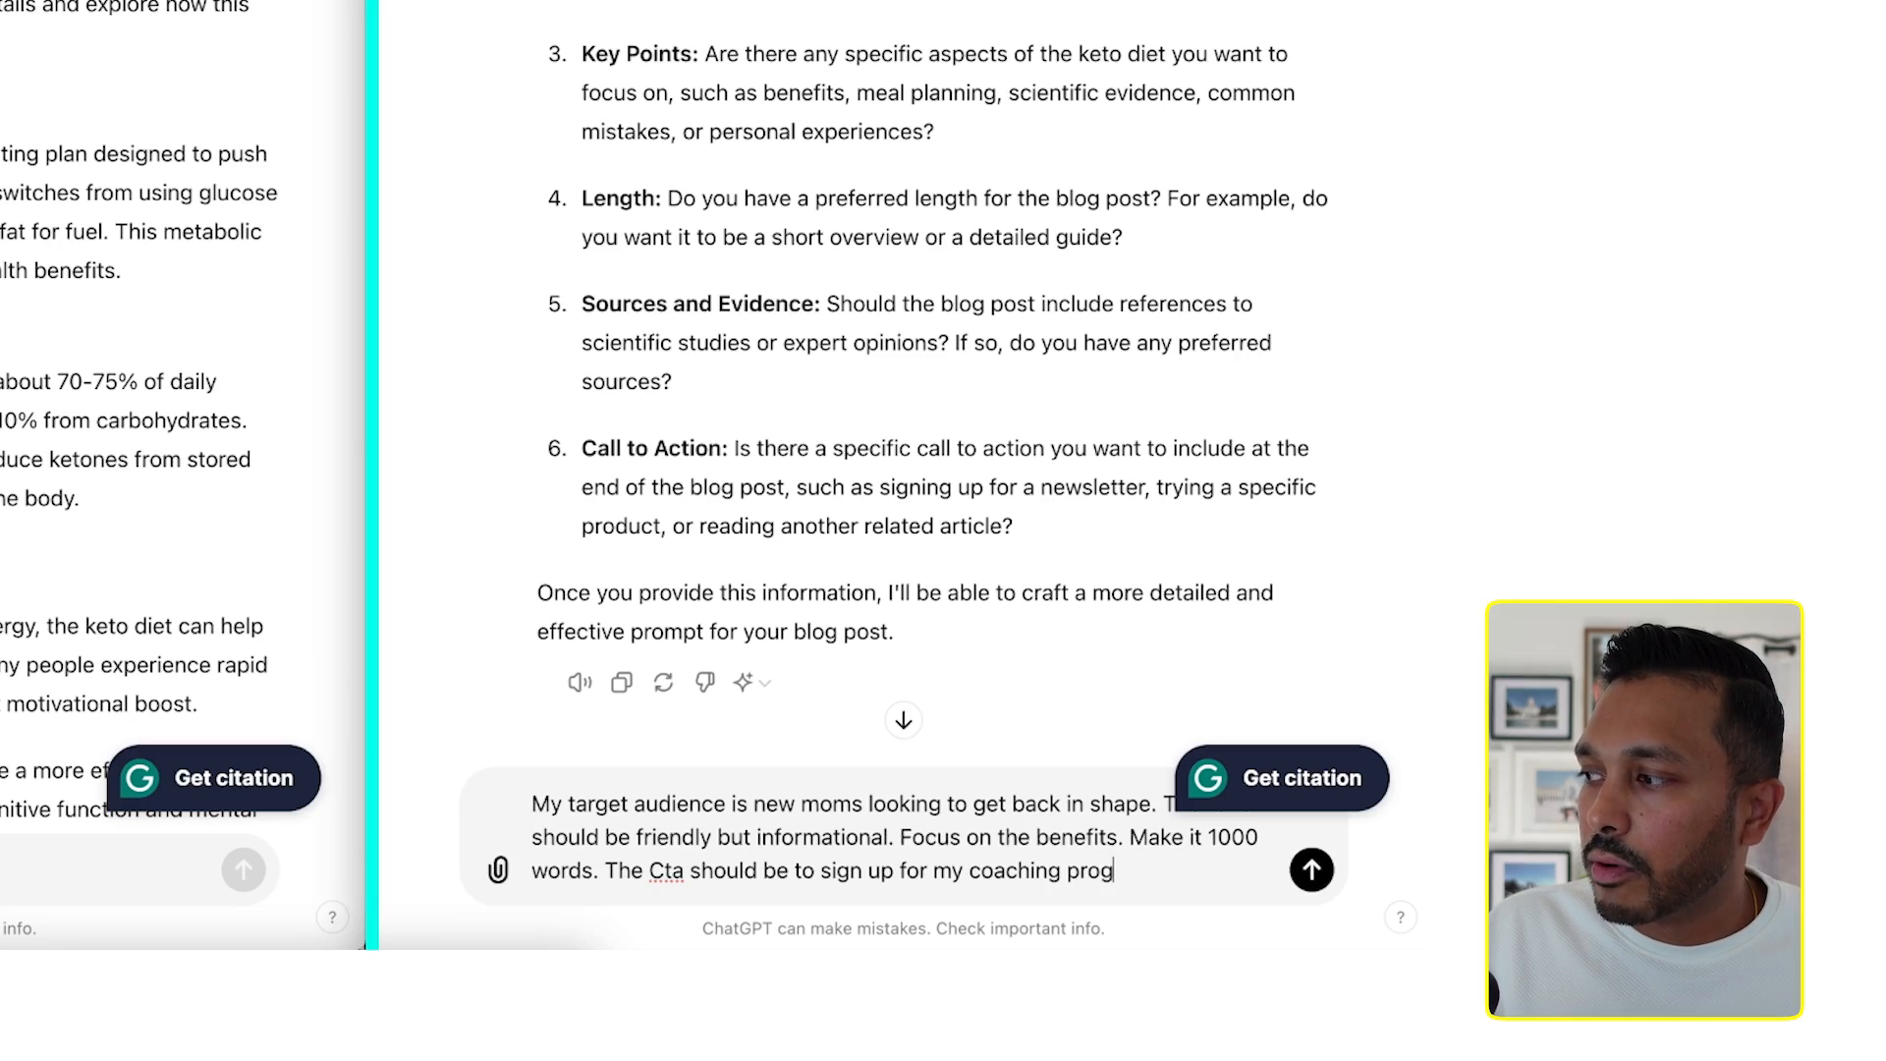
left_click(1309, 869)
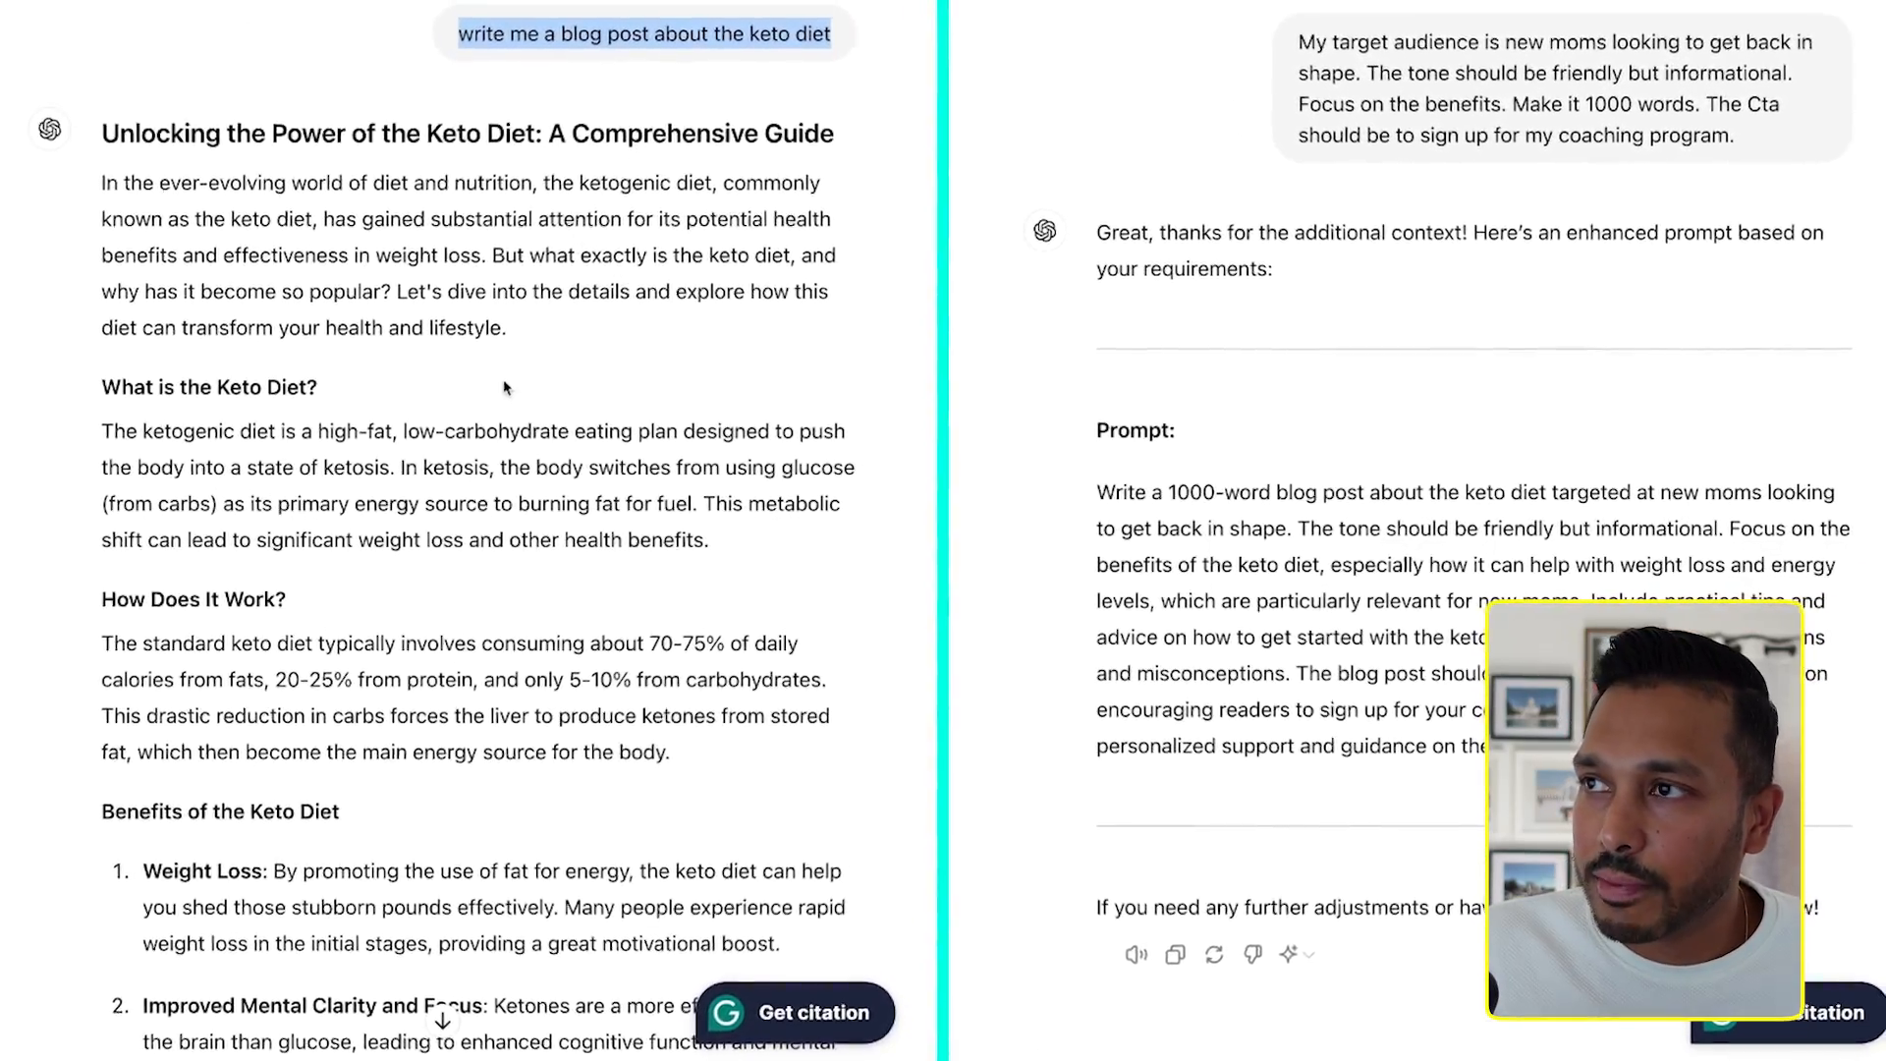
scroll("down", 3)
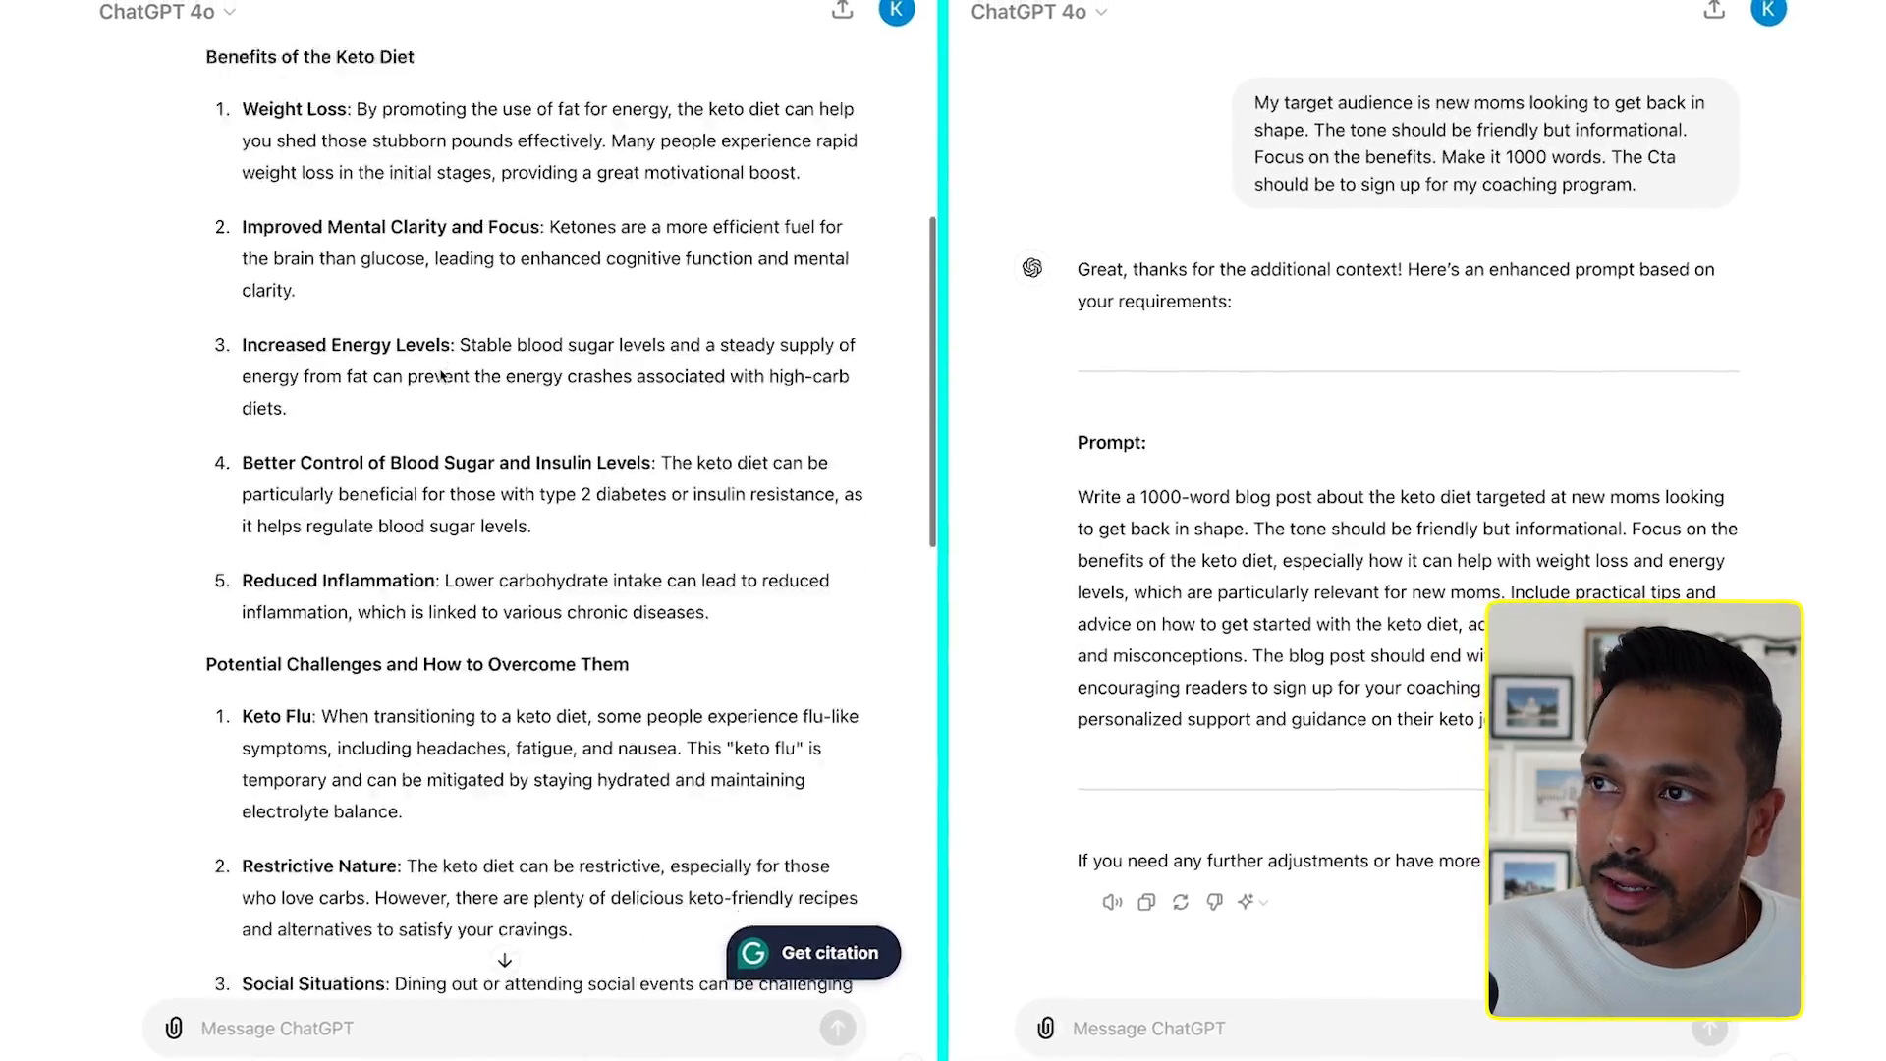
scroll("down", 3)
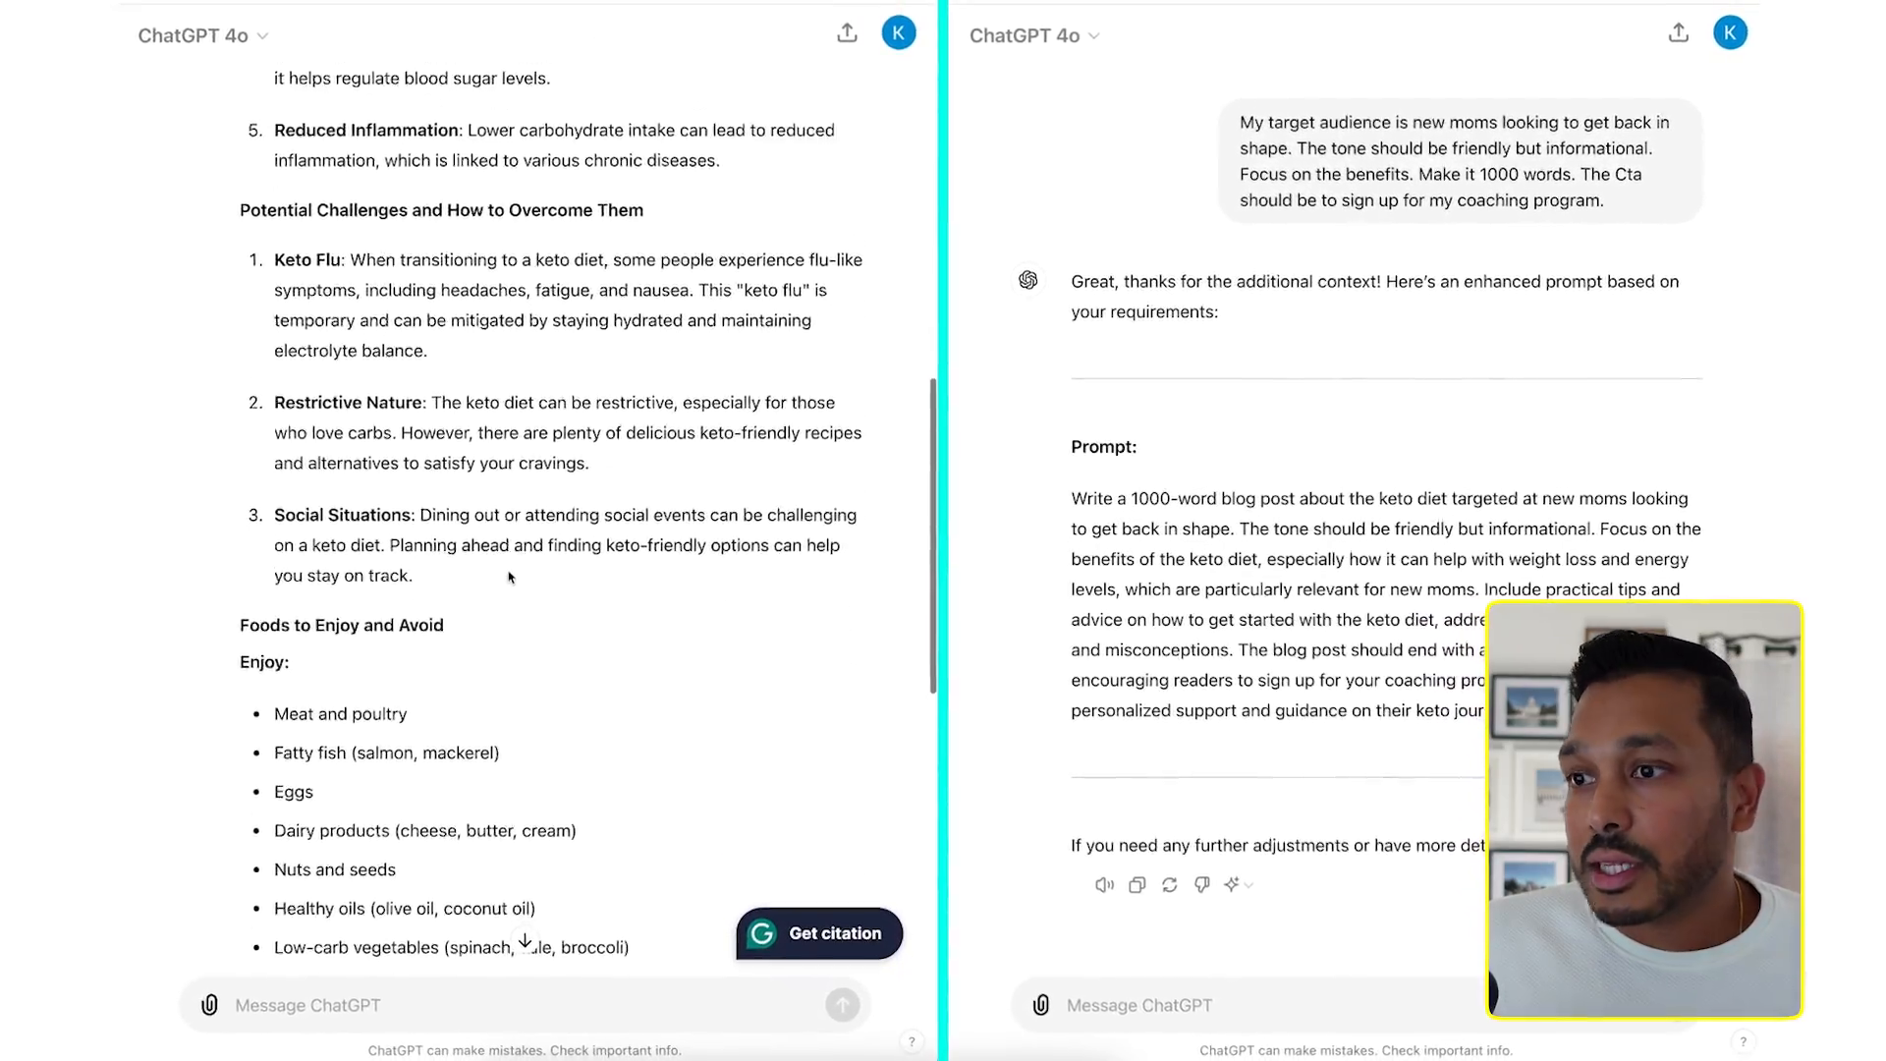
scroll("down", 3)
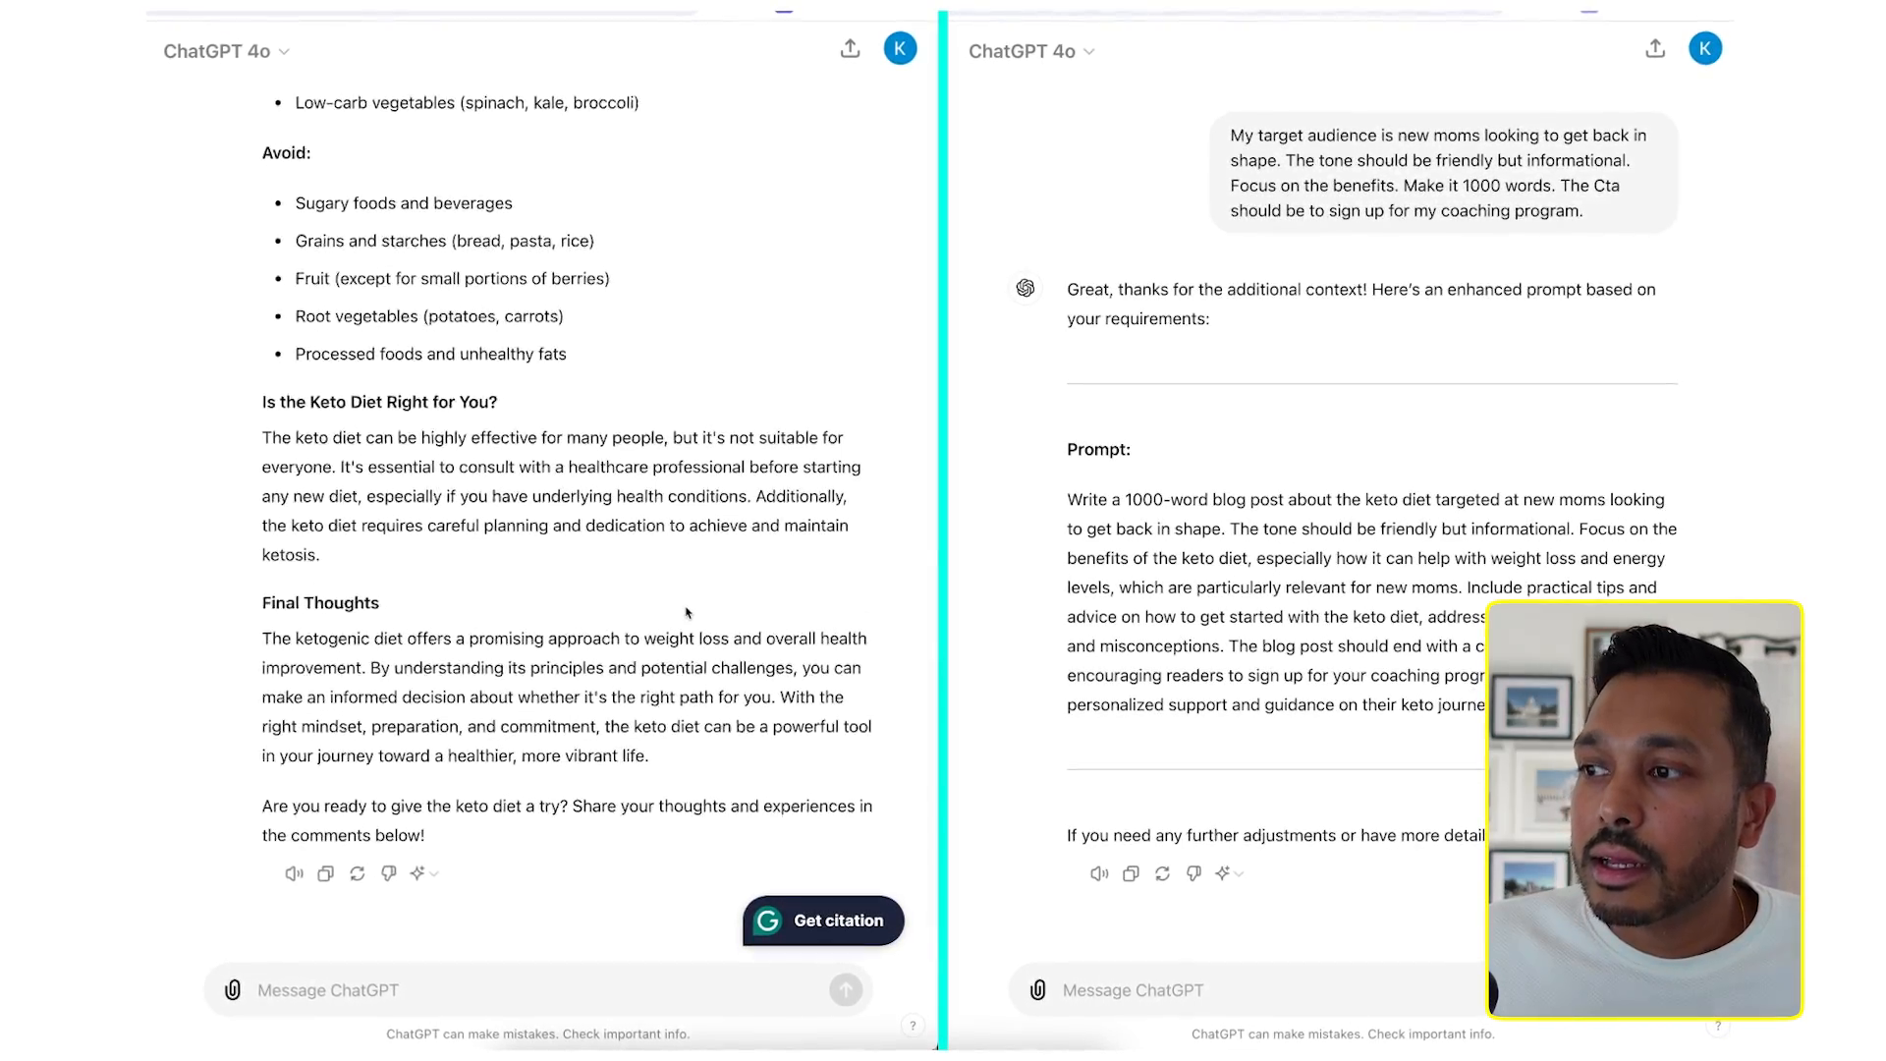
scroll("up", 3)
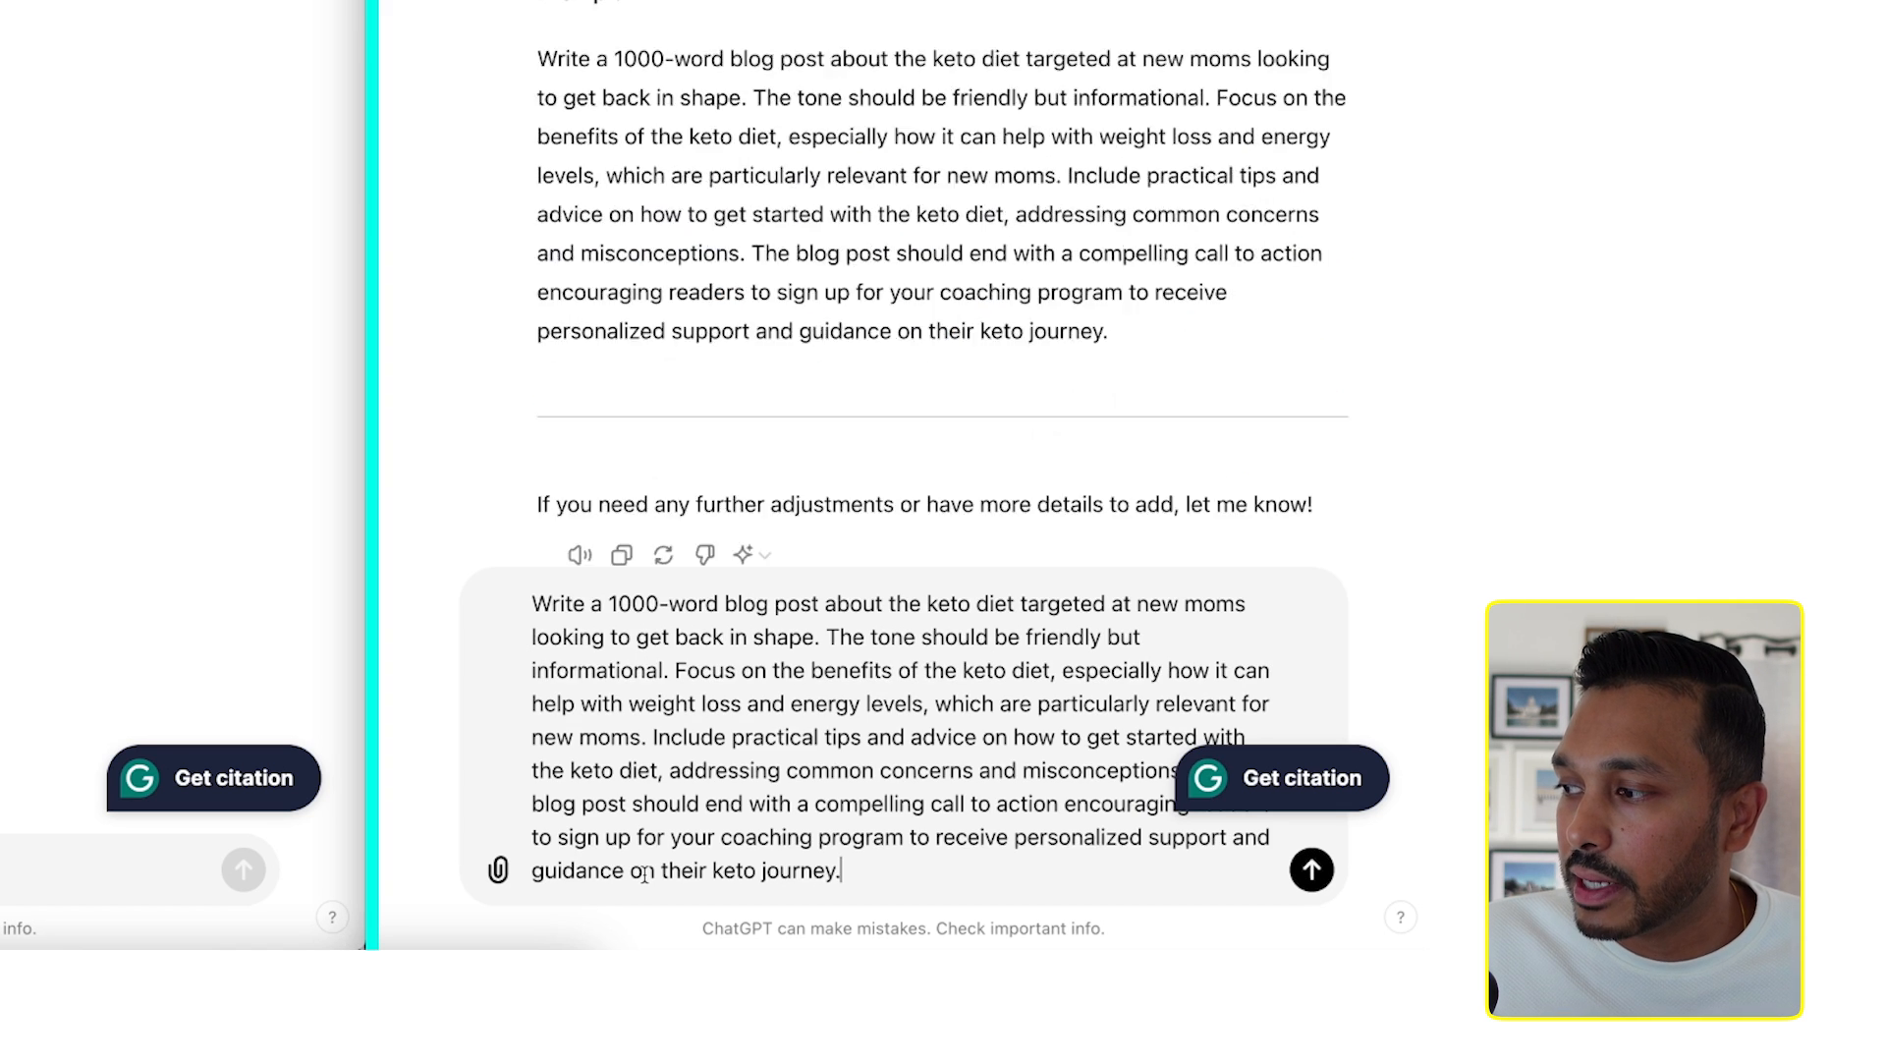
Step: Send the pasted enhanced keto blog prompt to generate the post
left_click(1311, 869)
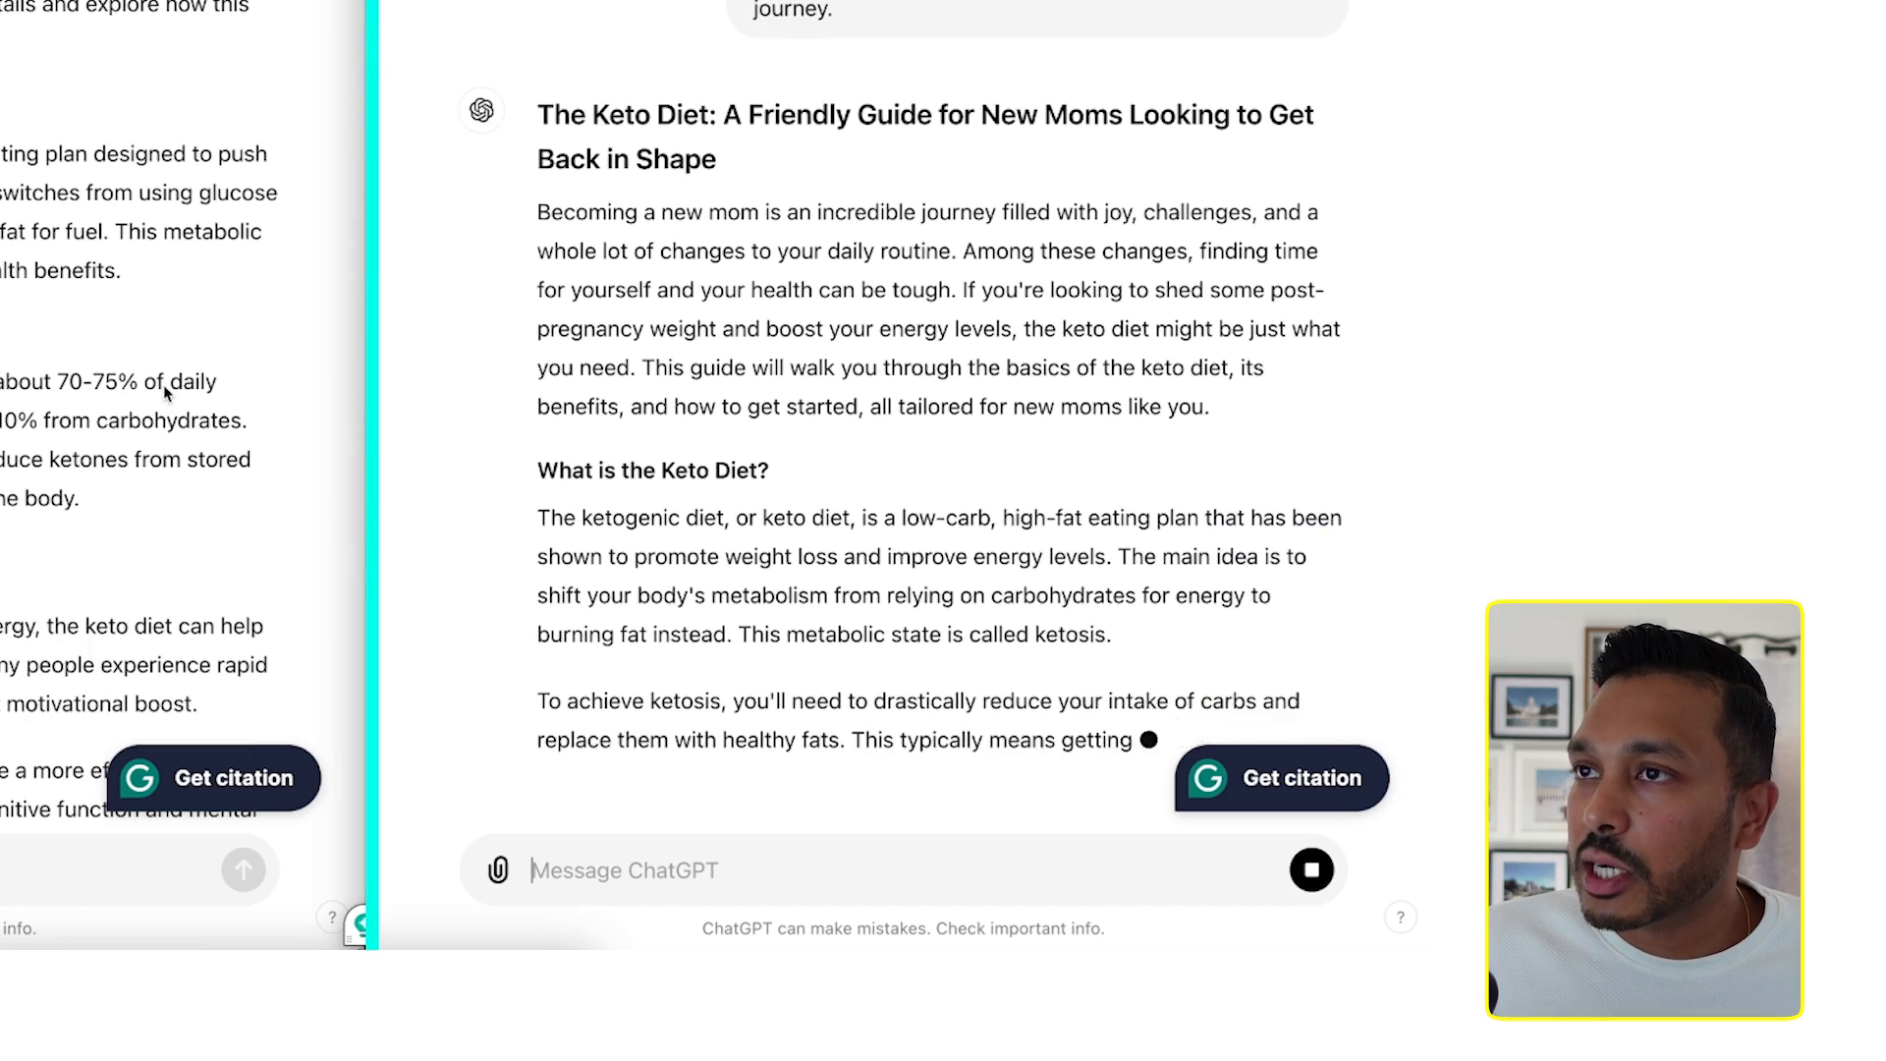
Step: Scroll through the new-moms keto guide down to the Your Next Steps sign-up section
scroll("down", 3)
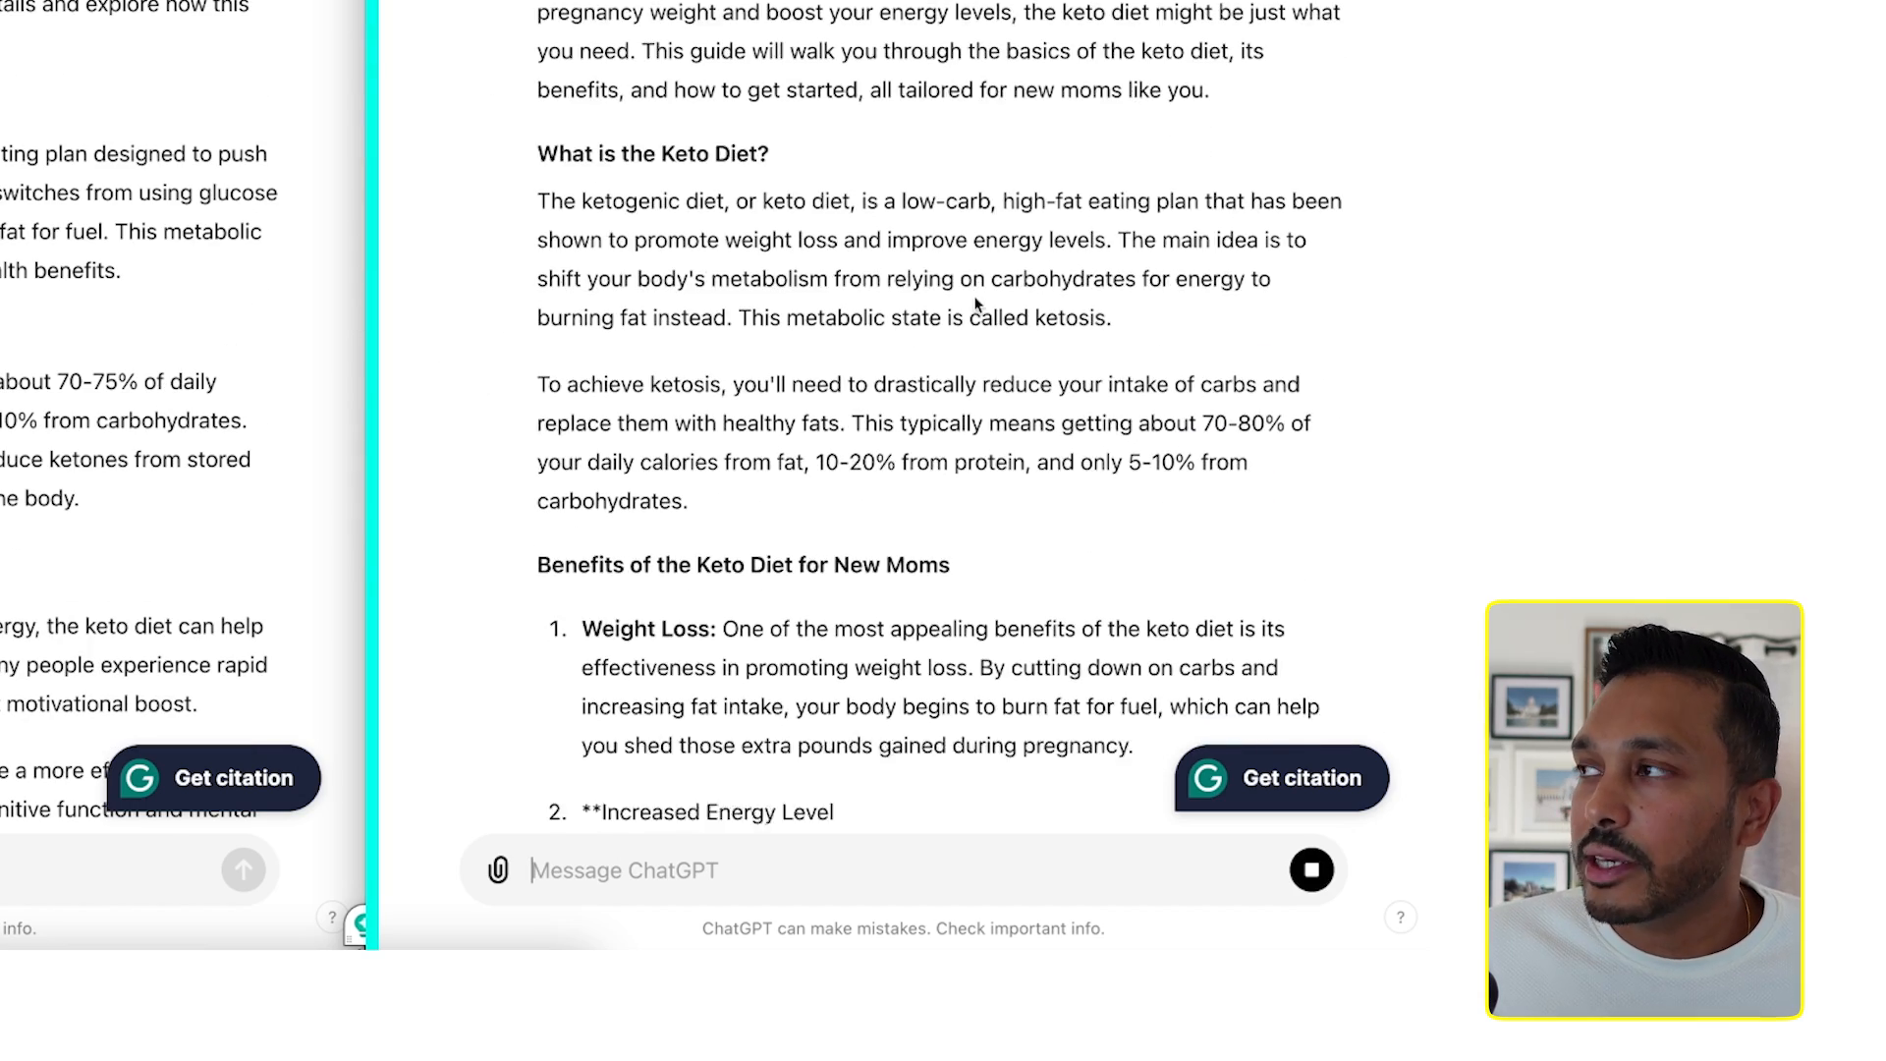
scroll("down", 3)
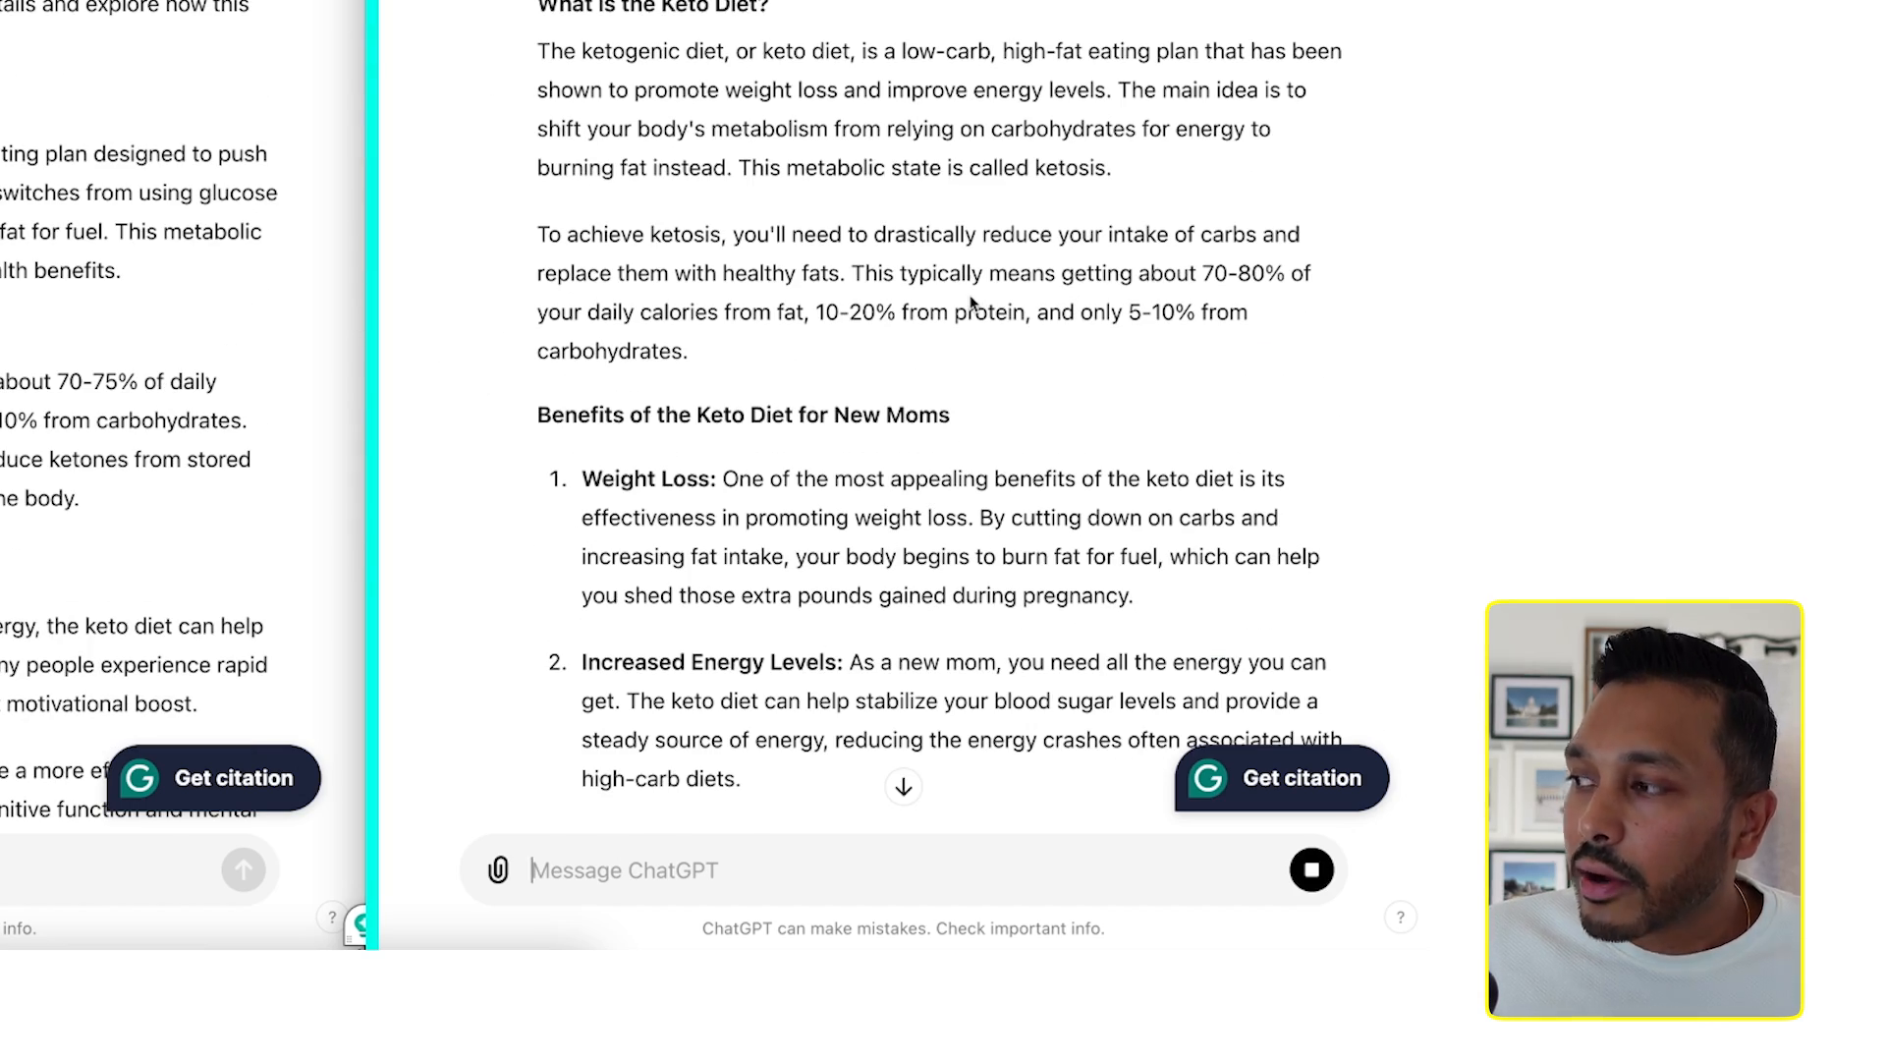
scroll("up", 3)
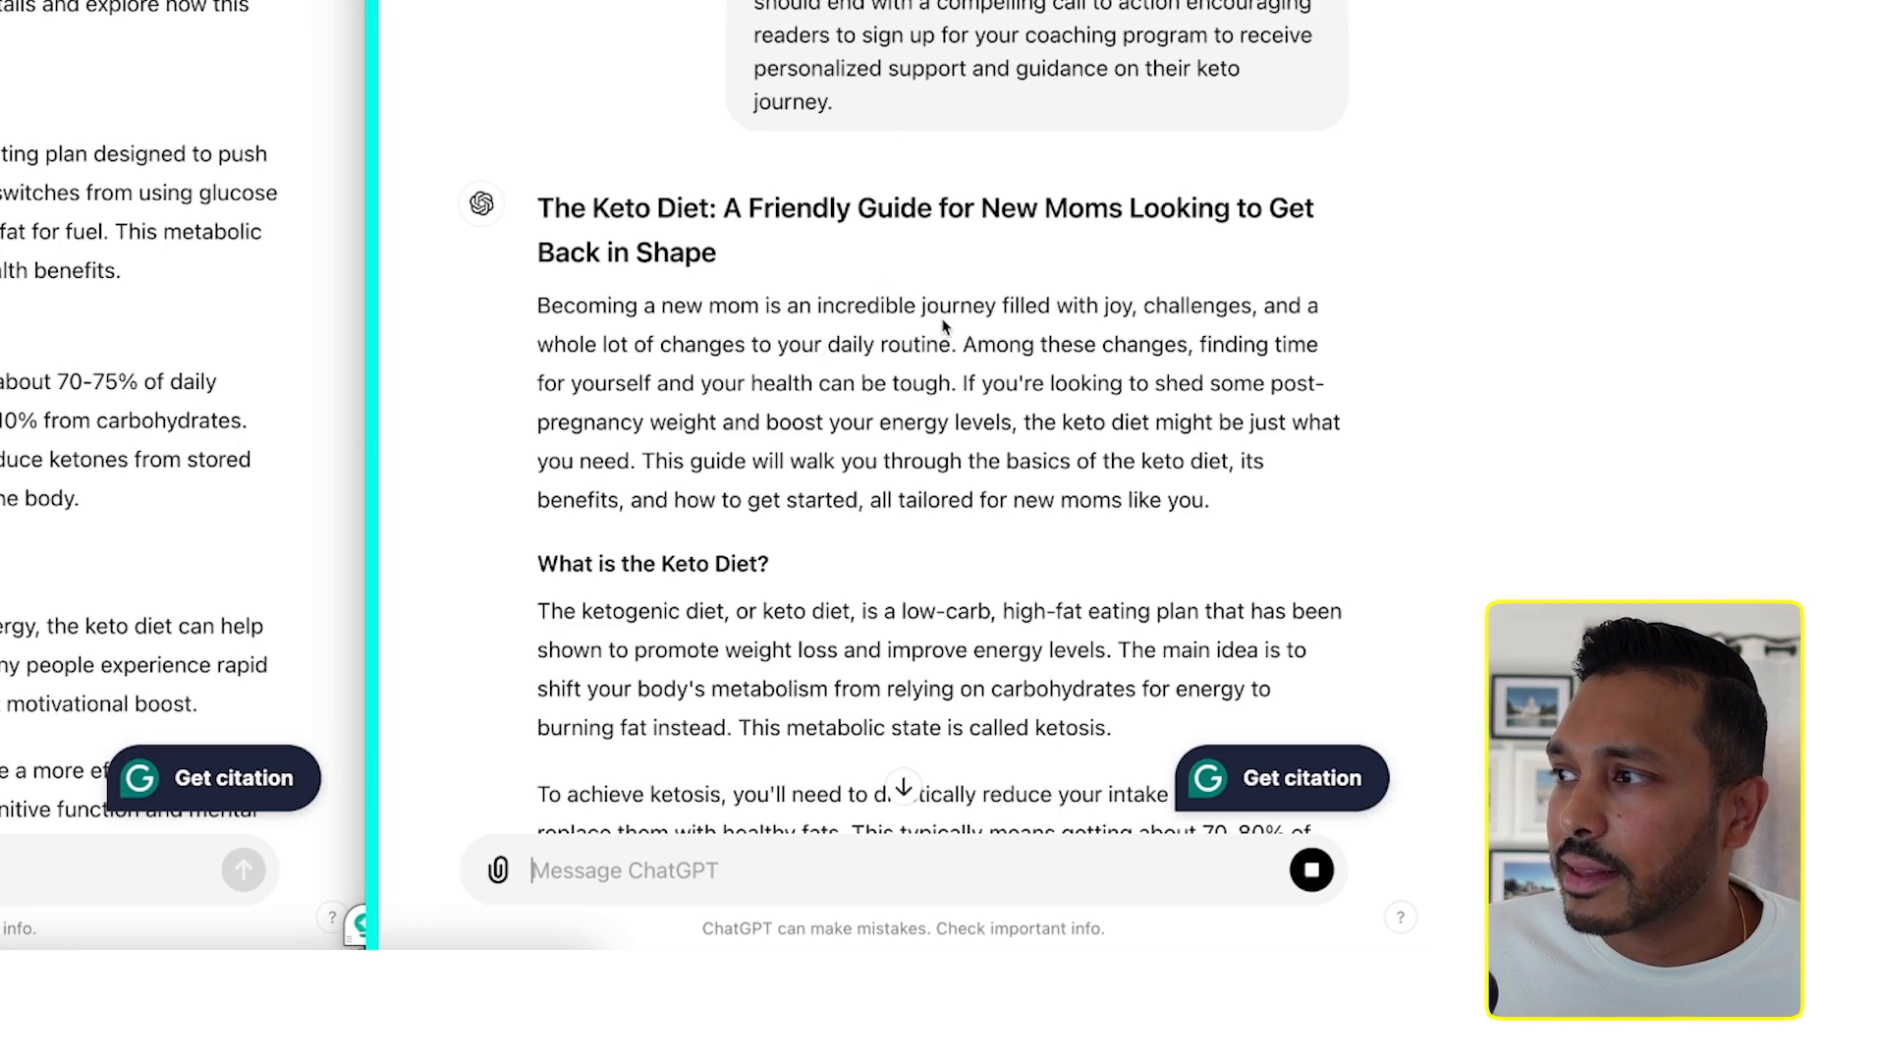
scroll("down", 3)
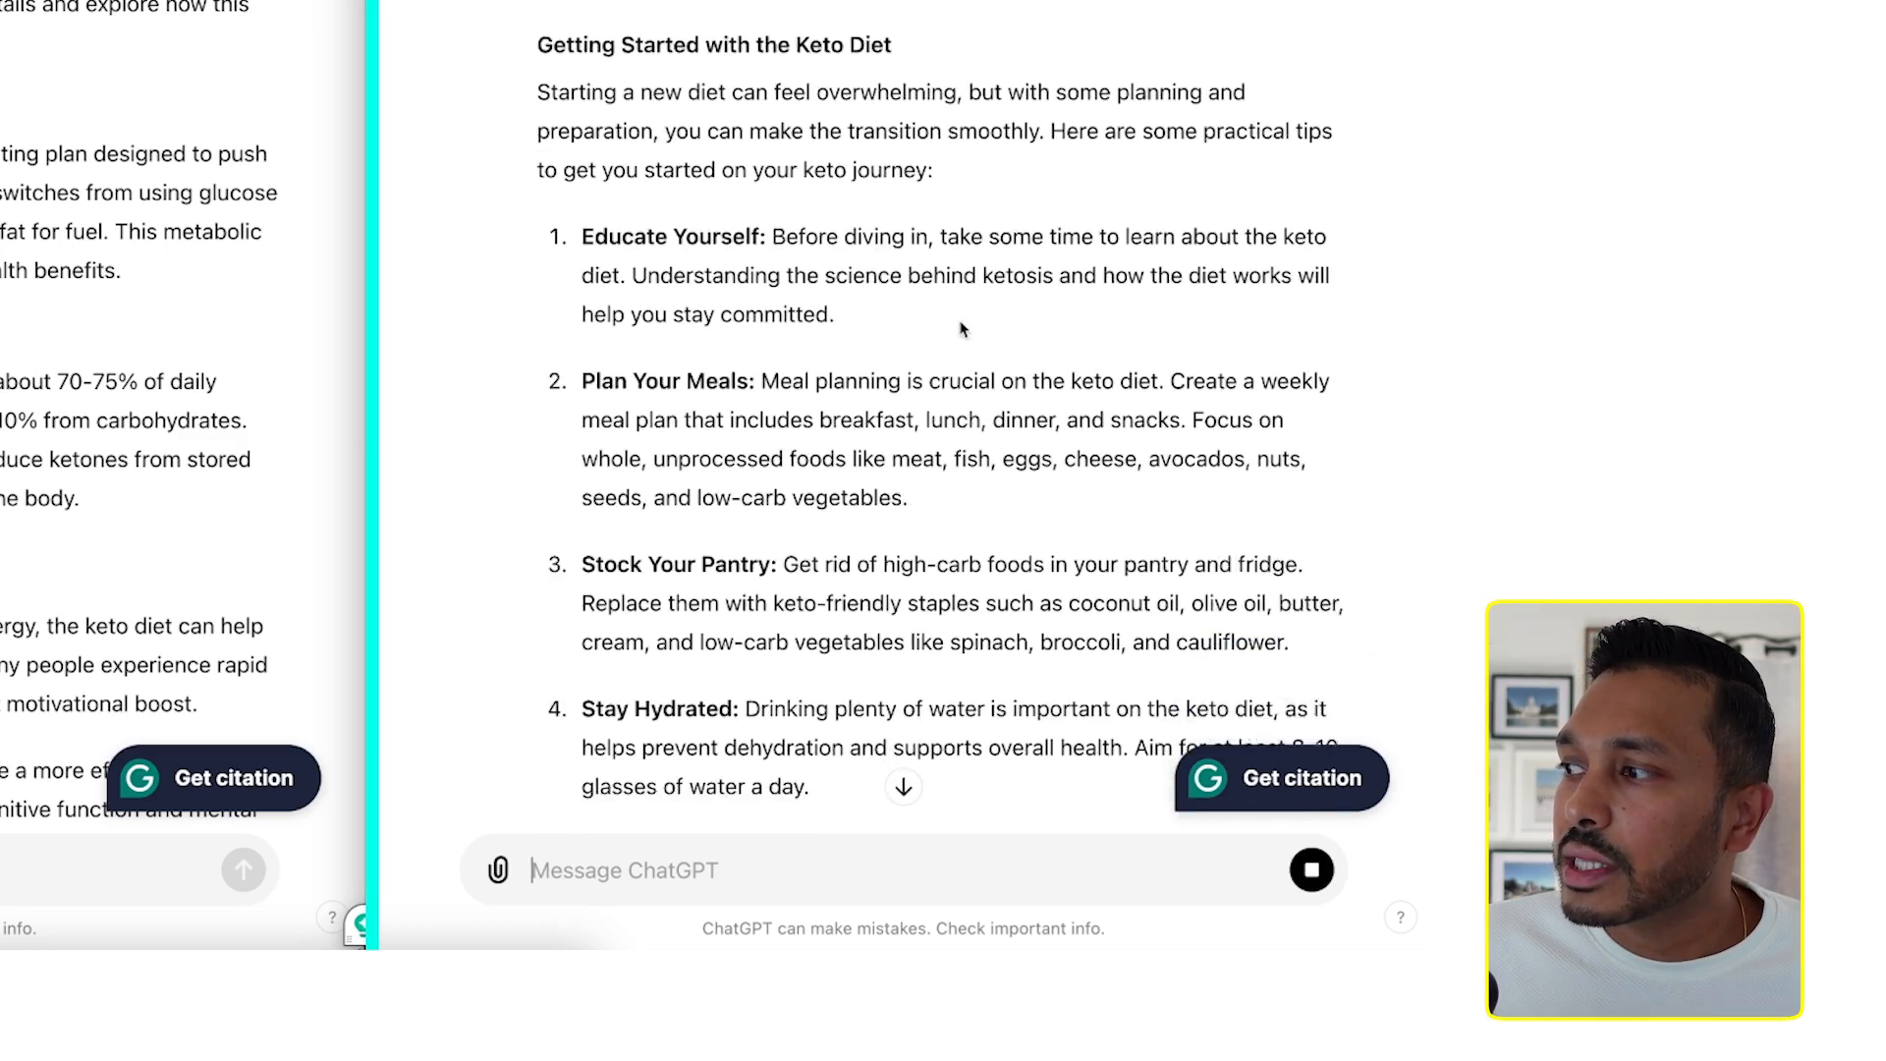
scroll("down", 3)
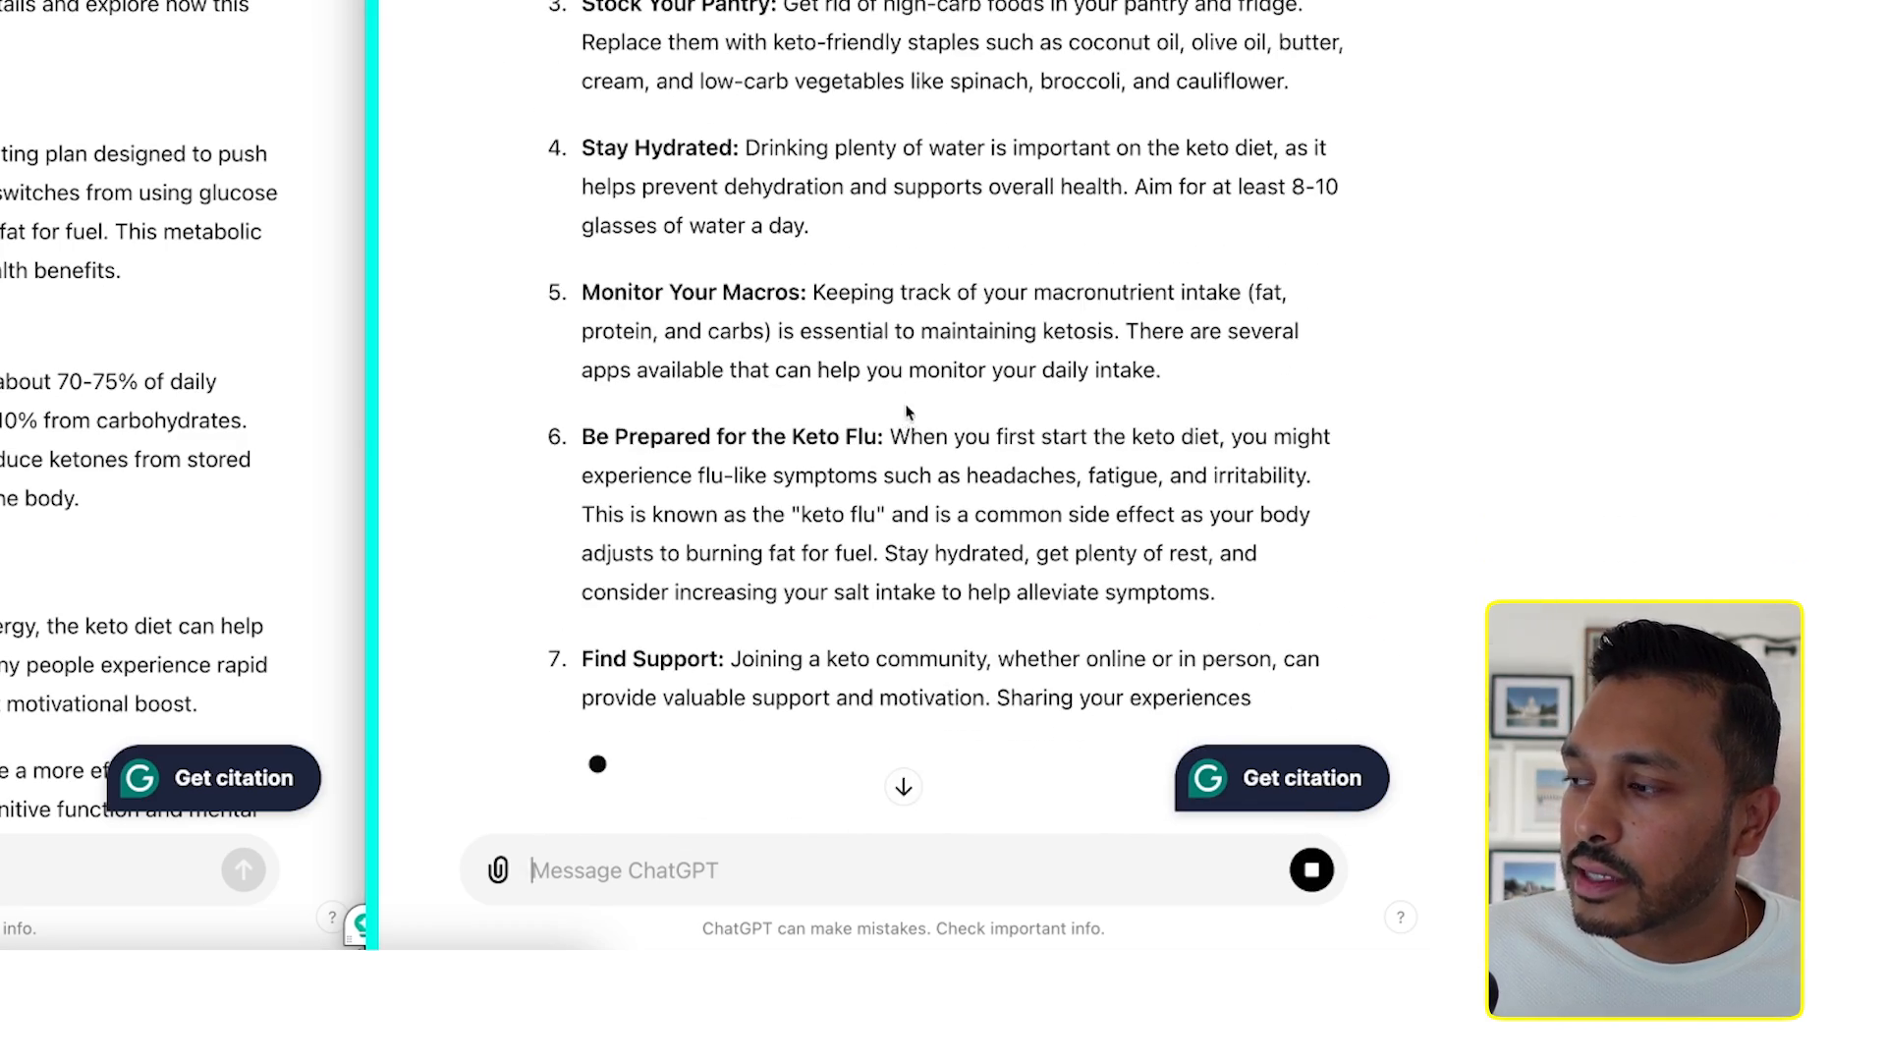
scroll("down", 3)
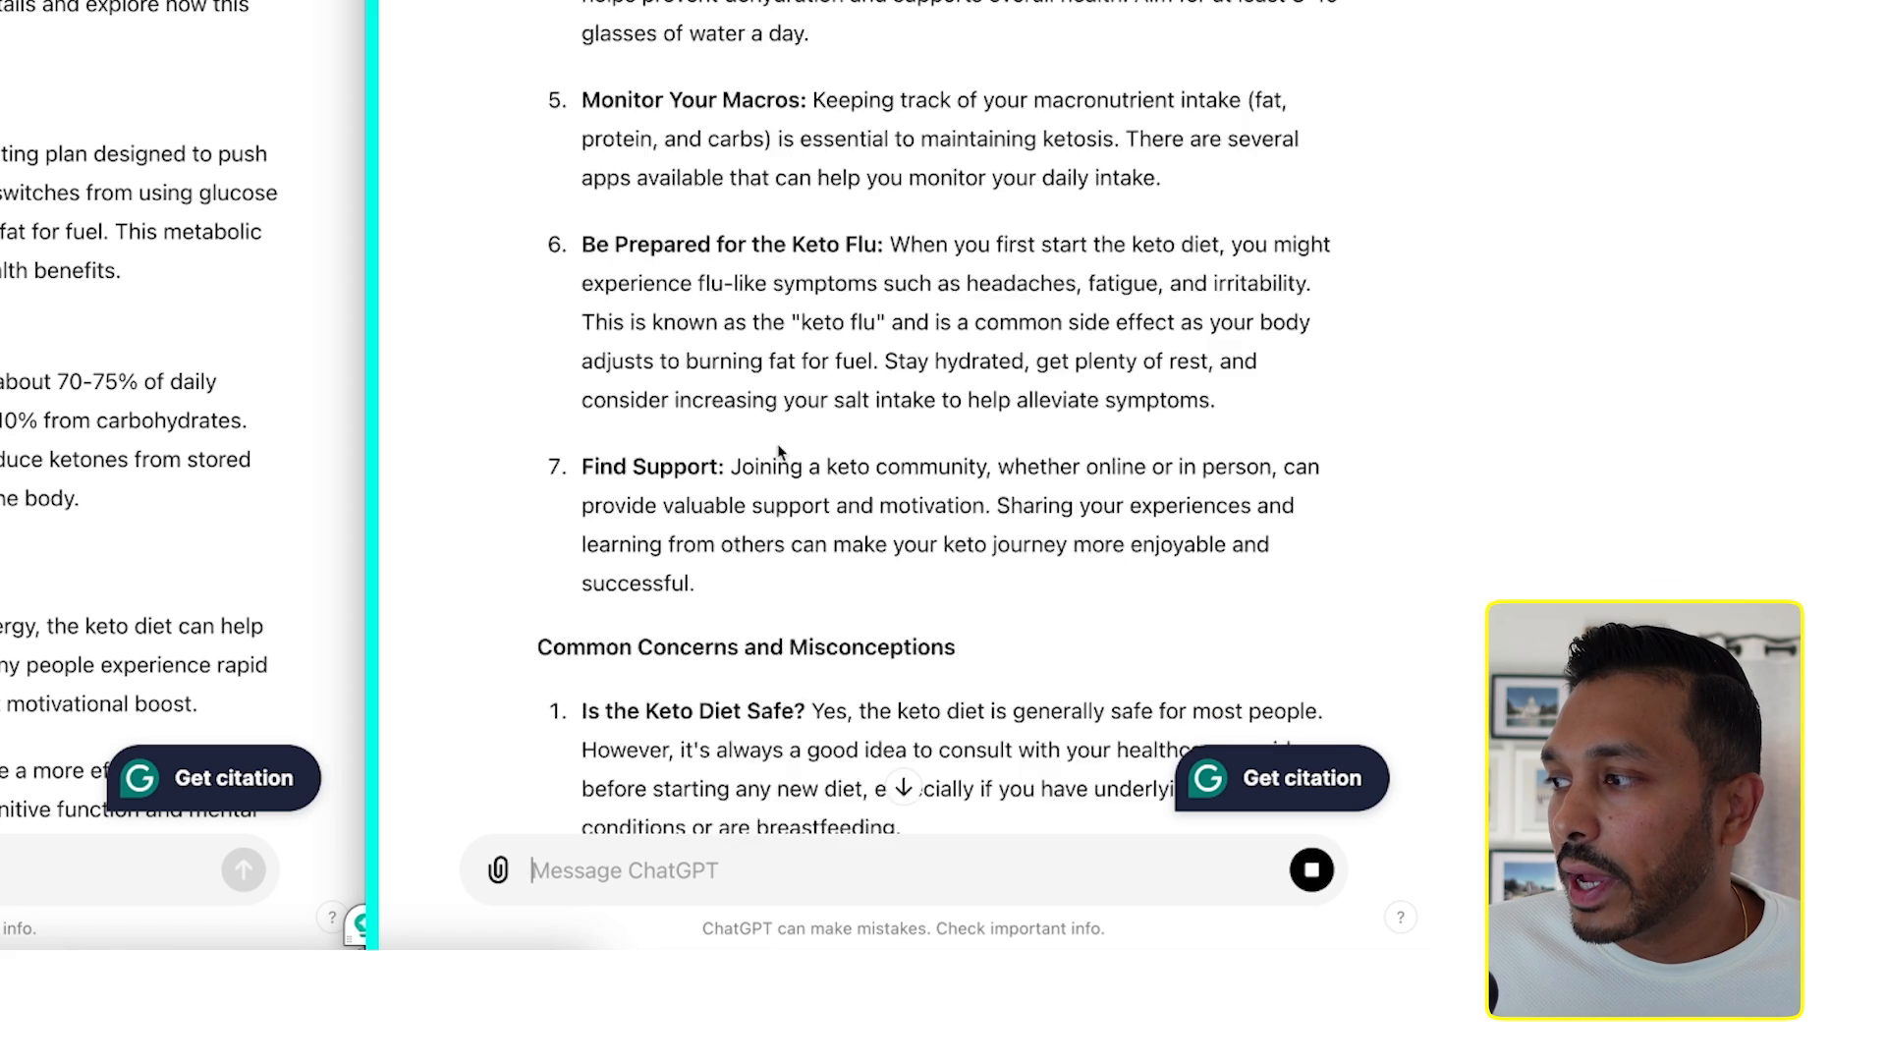
scroll("down", 3)
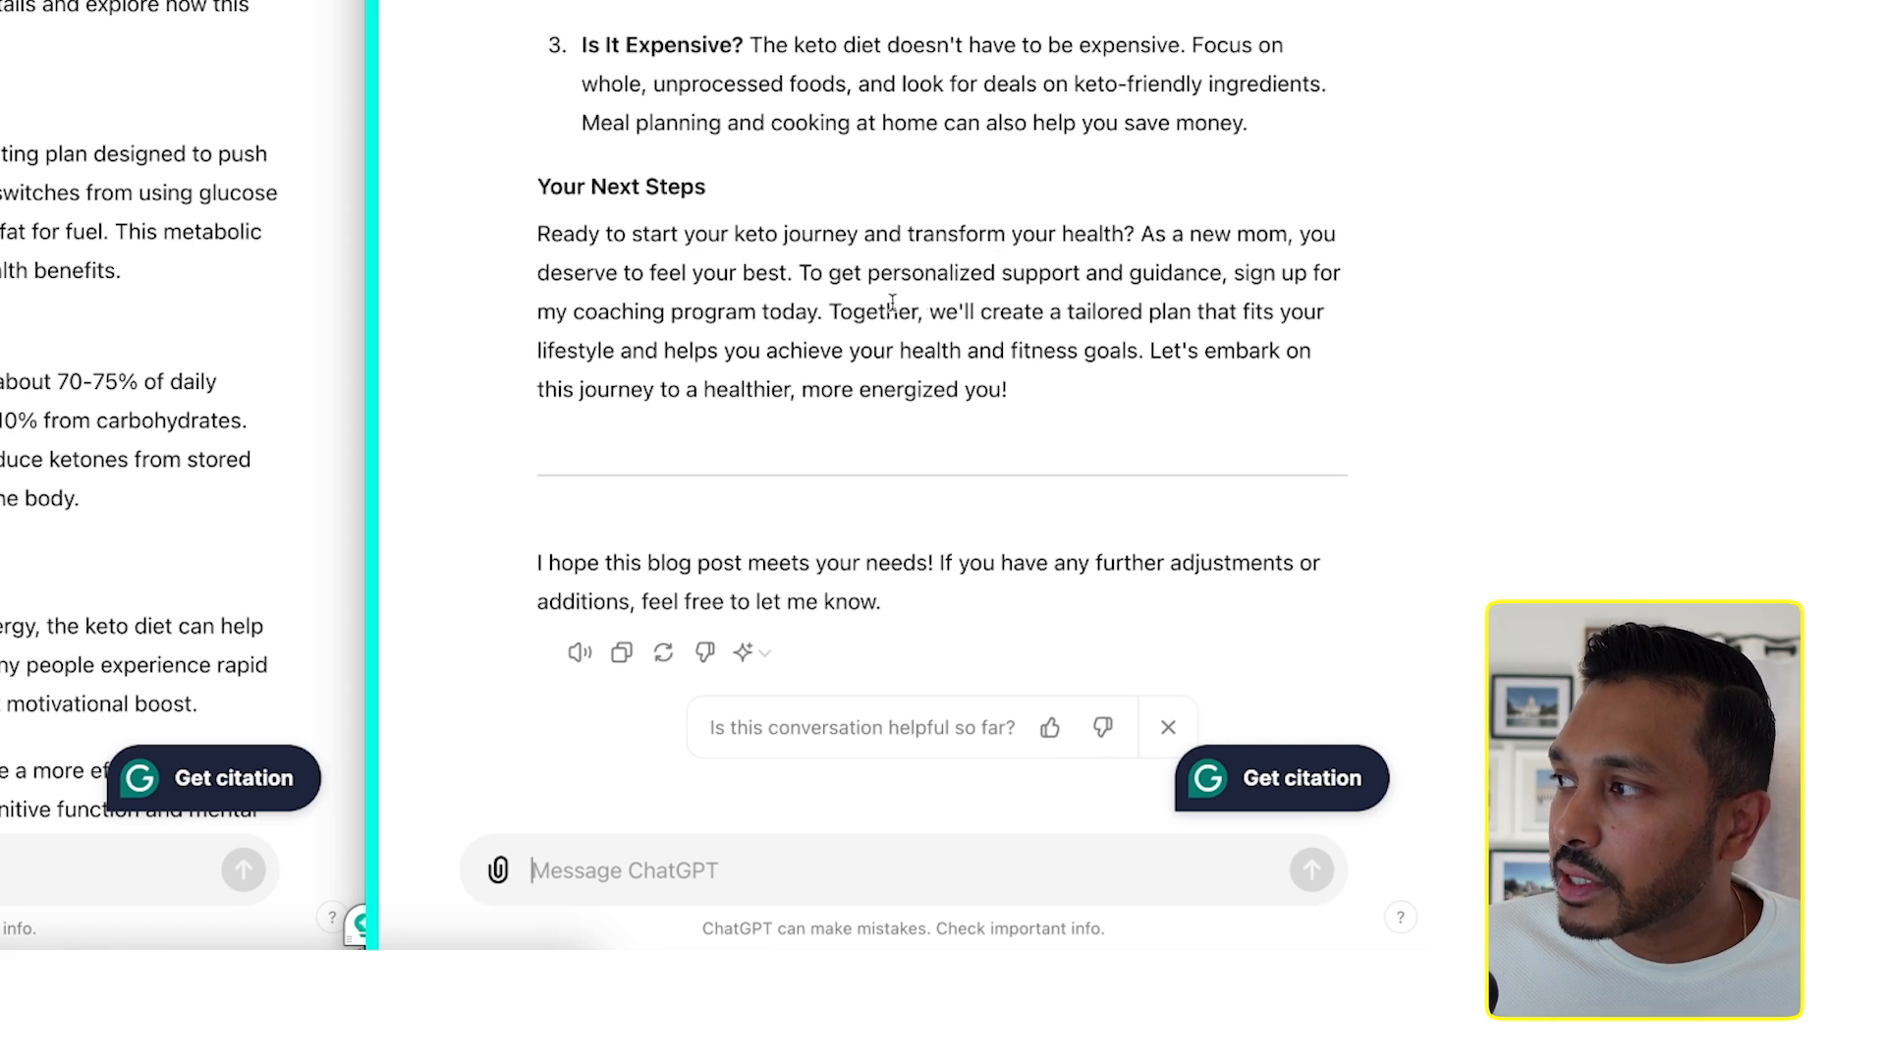
mouse_move(915, 272)
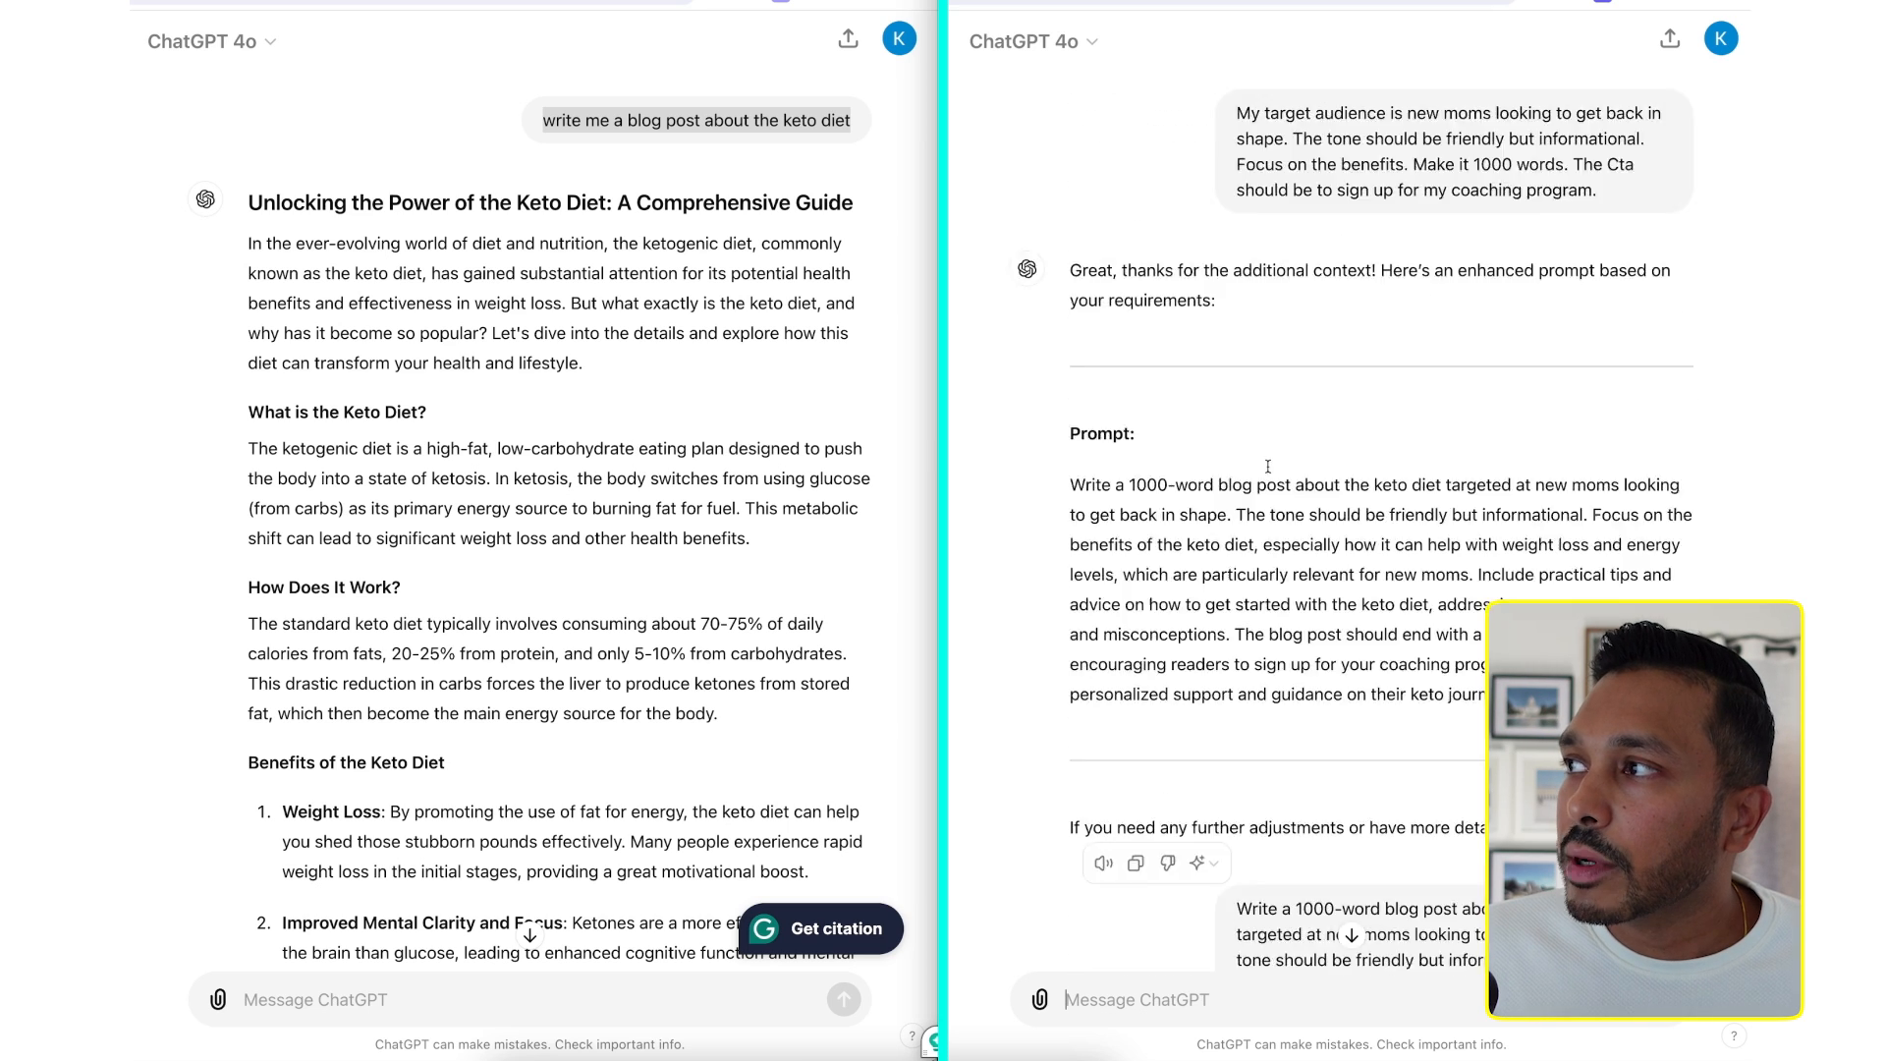
scroll("up", 3)
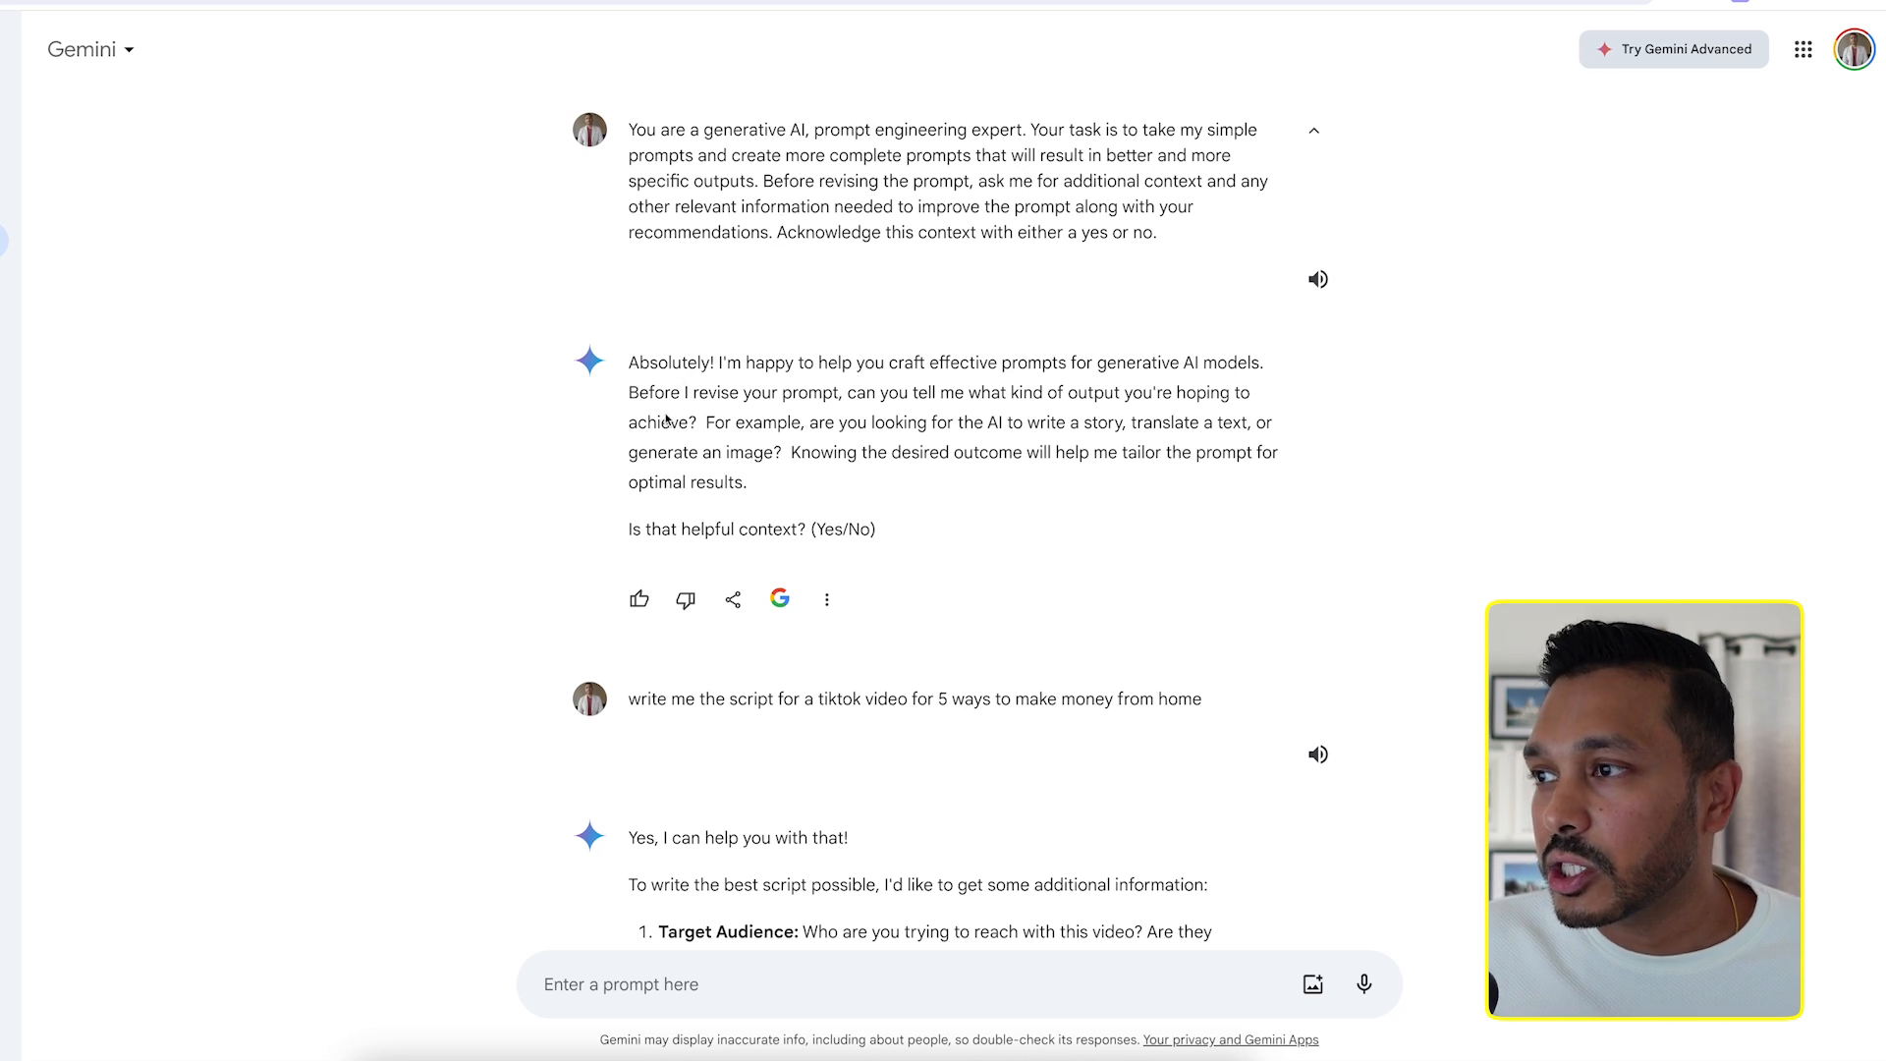
scroll("down", 3)
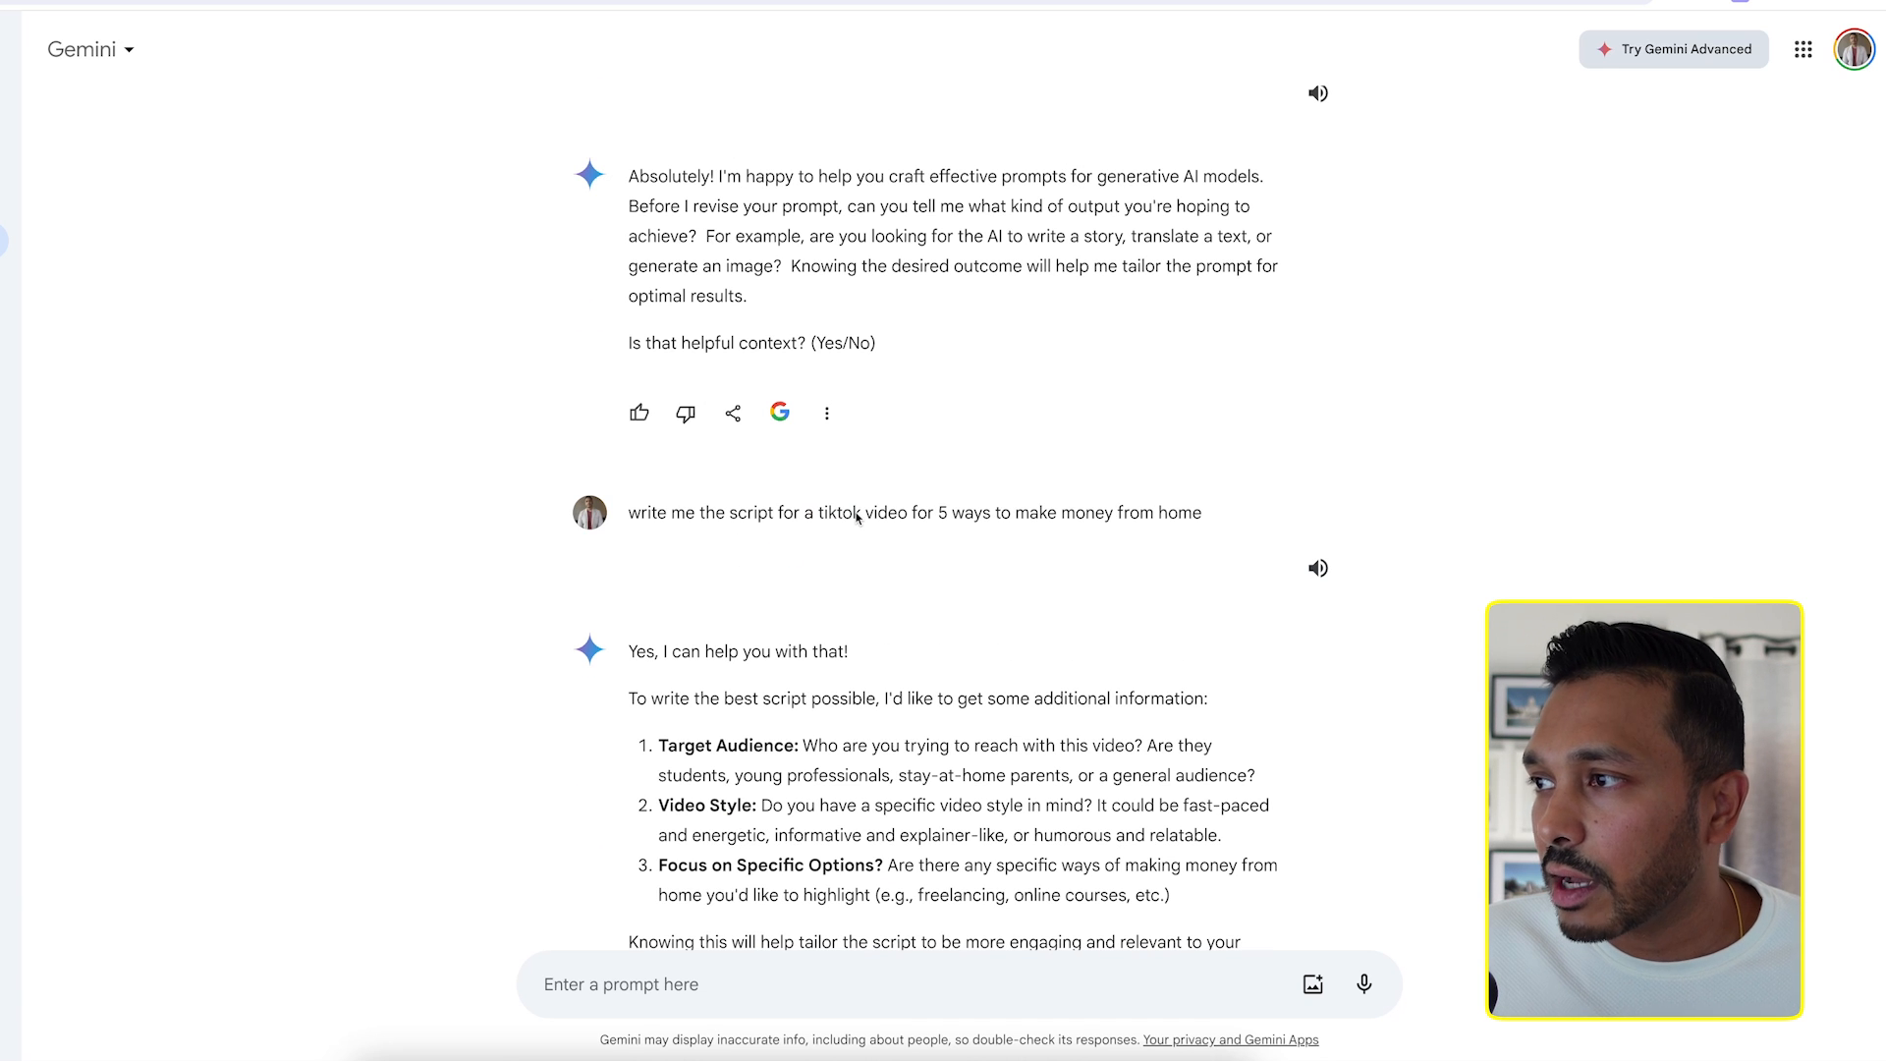
mouse_move(984, 527)
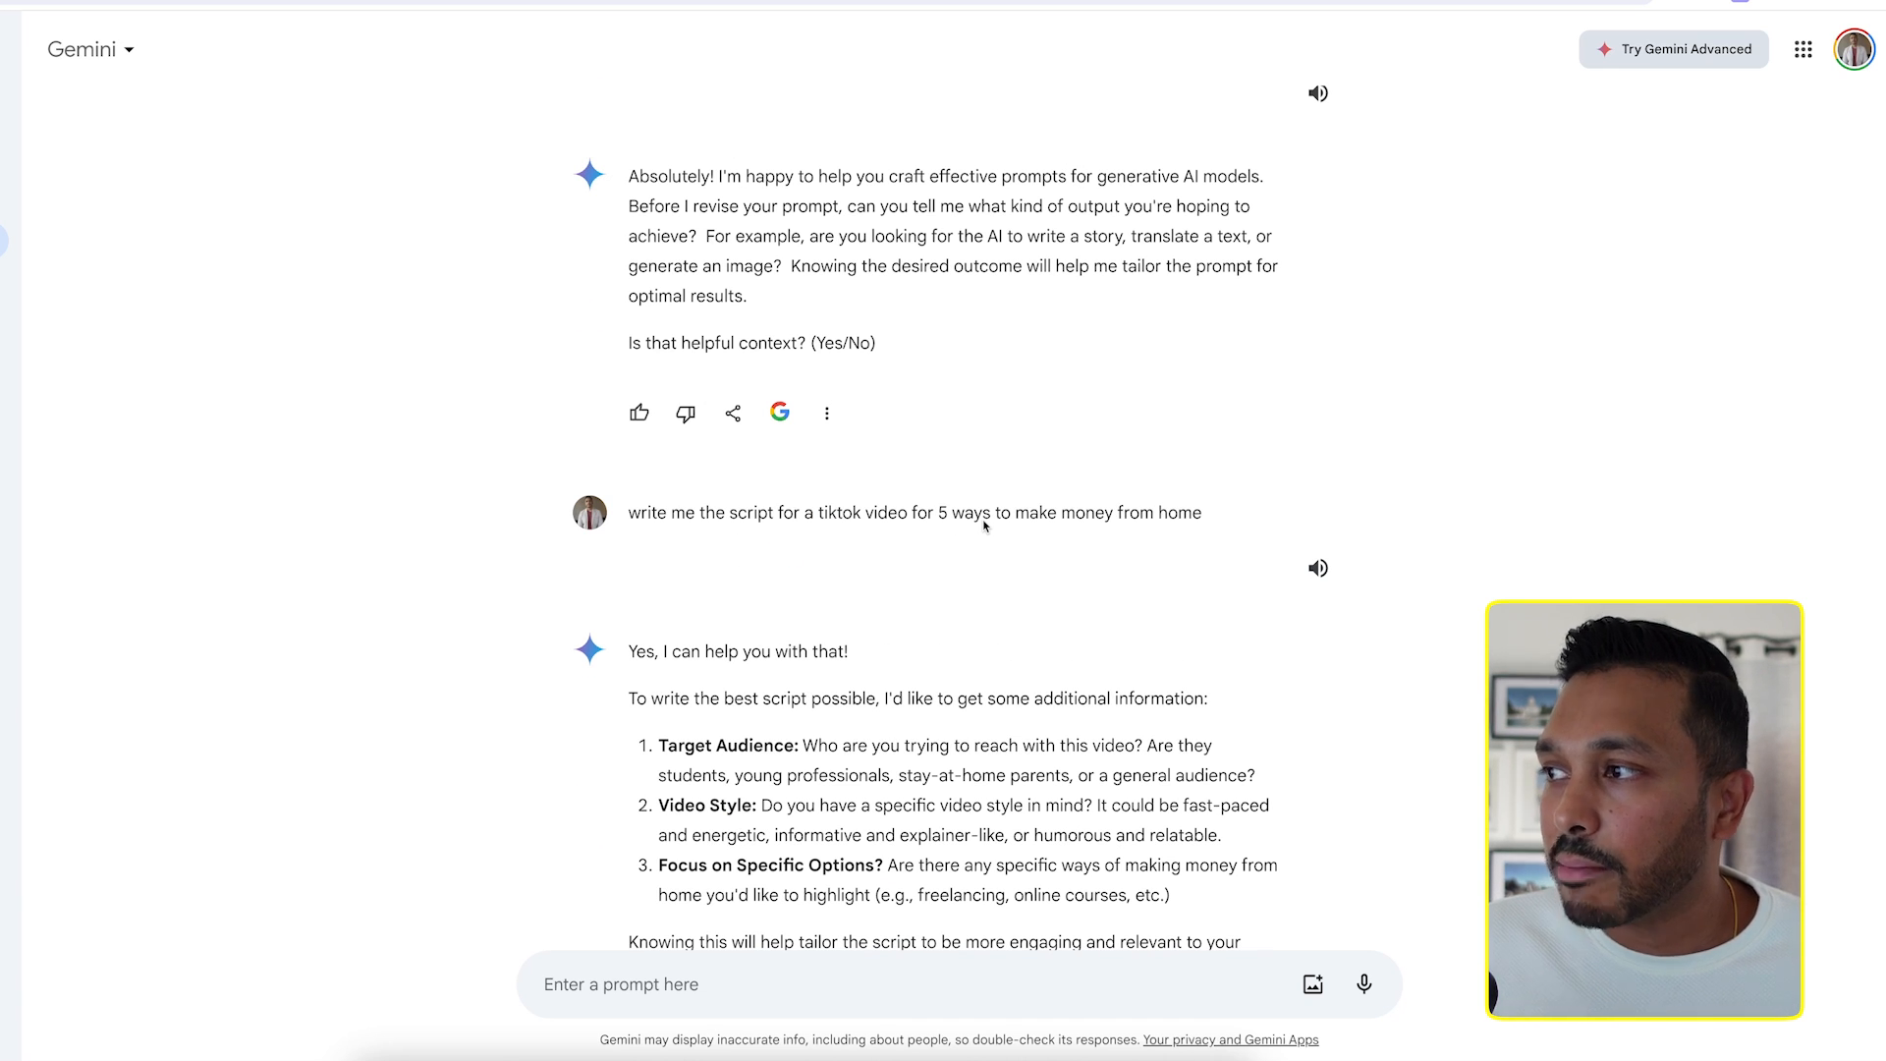
scroll("down", 3)
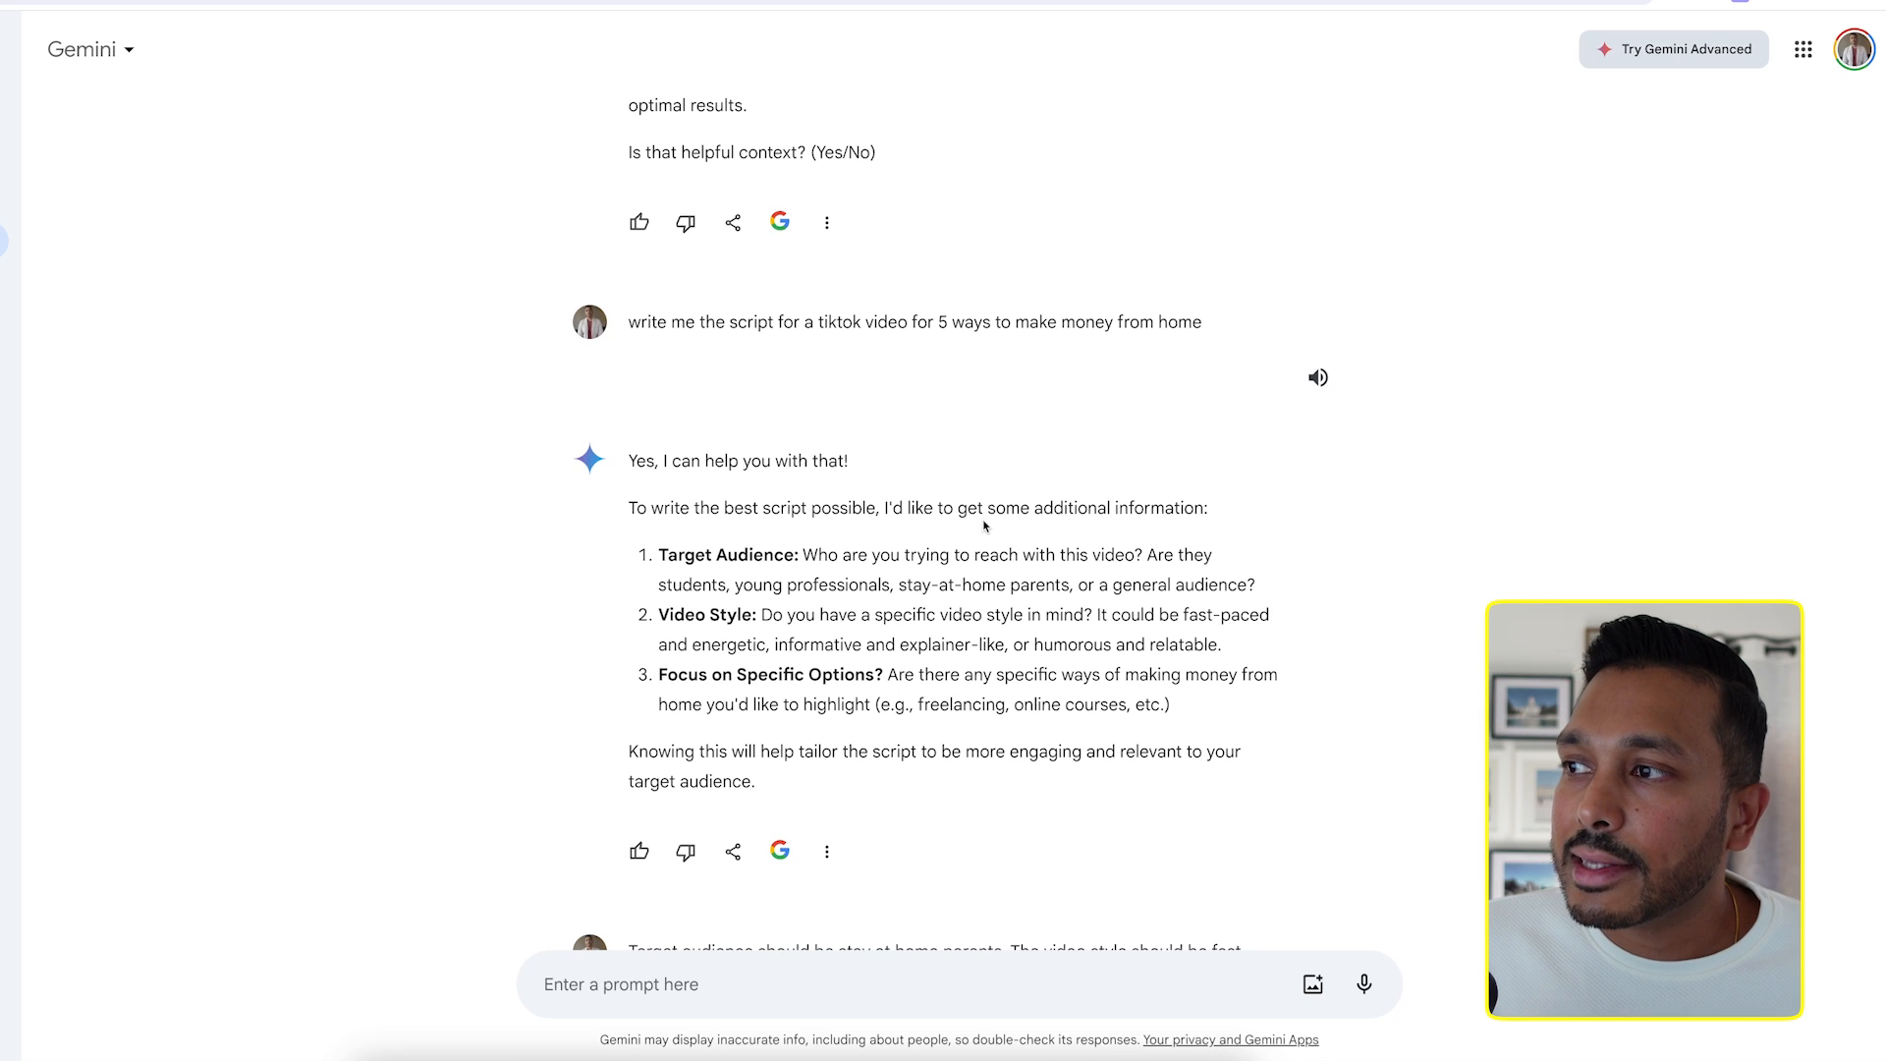
mouse_move(858, 574)
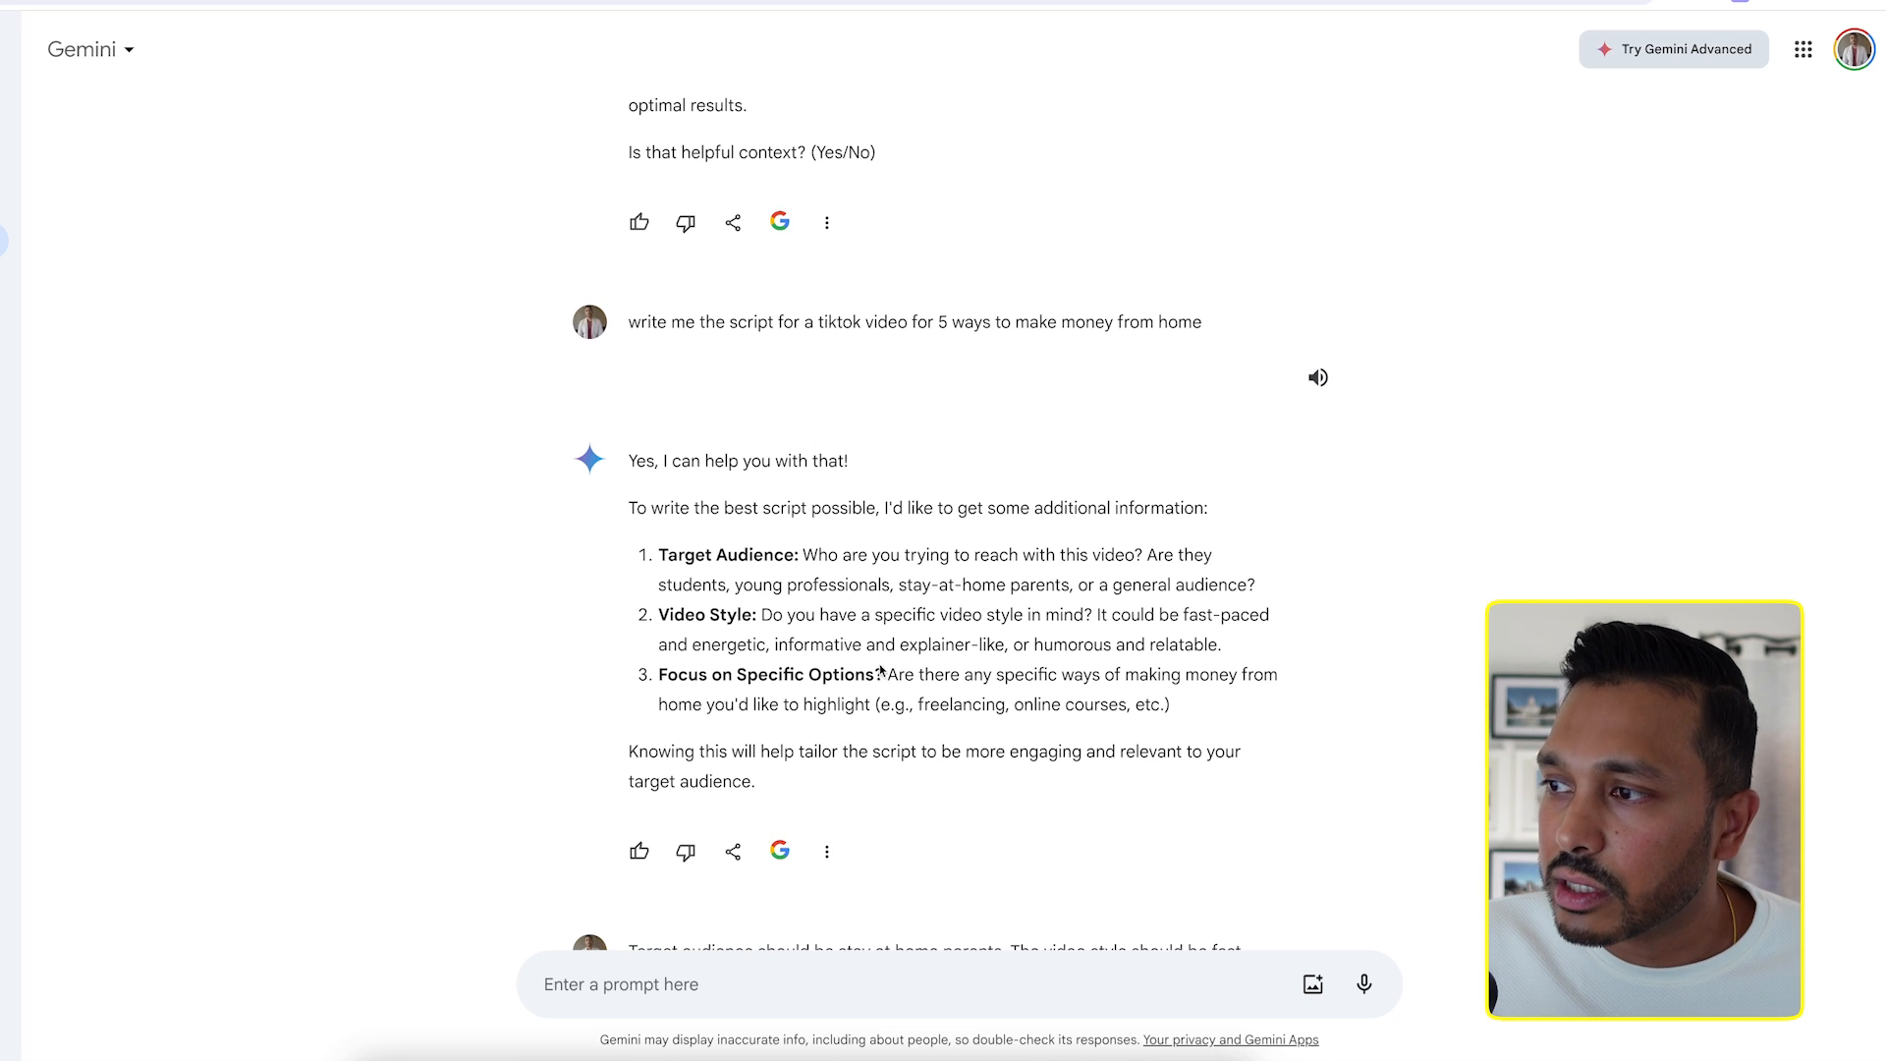
scroll("down", 3)
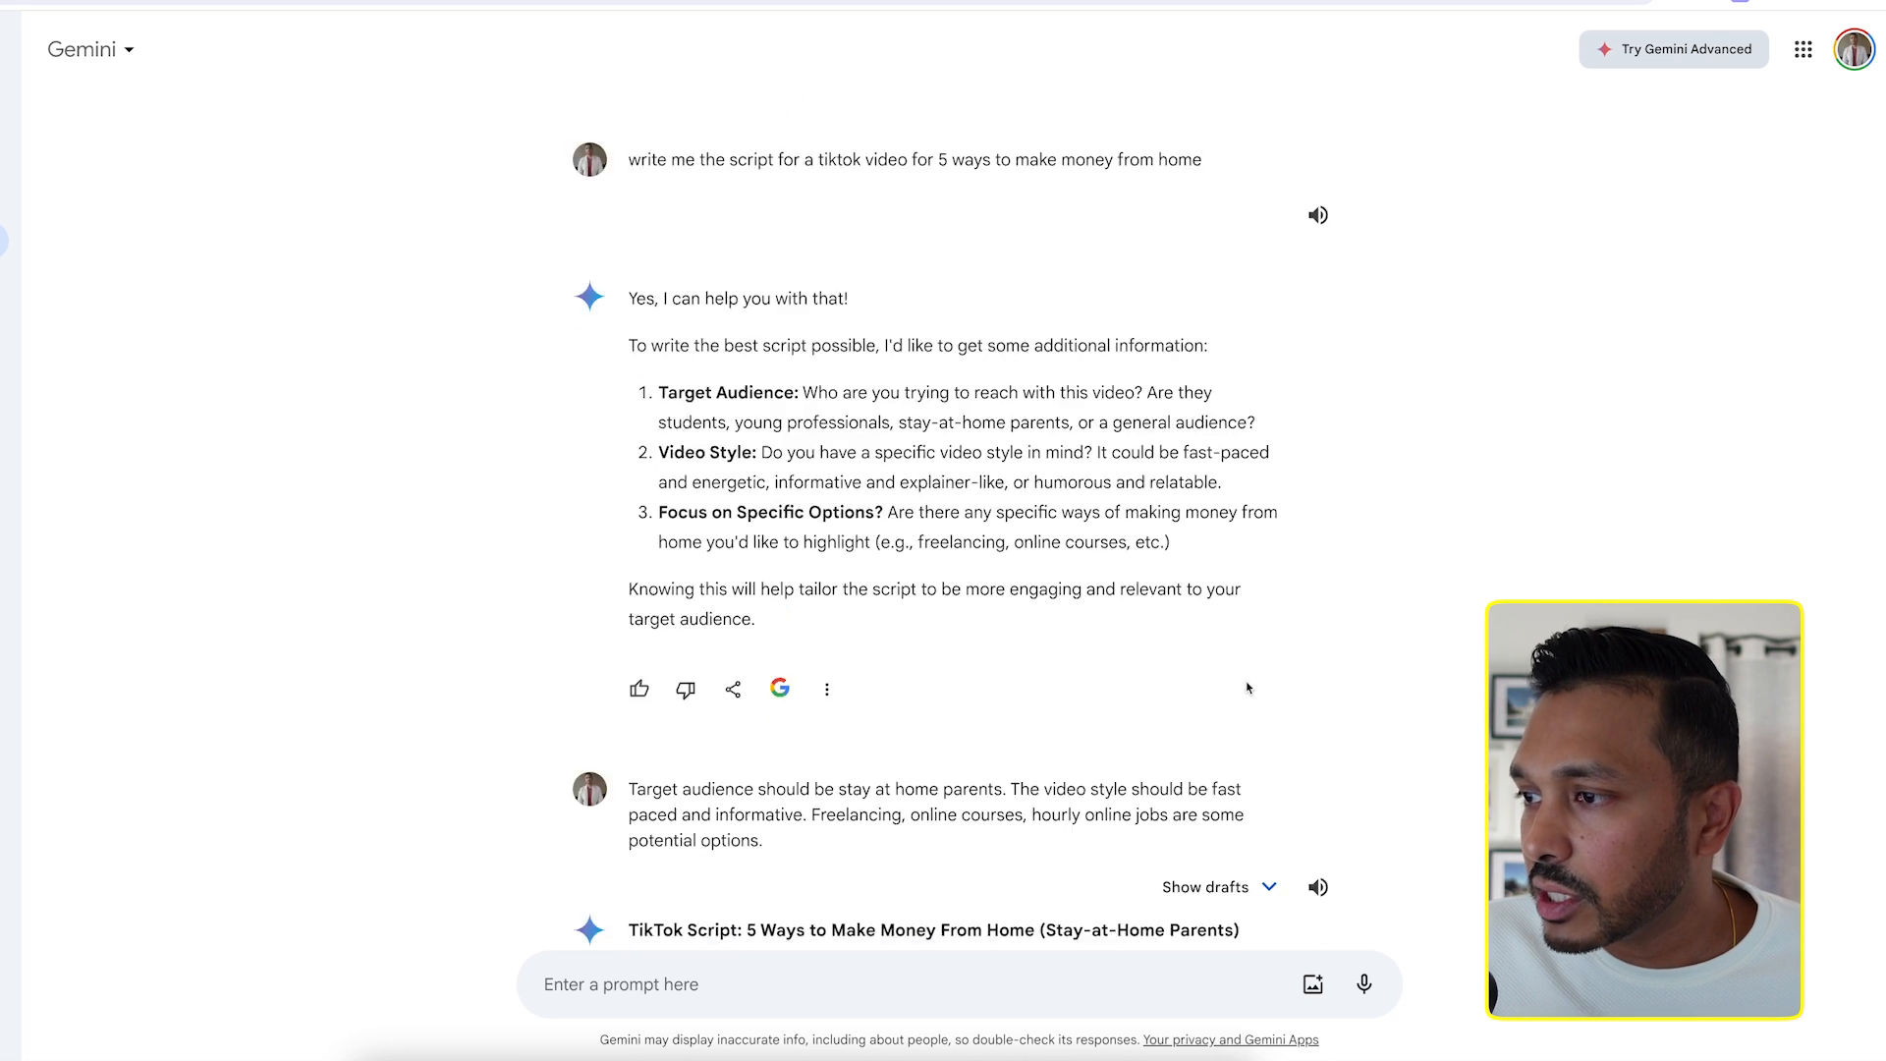
scroll("down", 3)
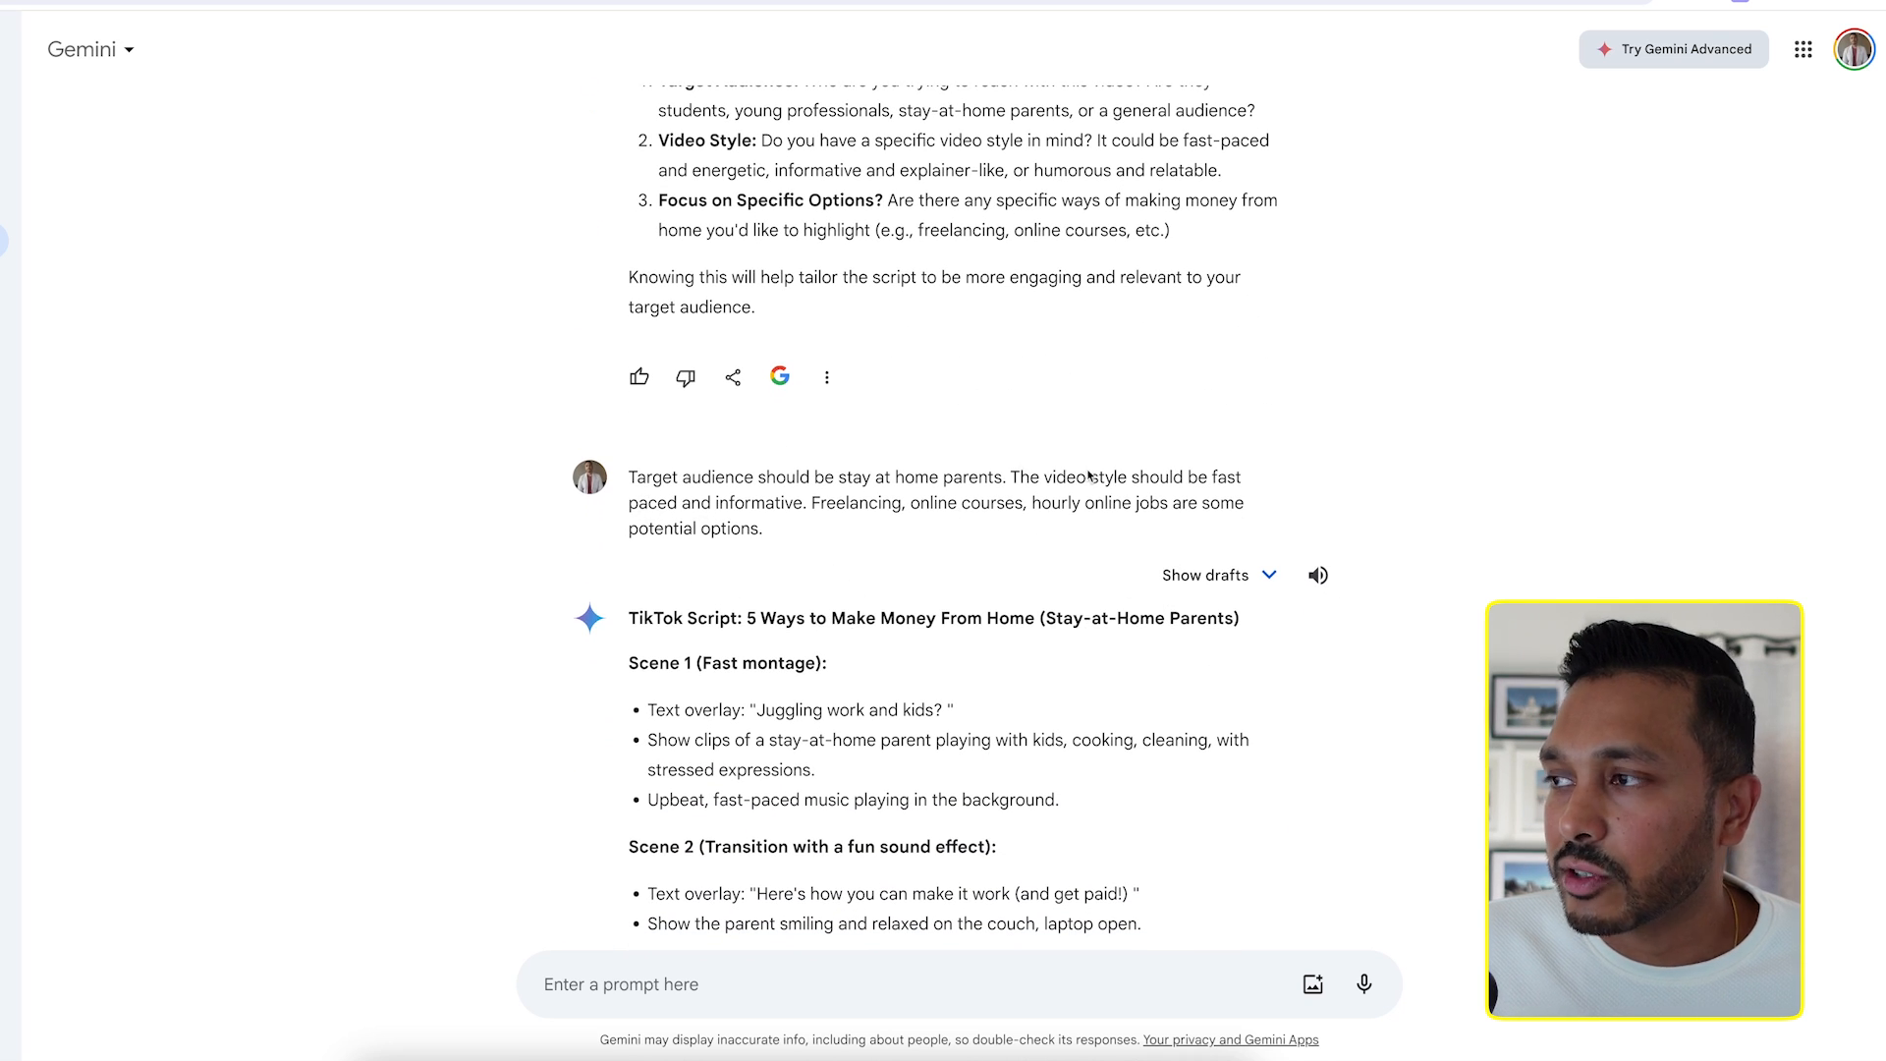
mouse_move(713, 554)
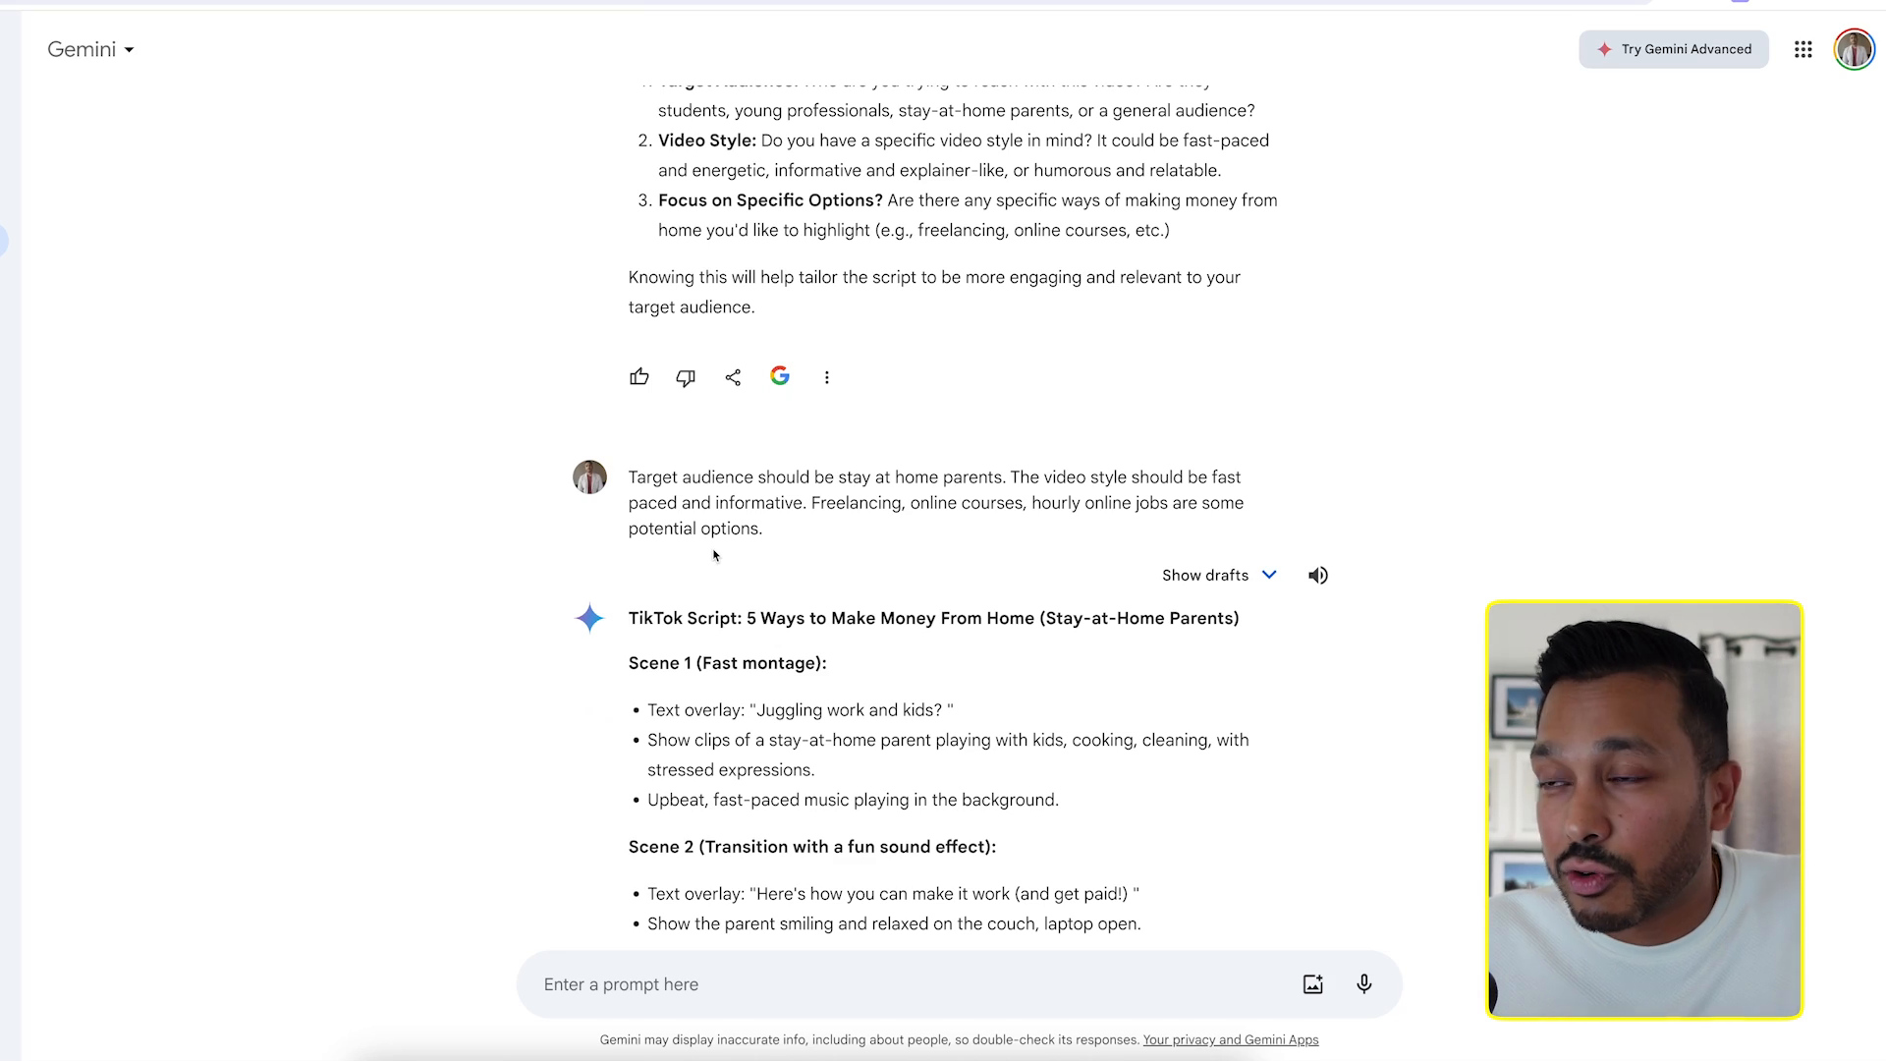
scroll("down", 3)
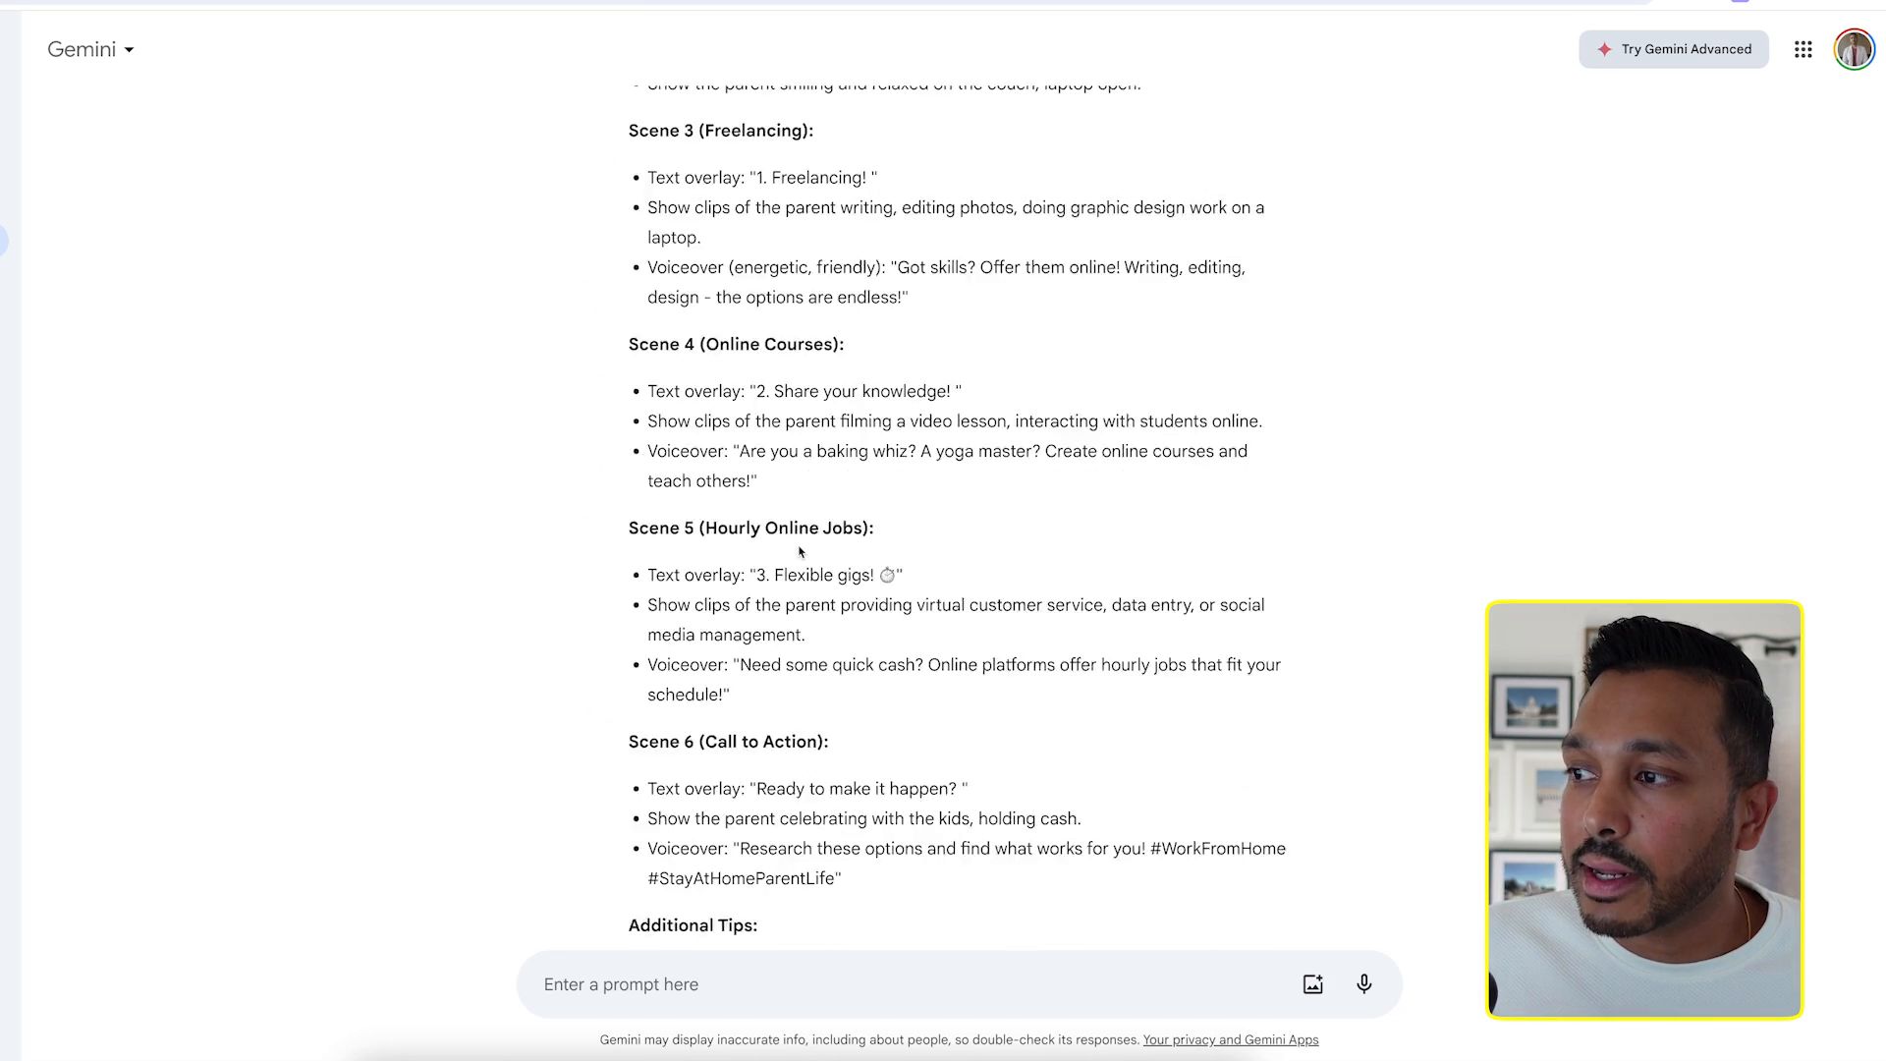
scroll("down", 3)
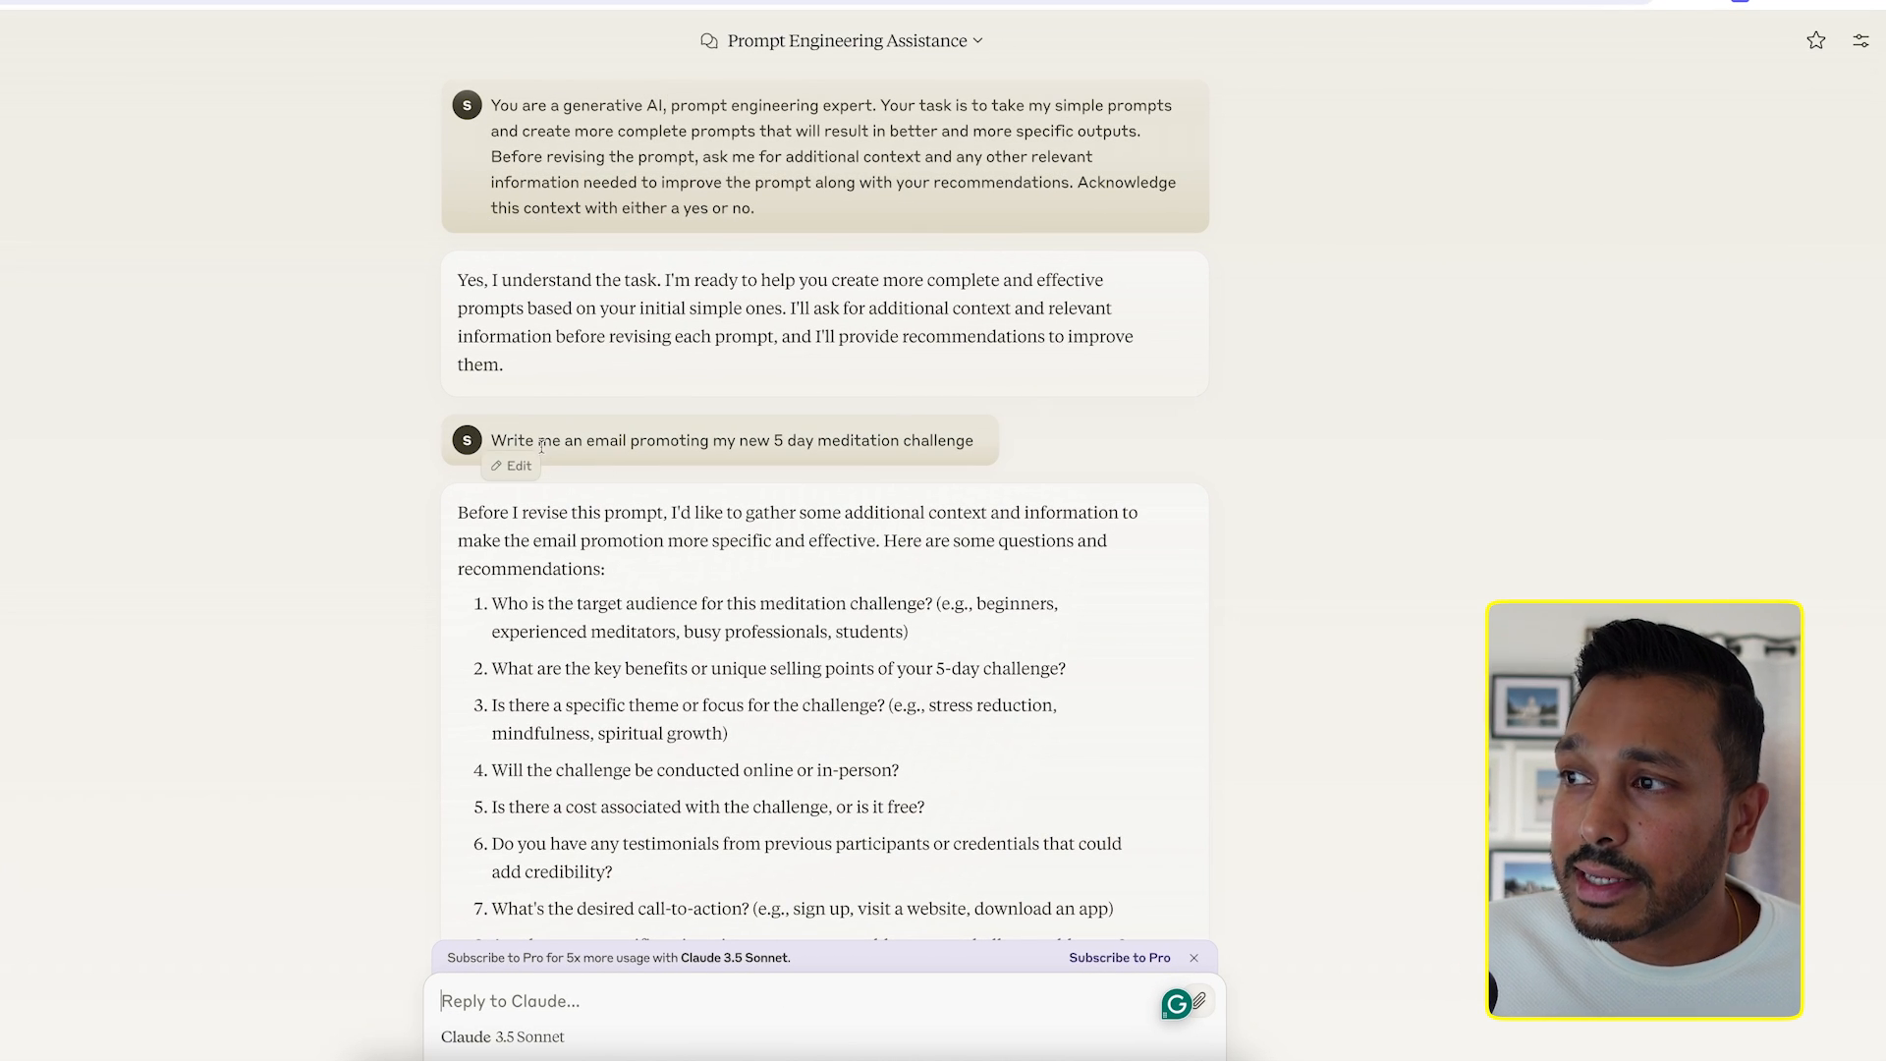
scroll("down", 3)
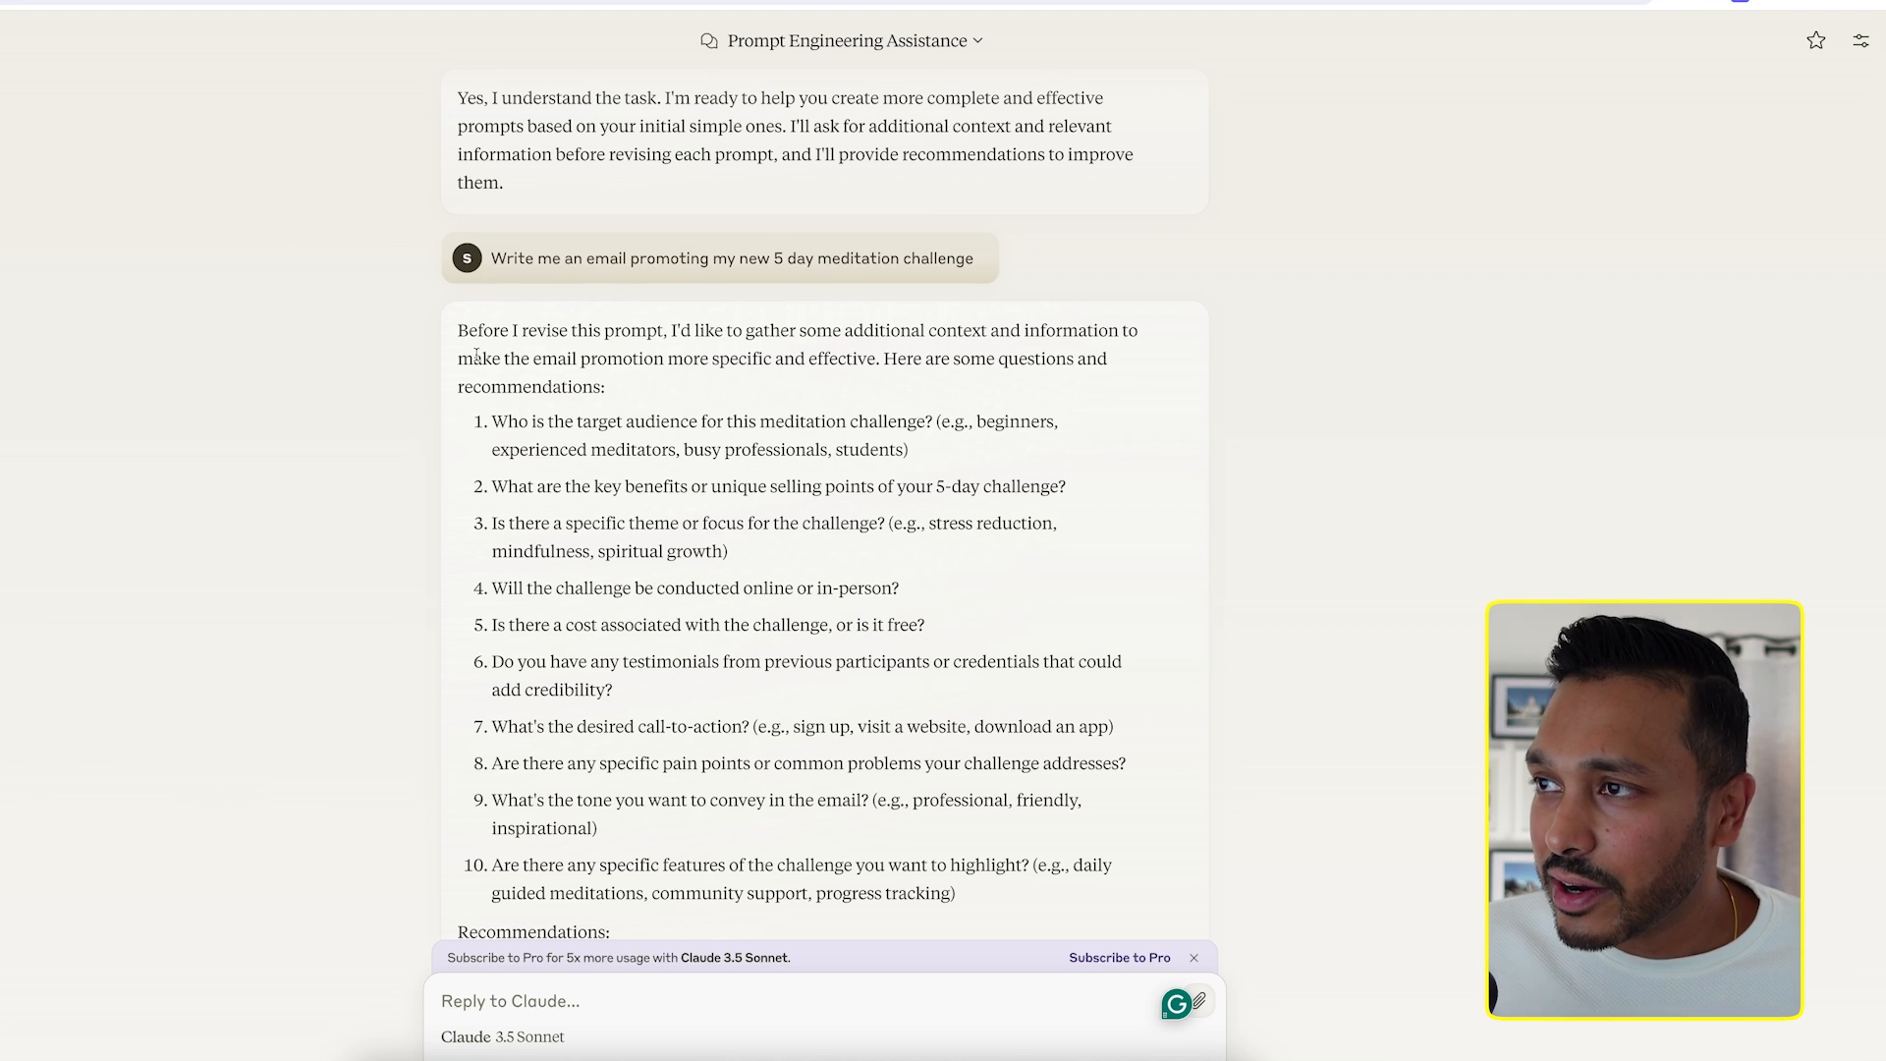
scroll("down", 3)
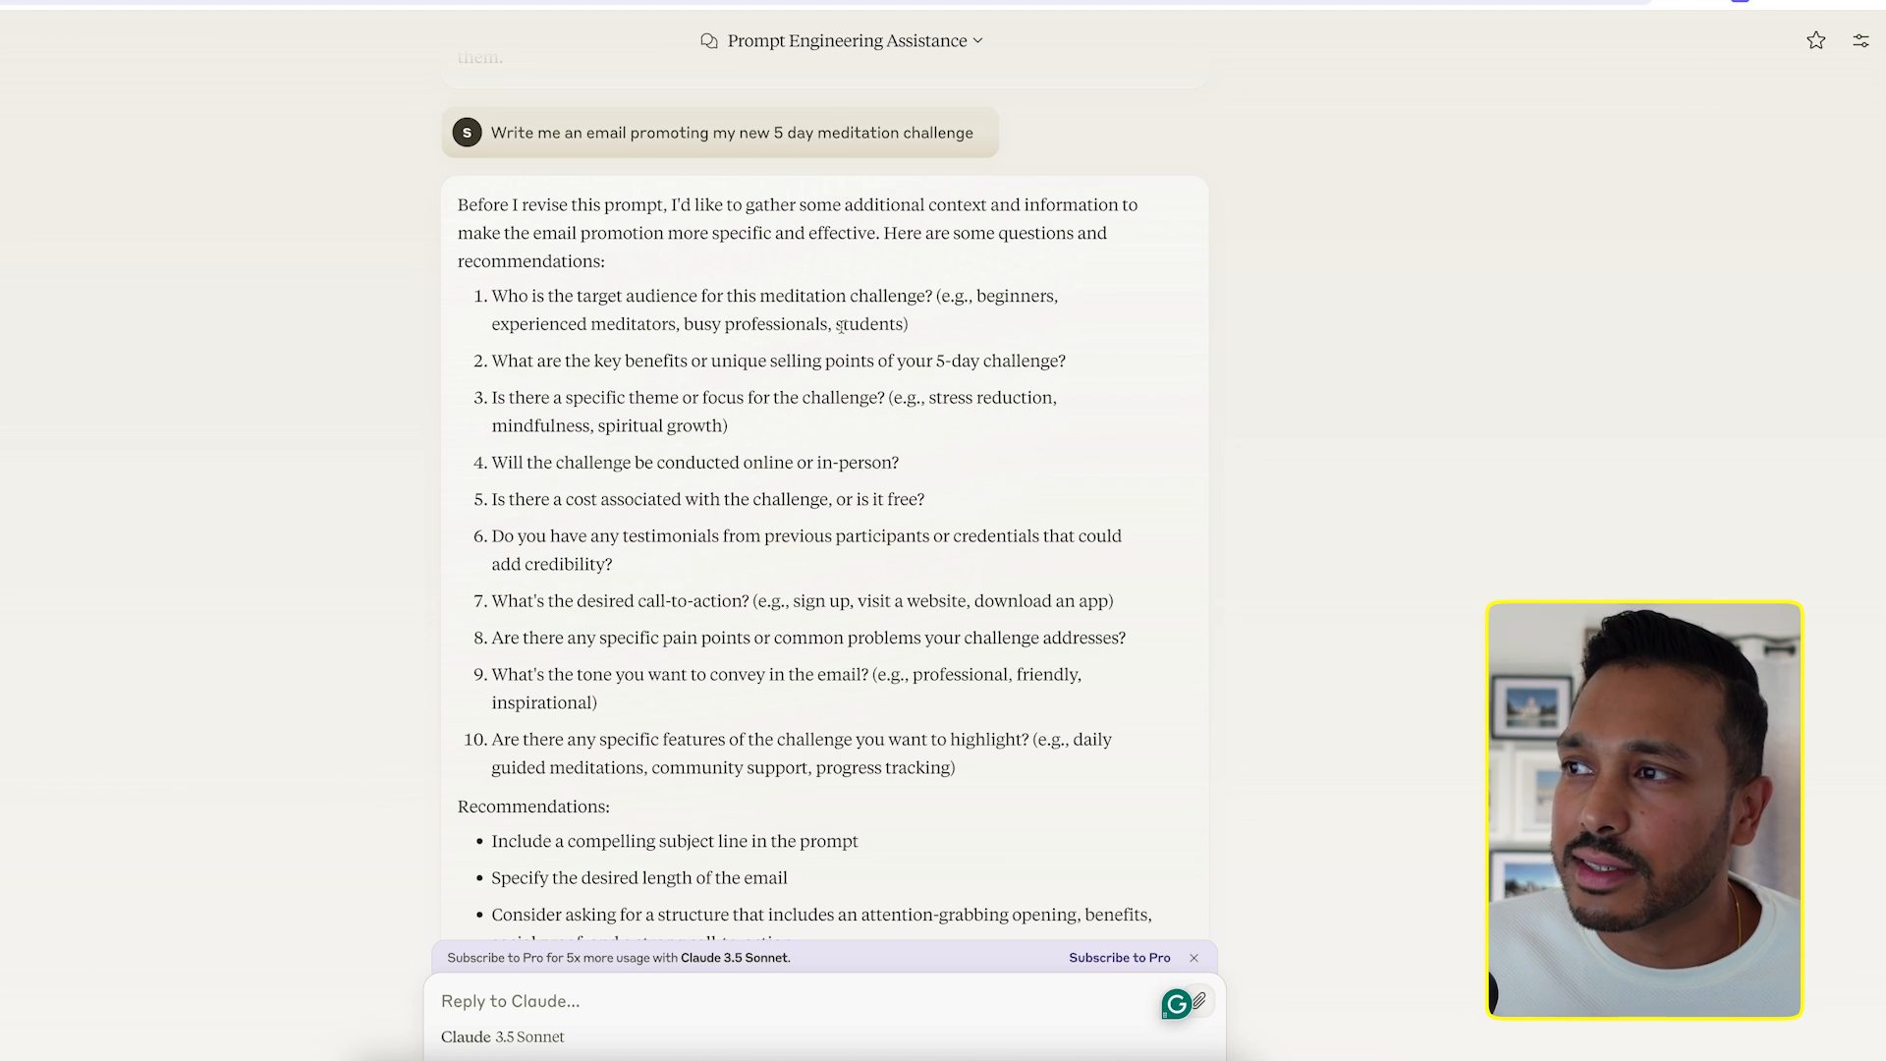
mouse_move(985, 360)
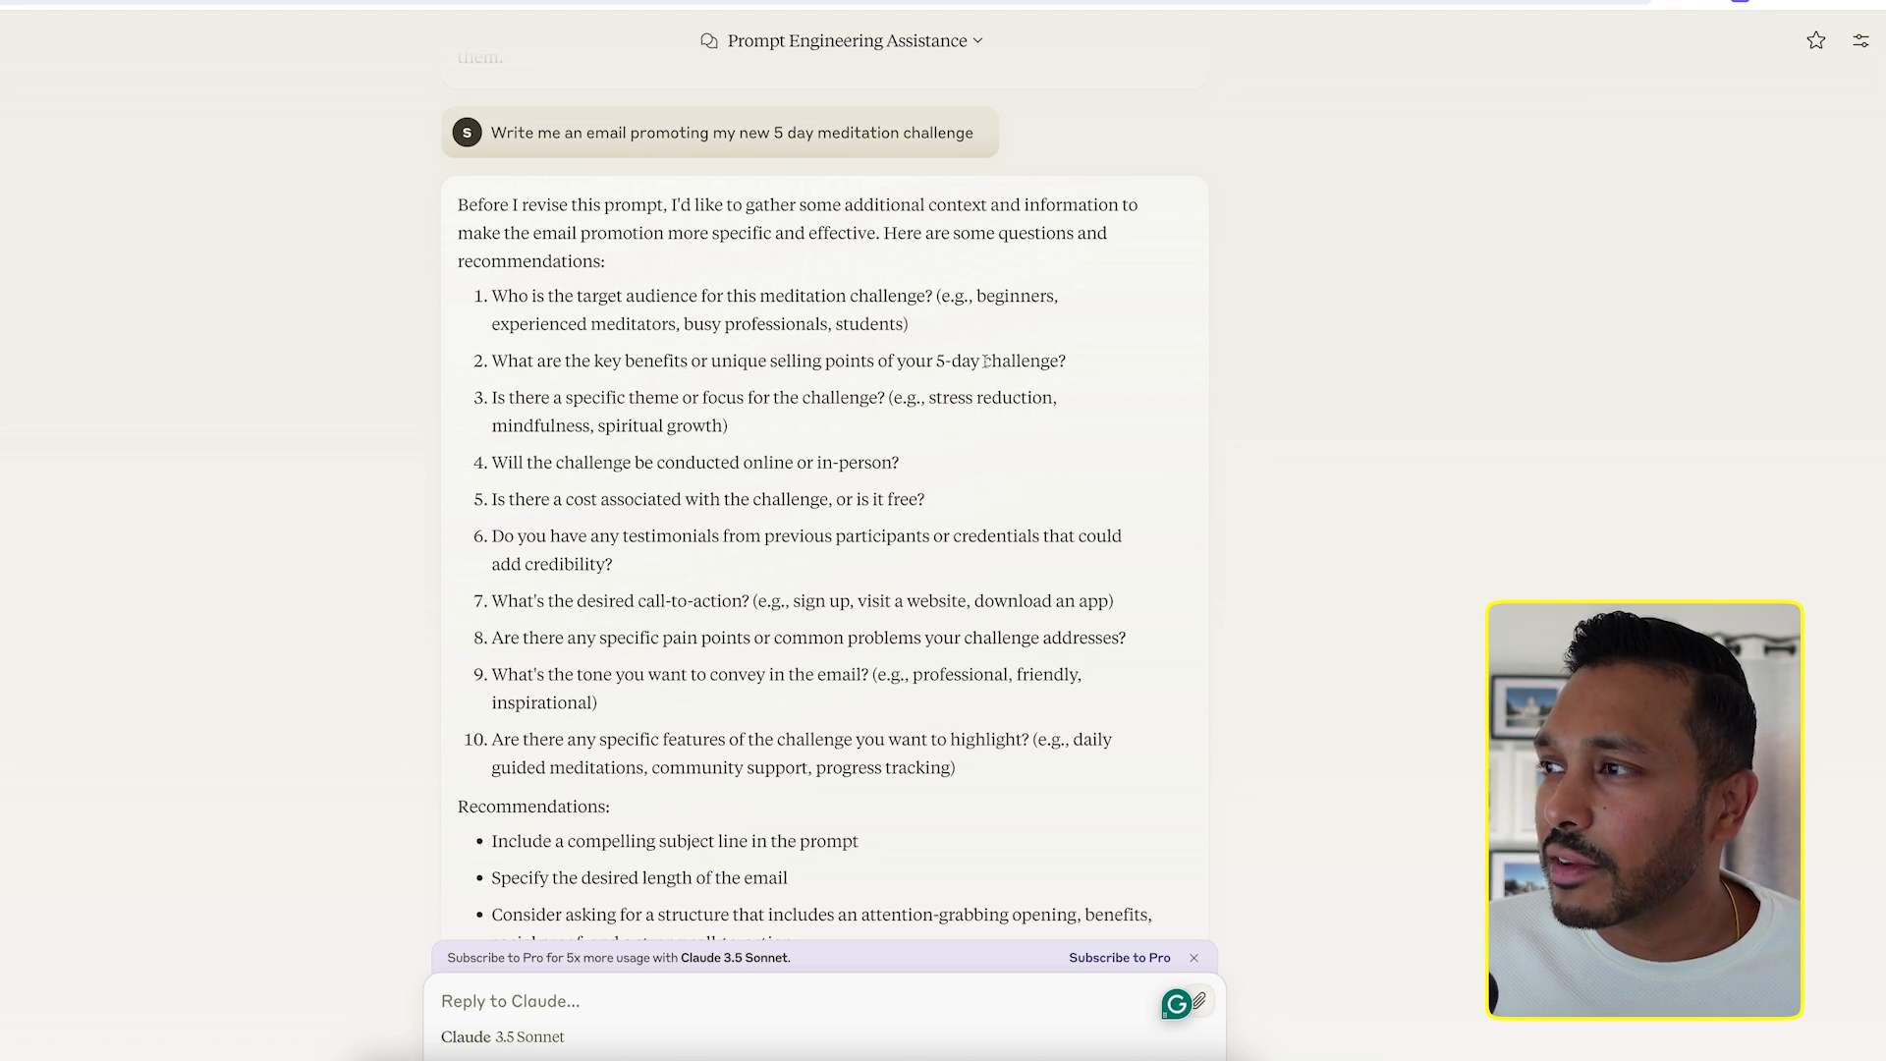
mouse_move(776, 445)
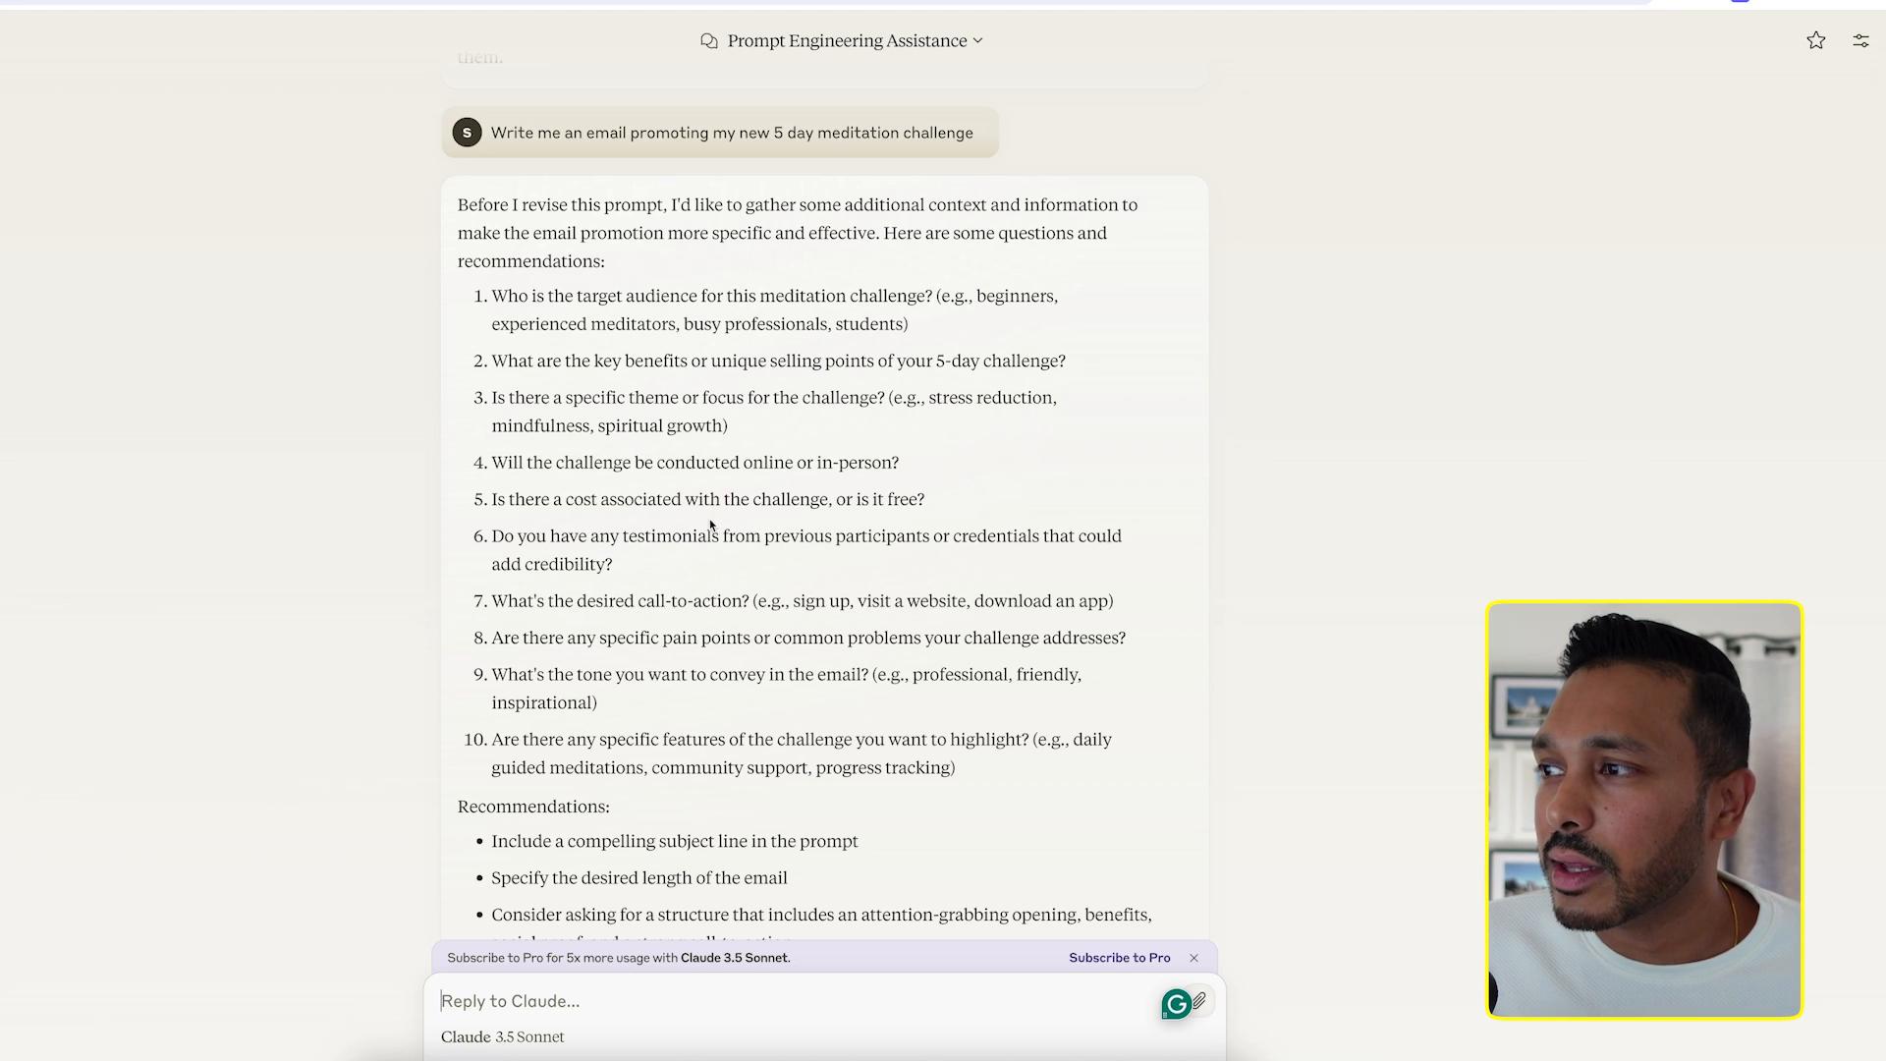
scroll("down", 3)
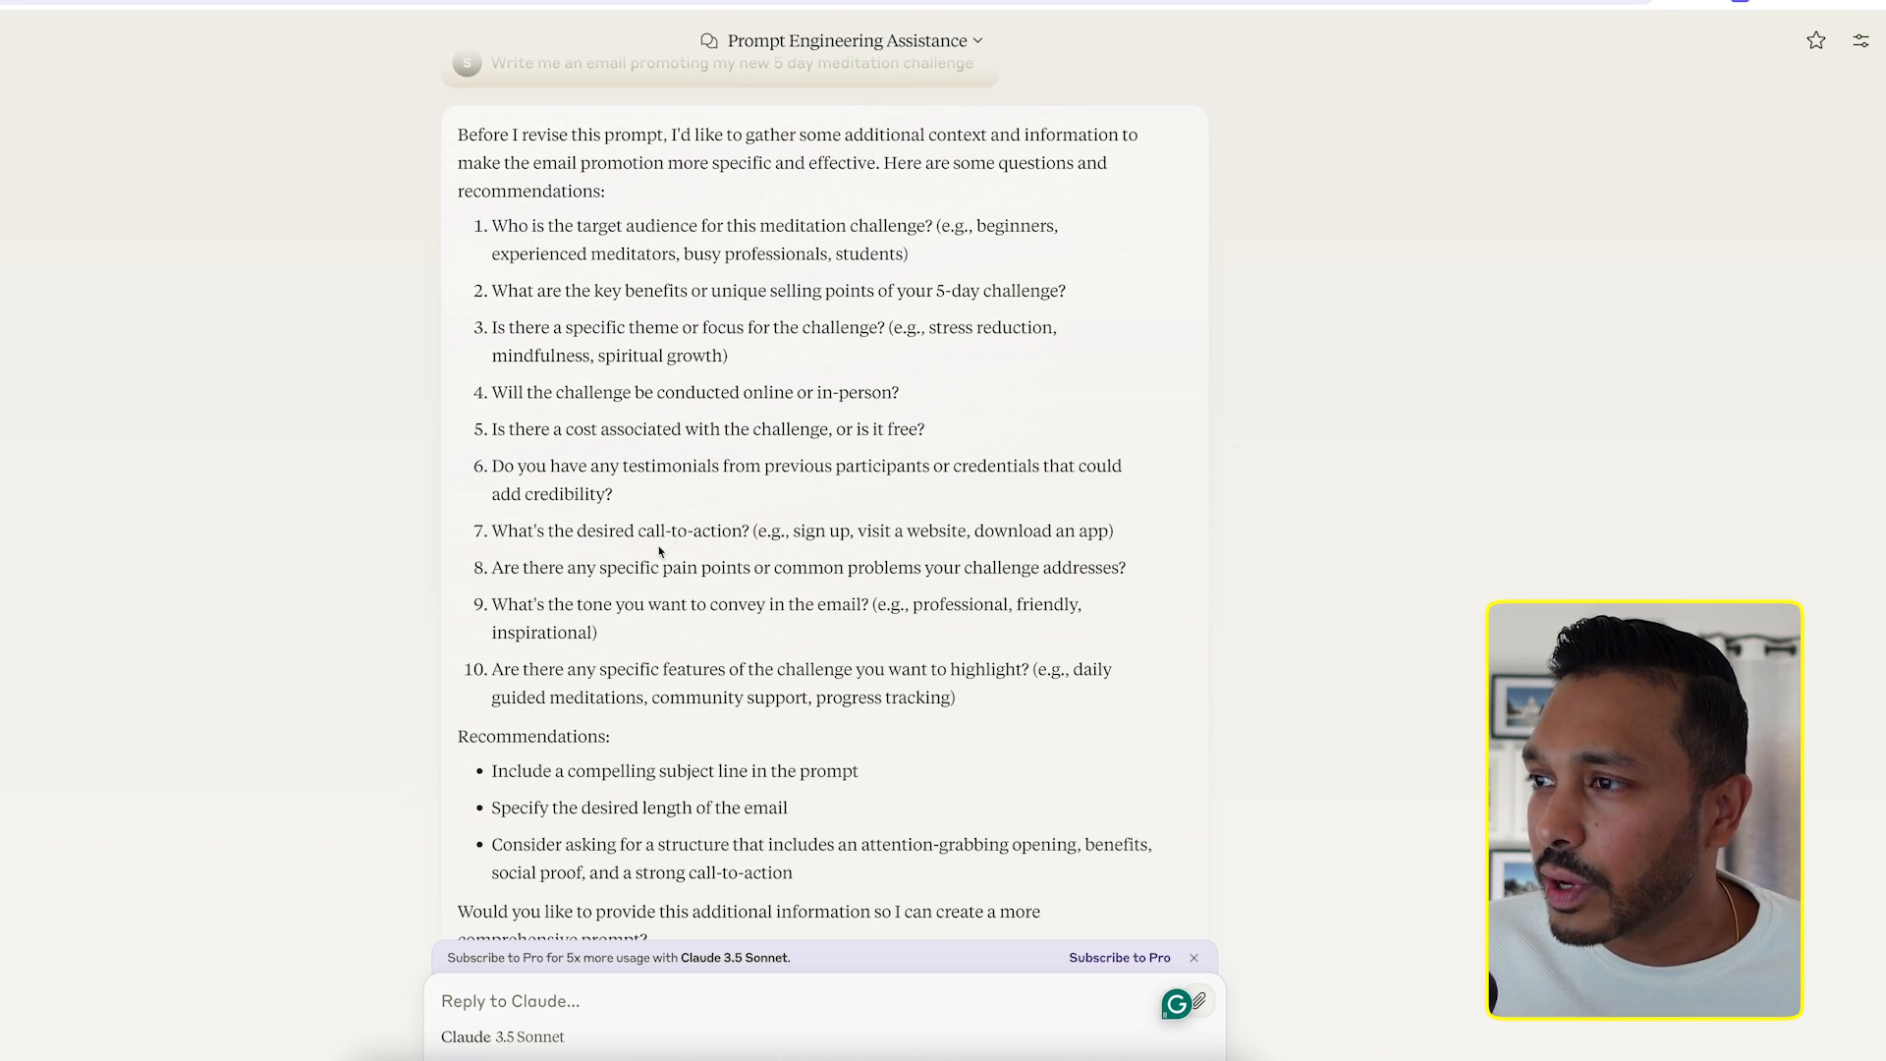
scroll("down", 3)
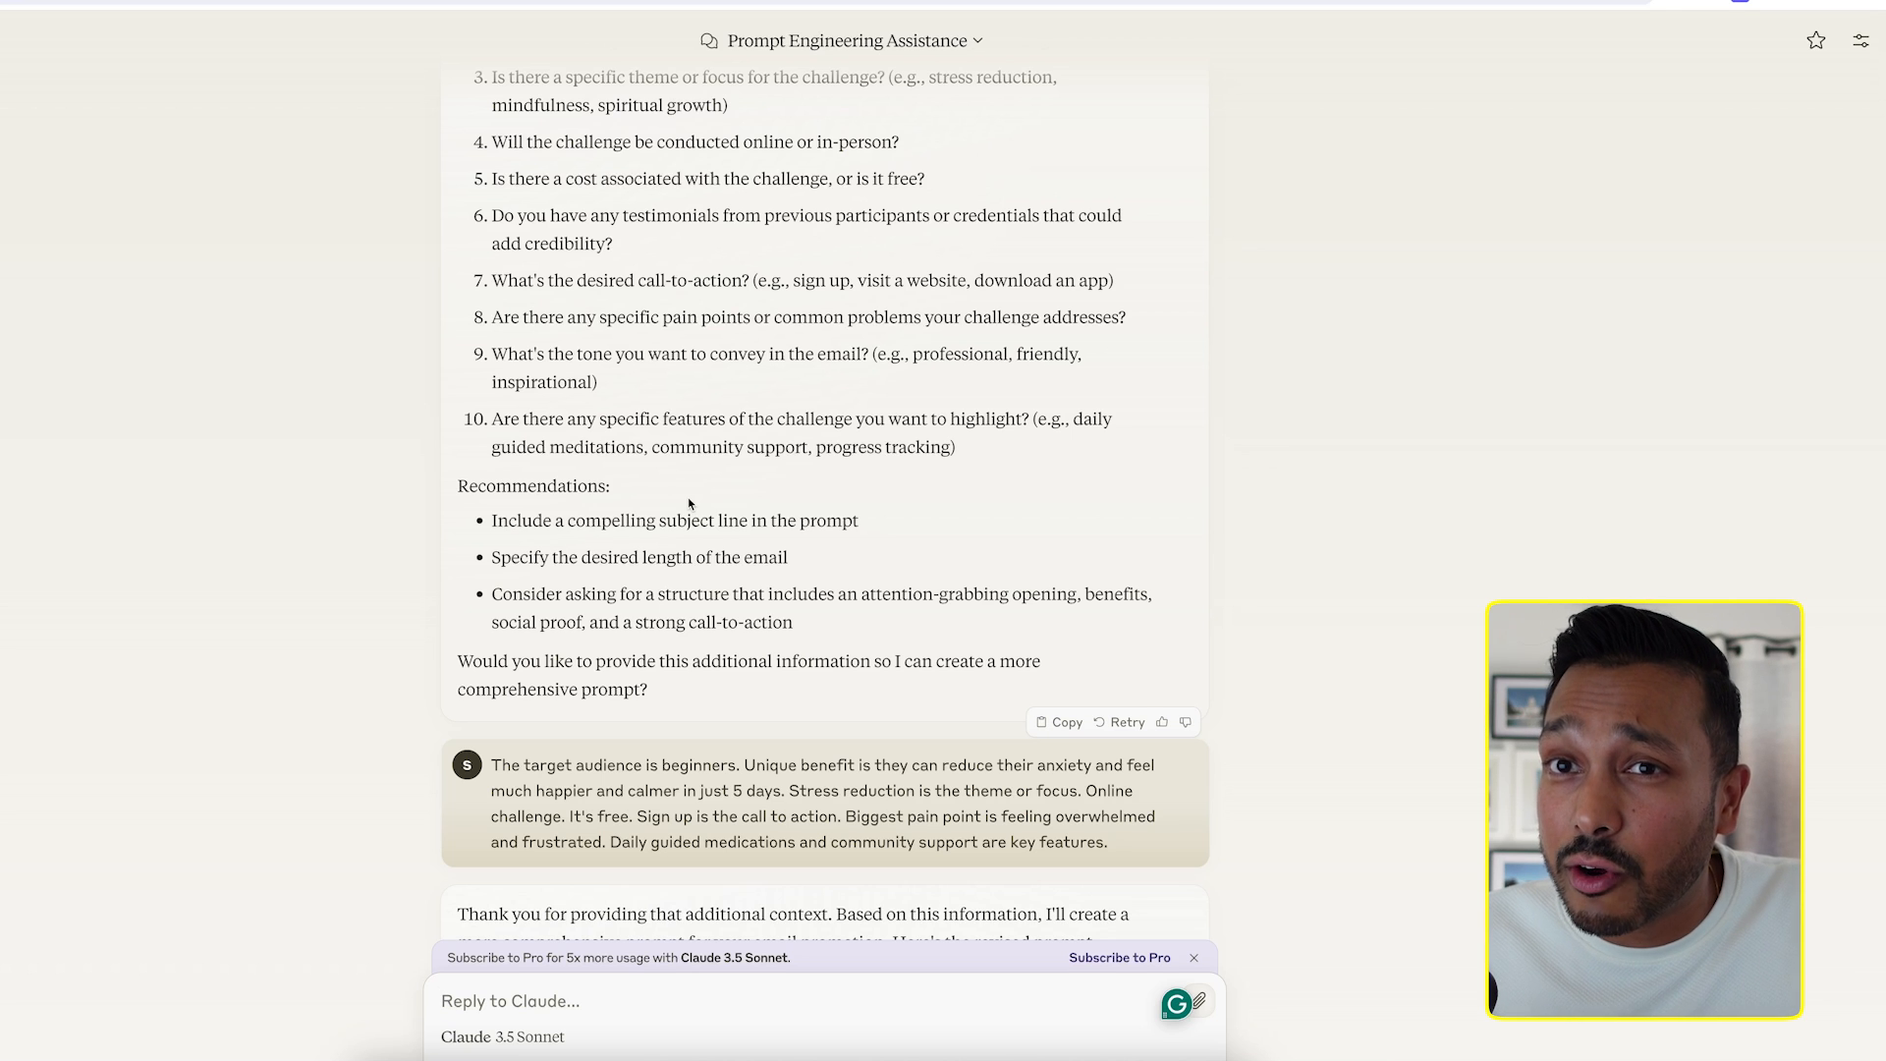
scroll("down", 3)
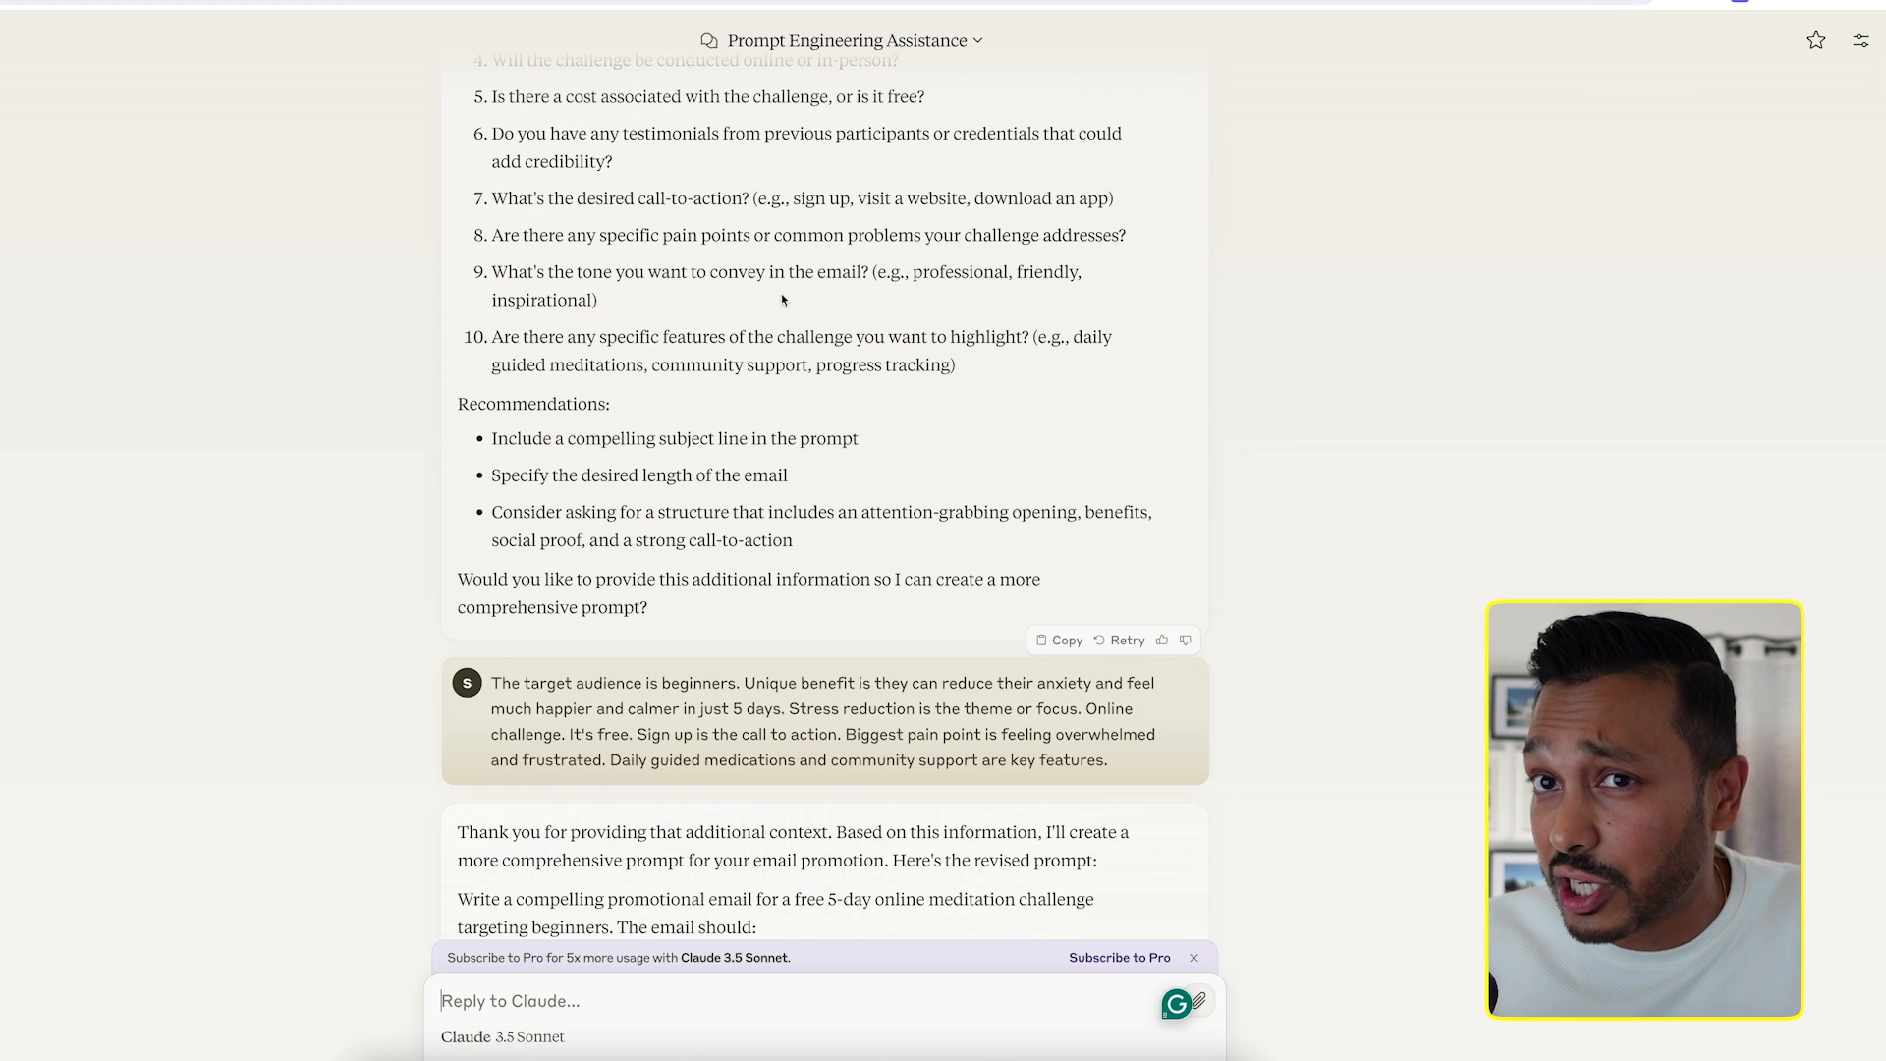
scroll("down", 3)
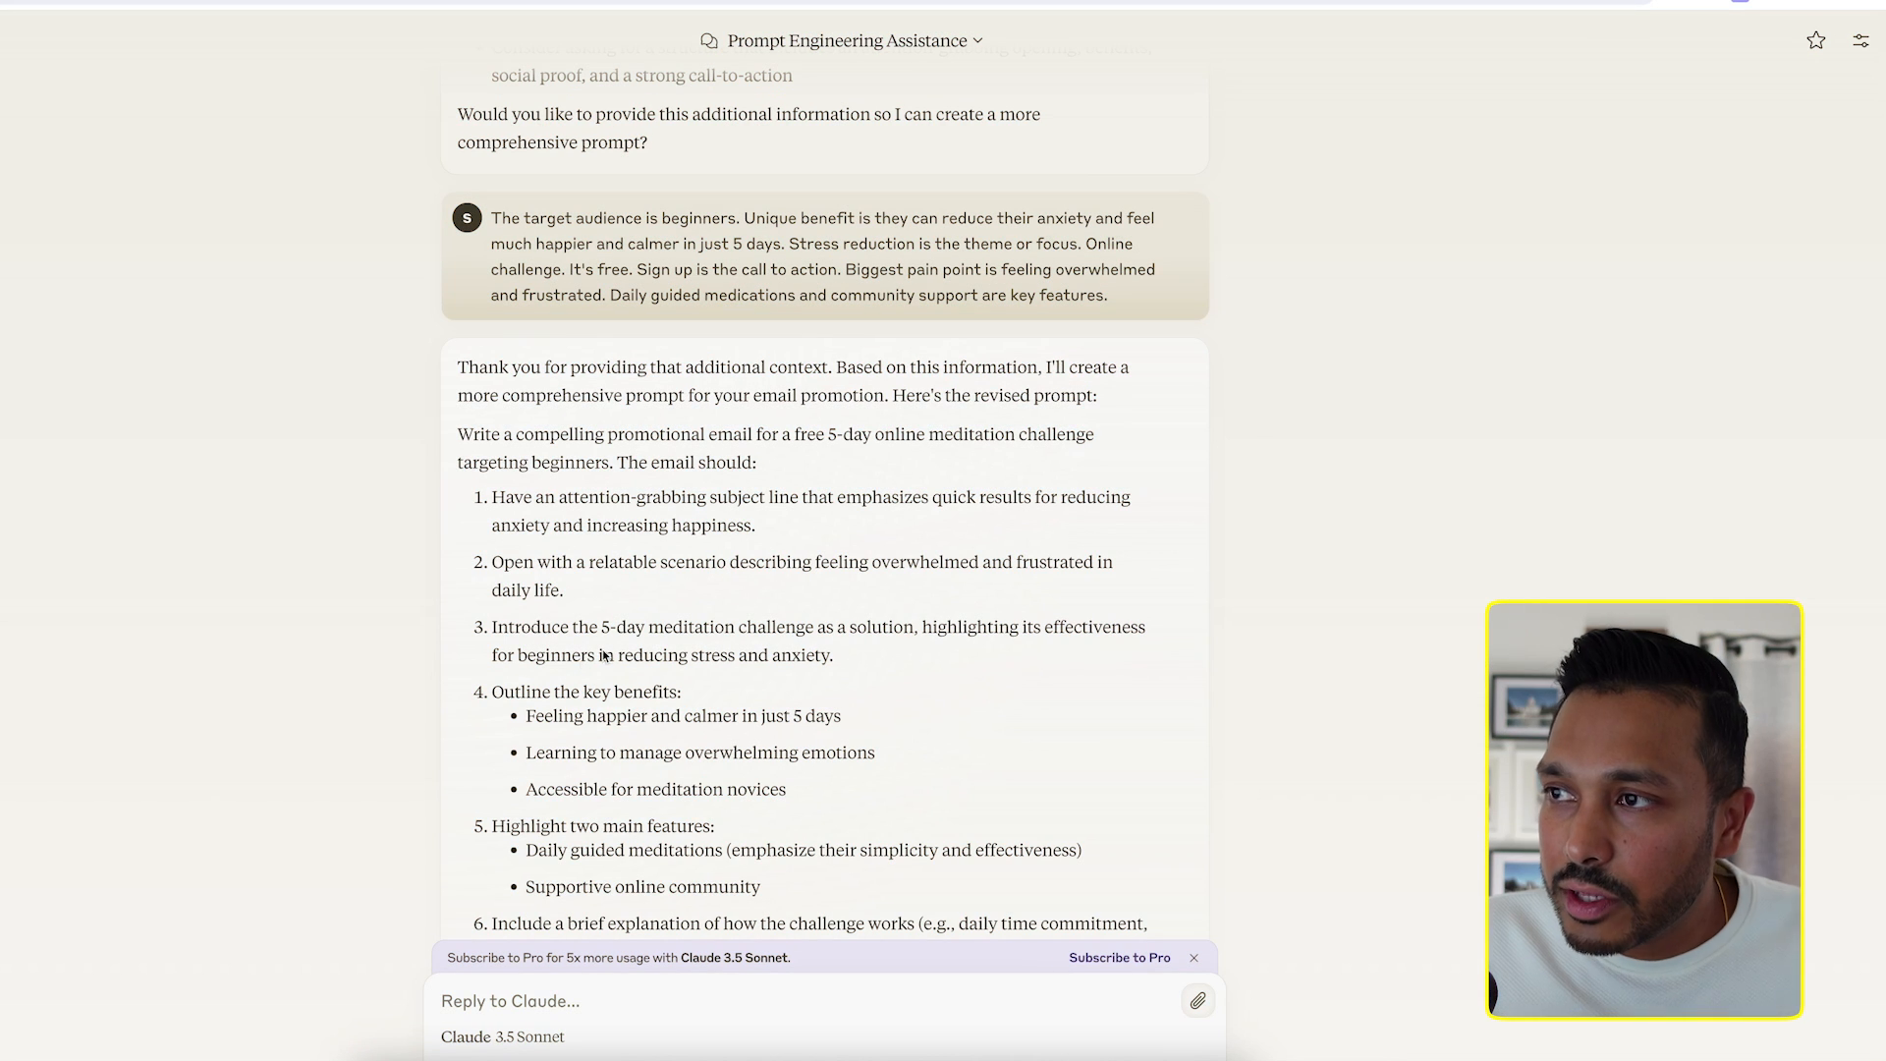
scroll("down", 3)
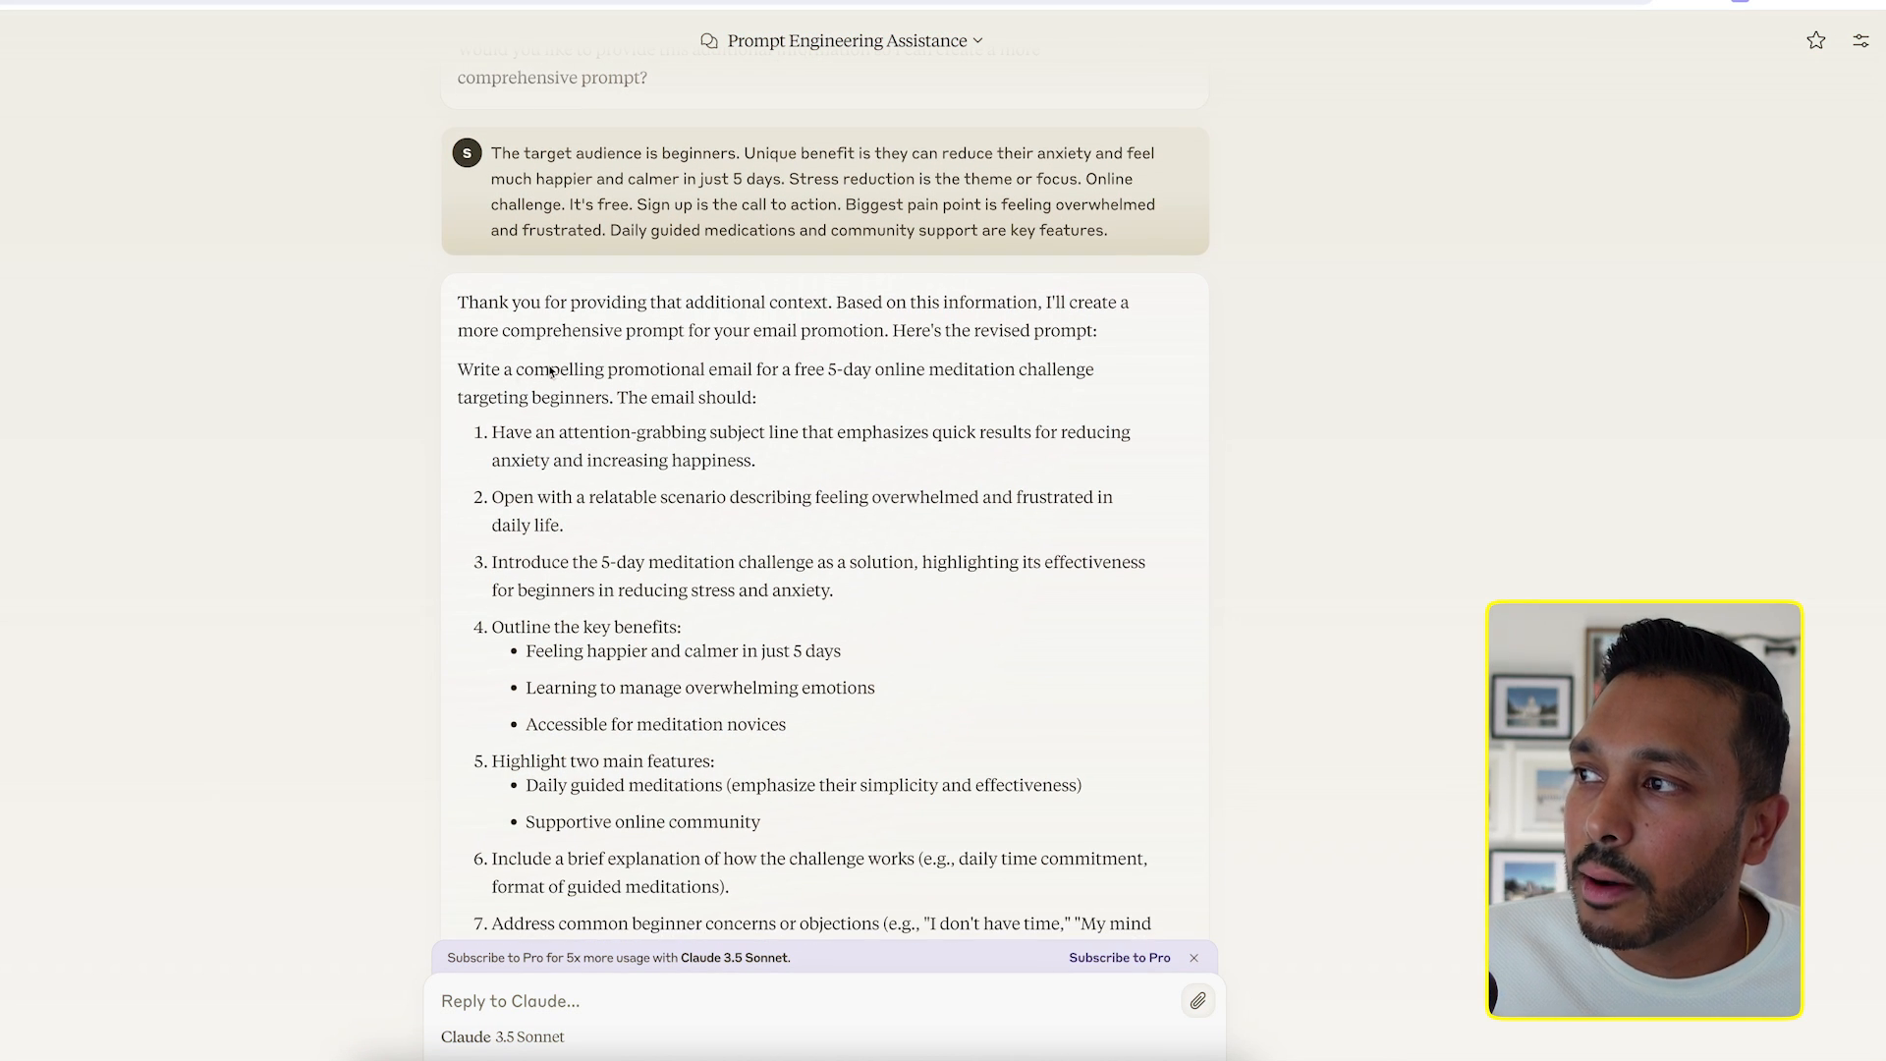
scroll("down", 3)
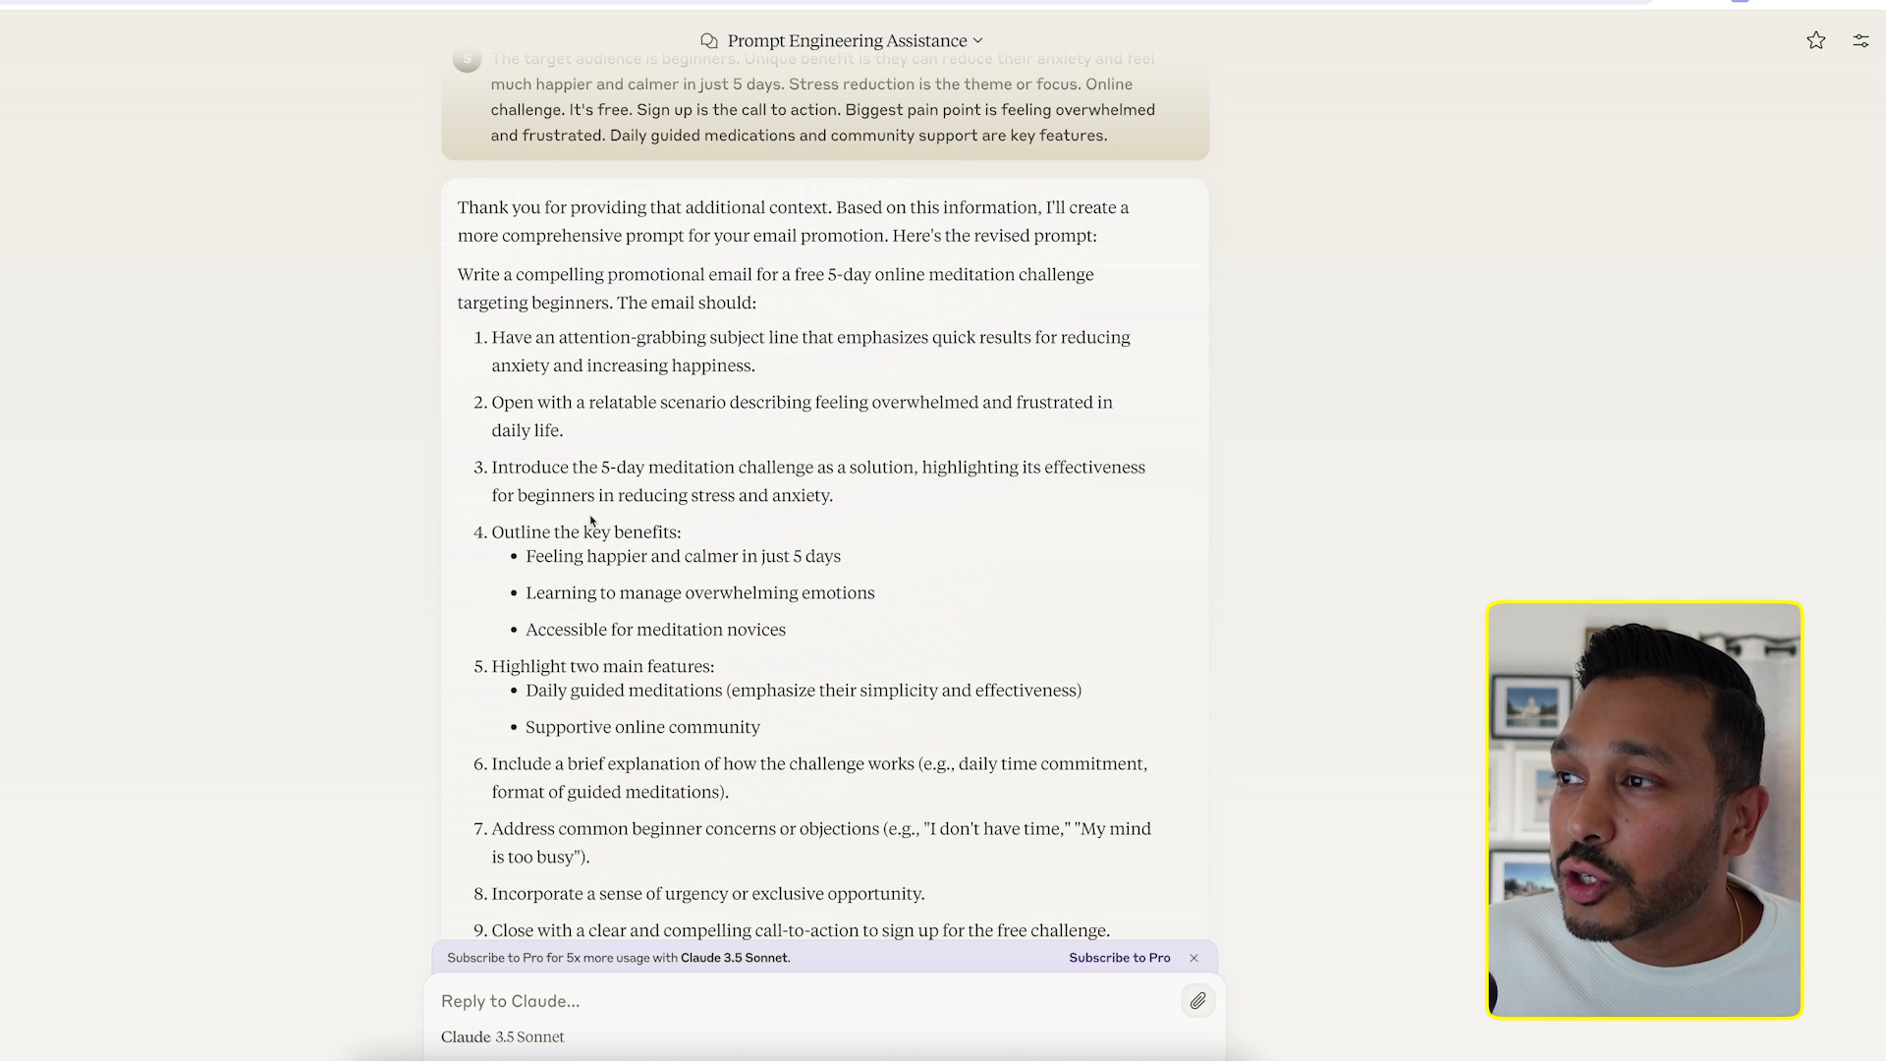
scroll("down", 3)
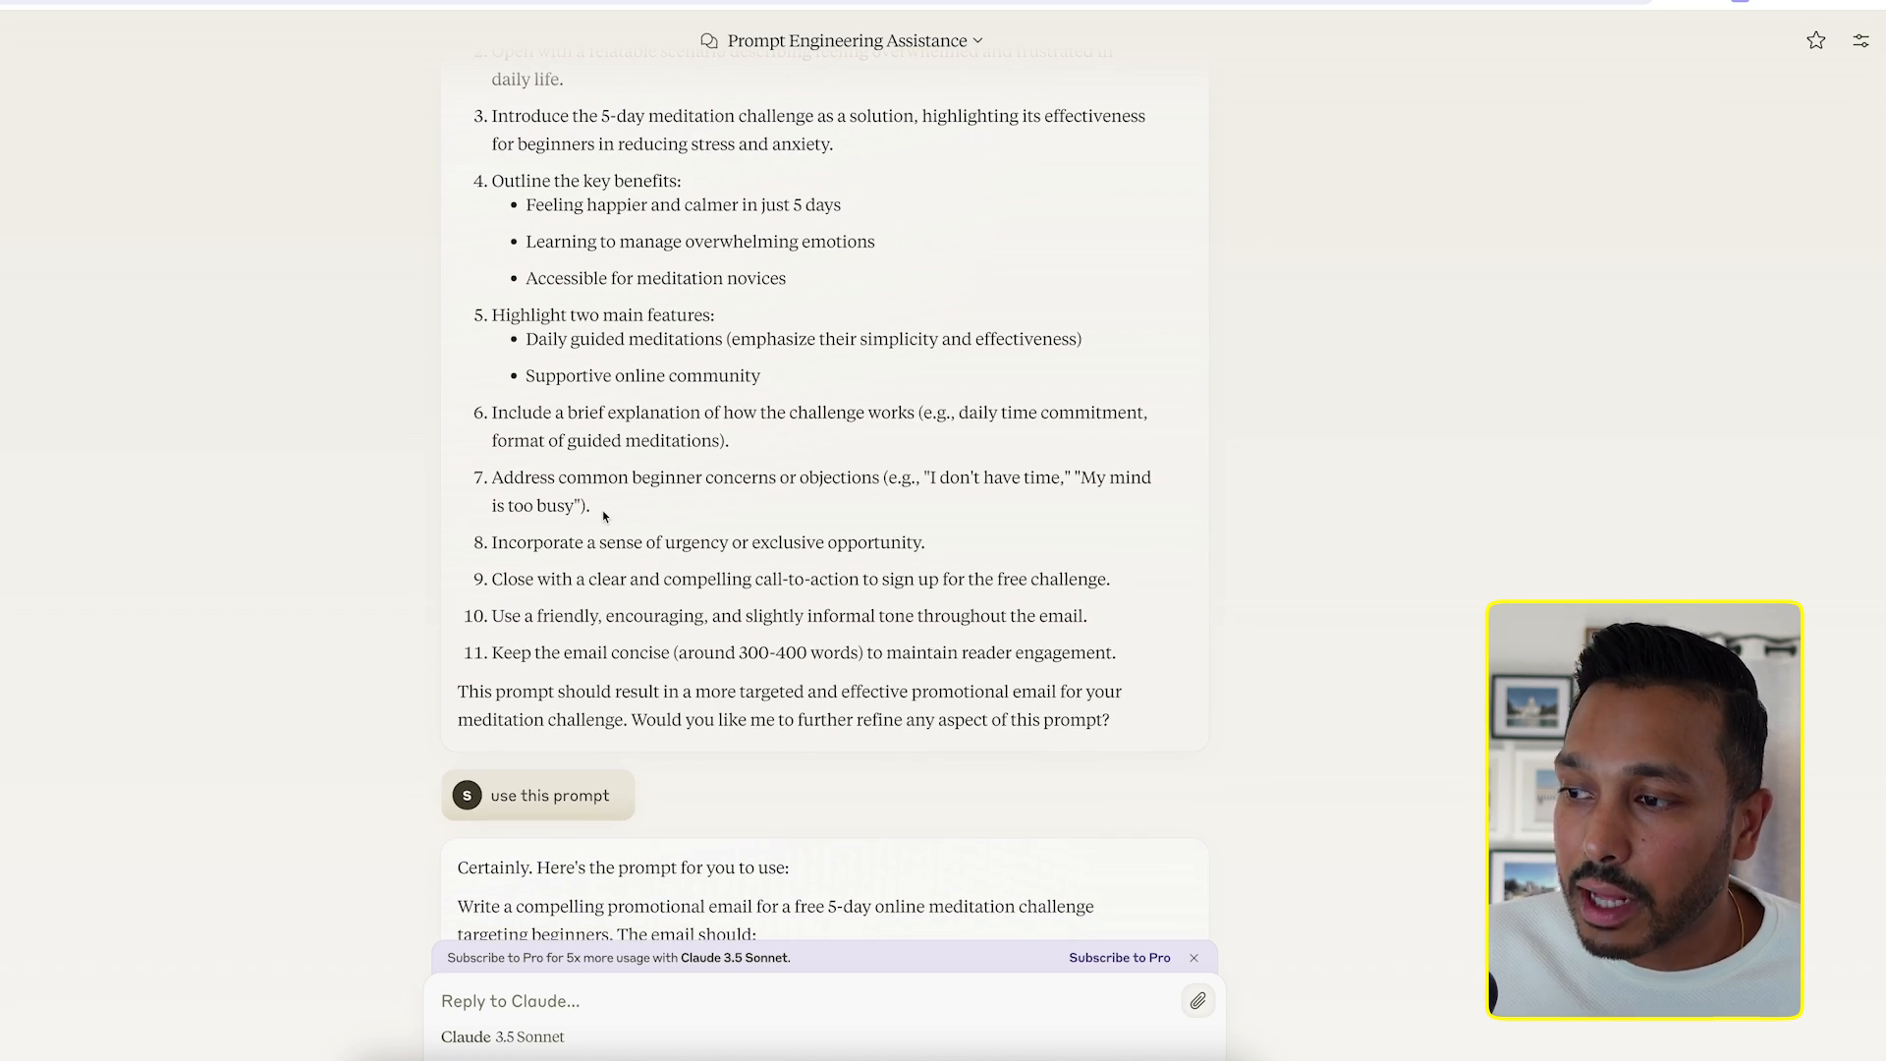
scroll("down", 3)
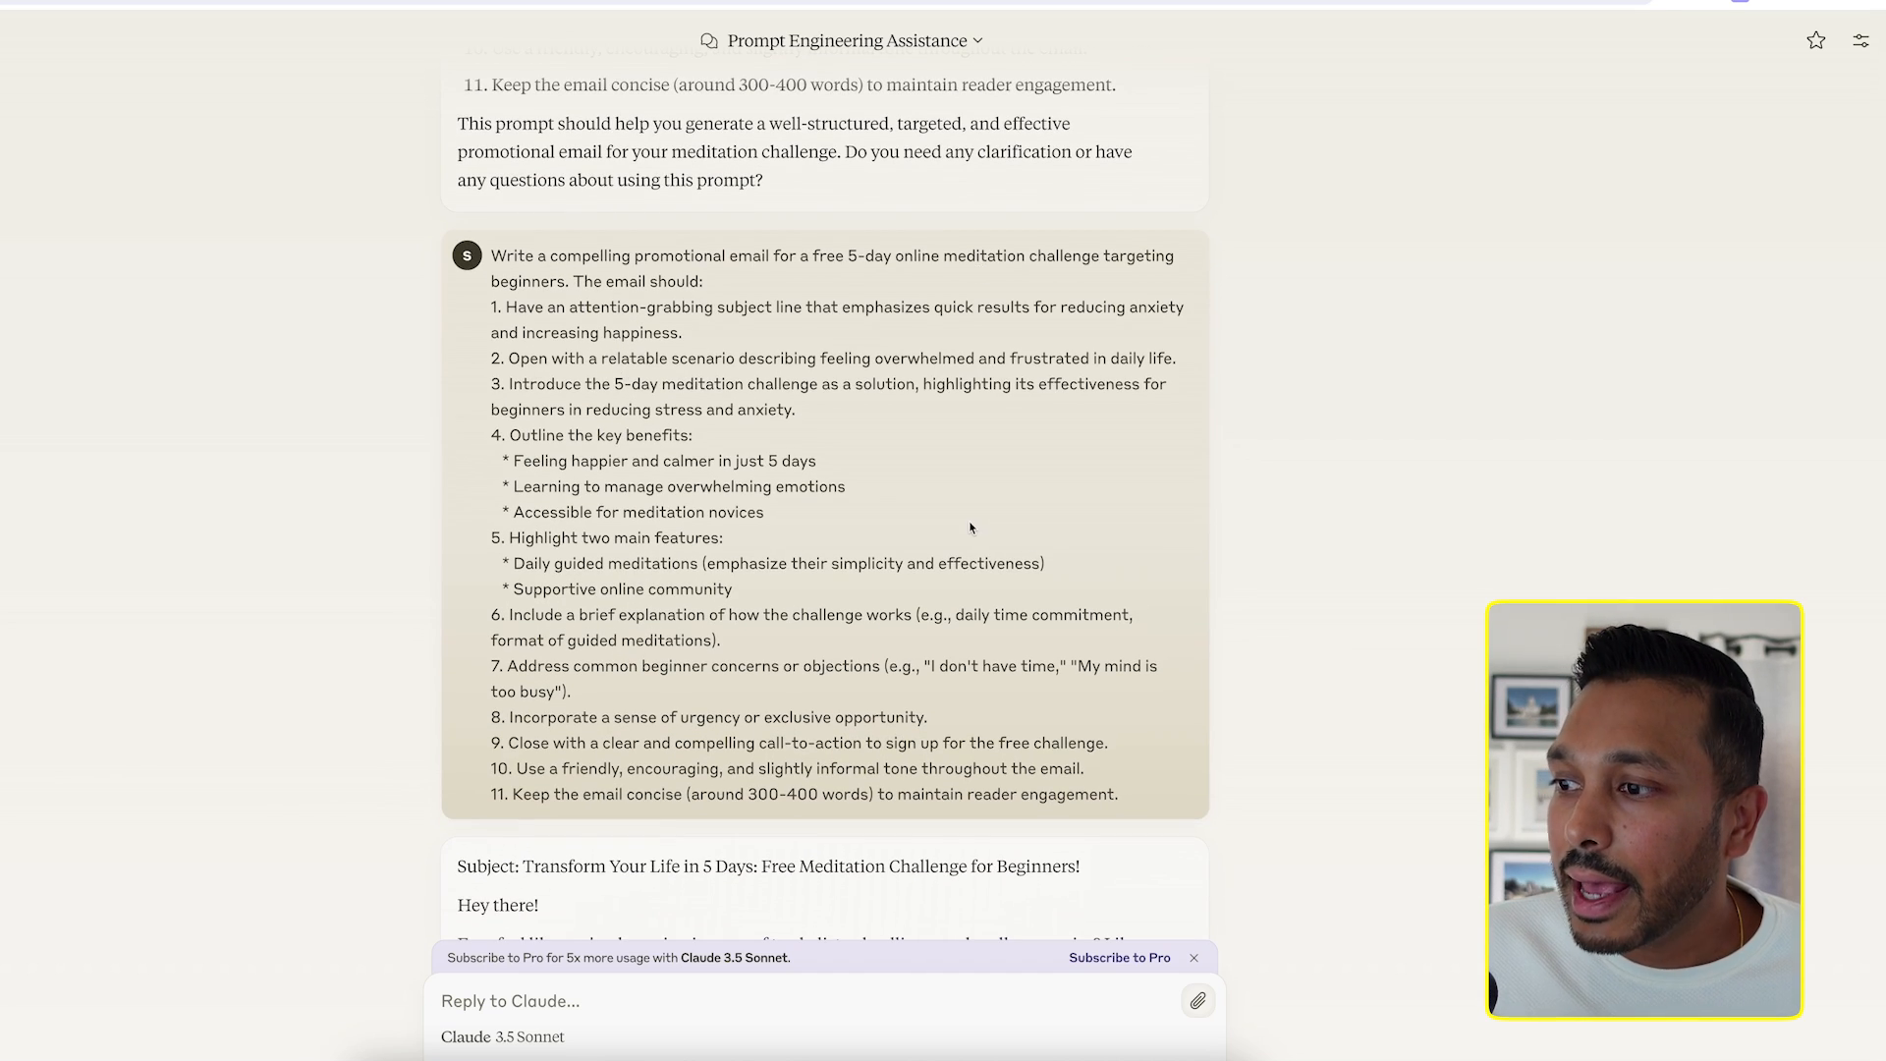
scroll("down", 3)
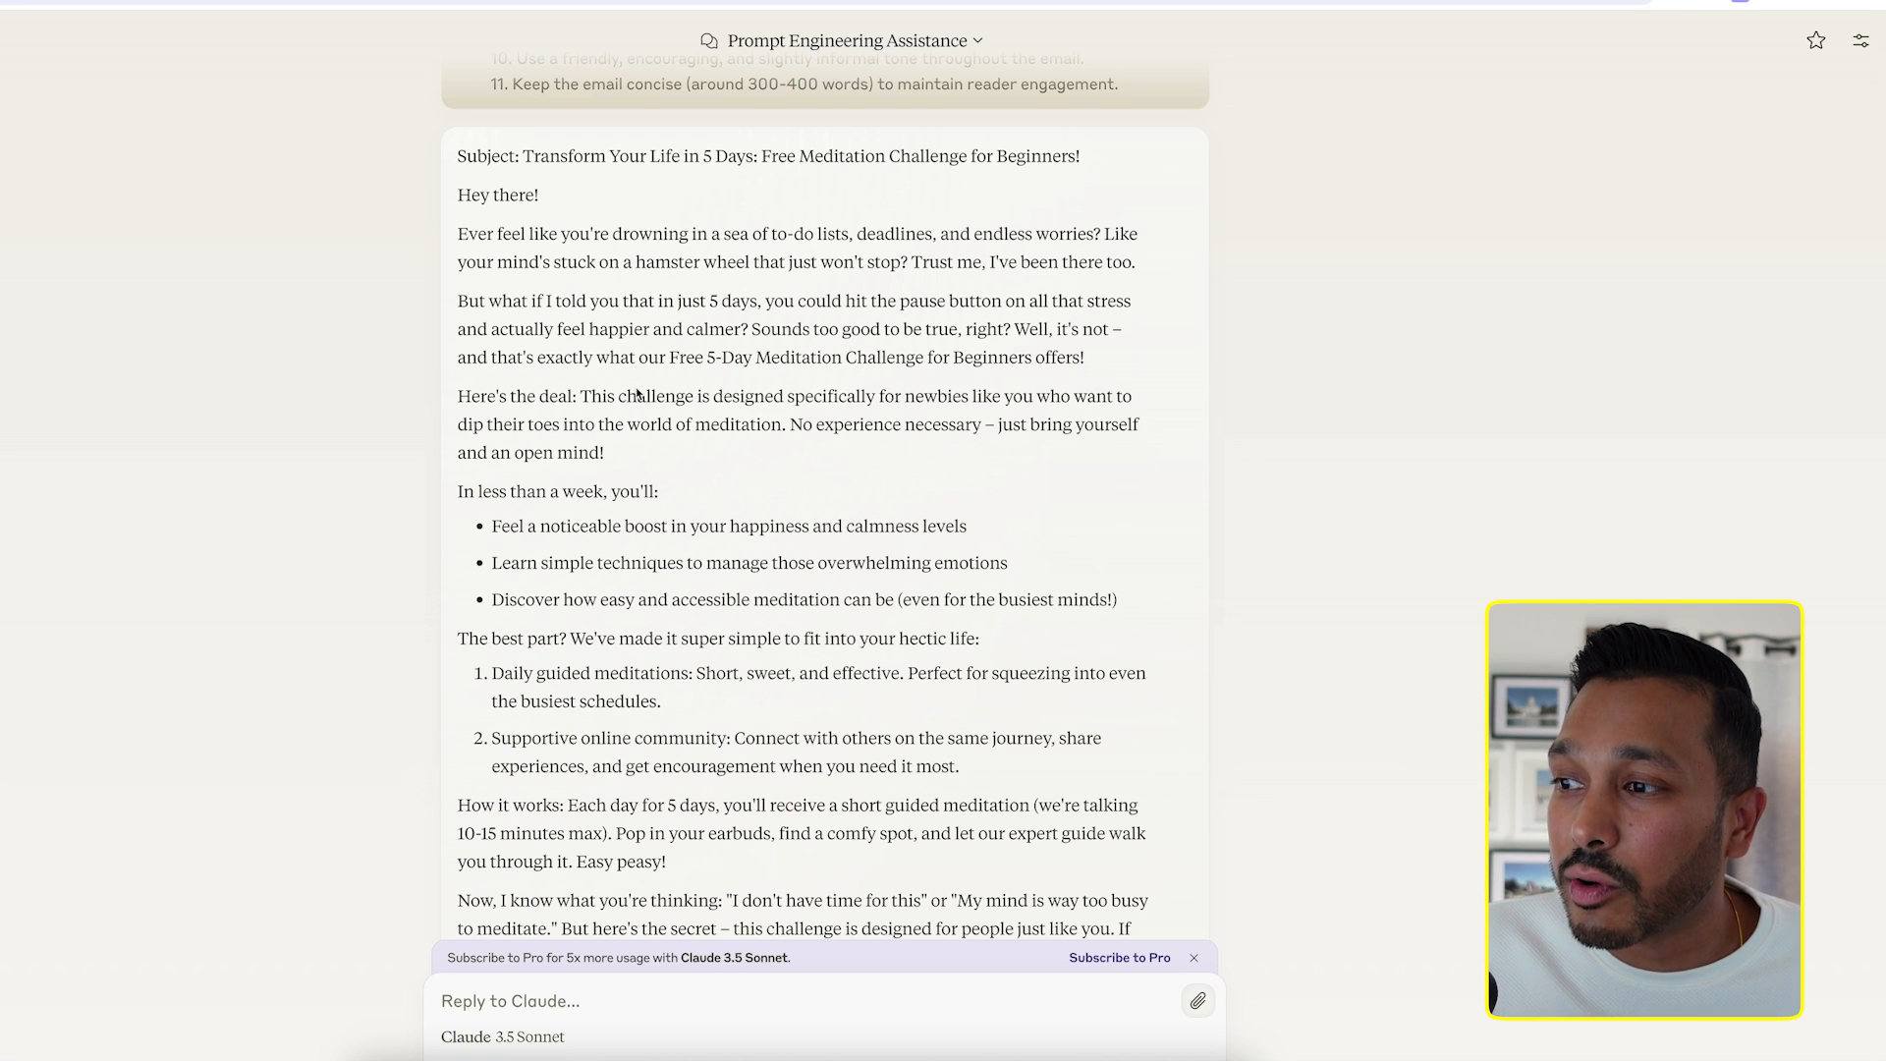
scroll("down", 3)
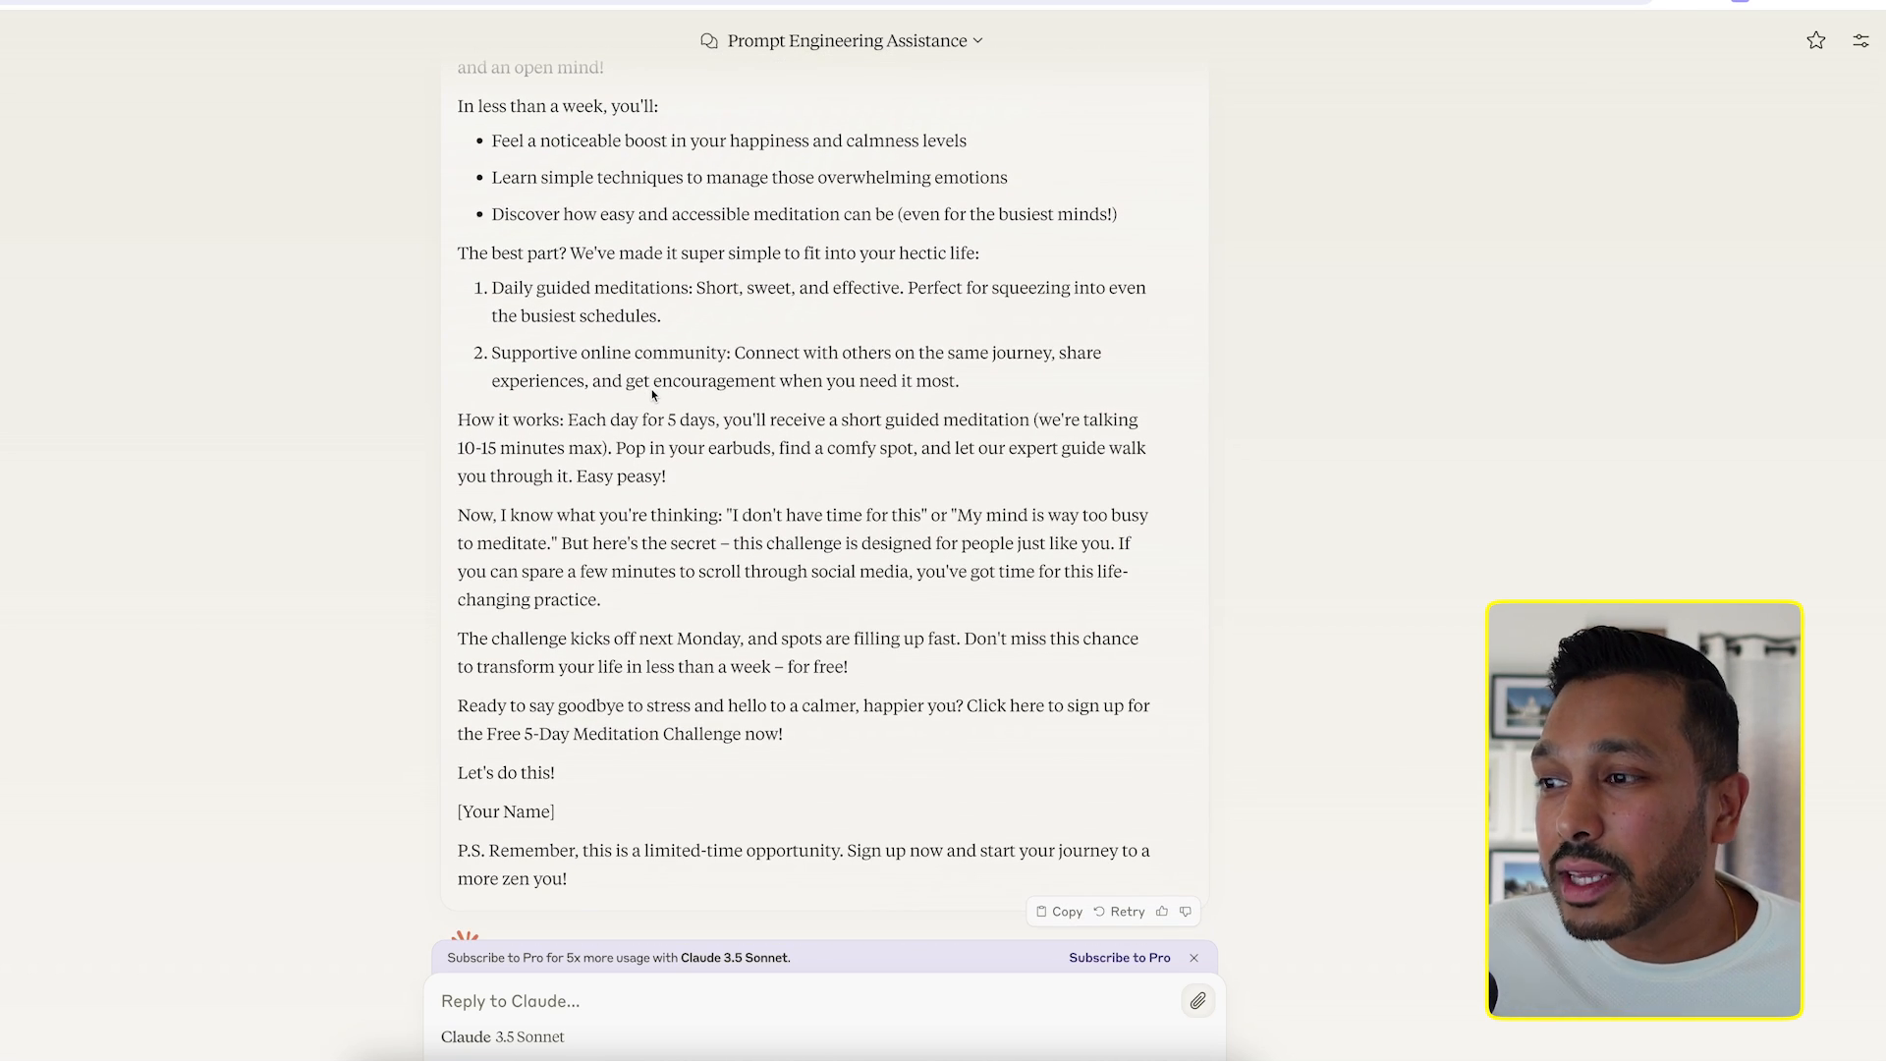